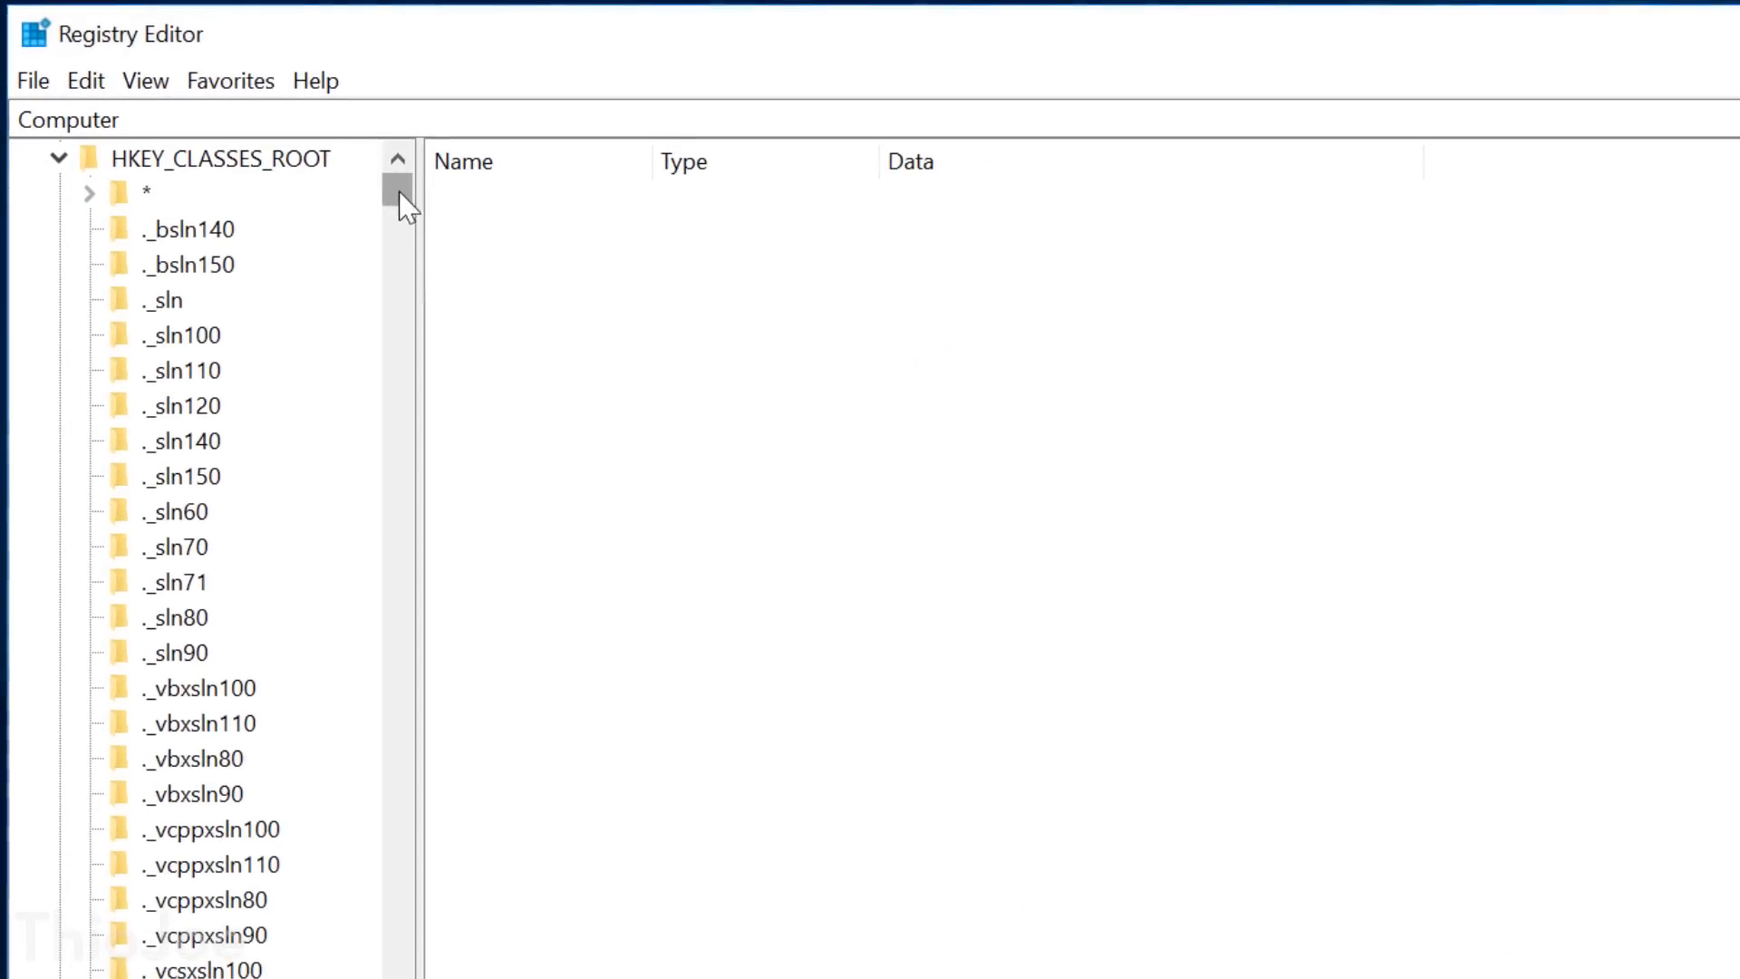
- Browse the ._sln70 key, then look into HKEY_LOCAL_MACHINE\DRIVERS, HKEY_USERS and HKEY_CURRENT_CONFIG
{"action": "scroll", "scroll_direction": "down", "scroll_amount": 3}
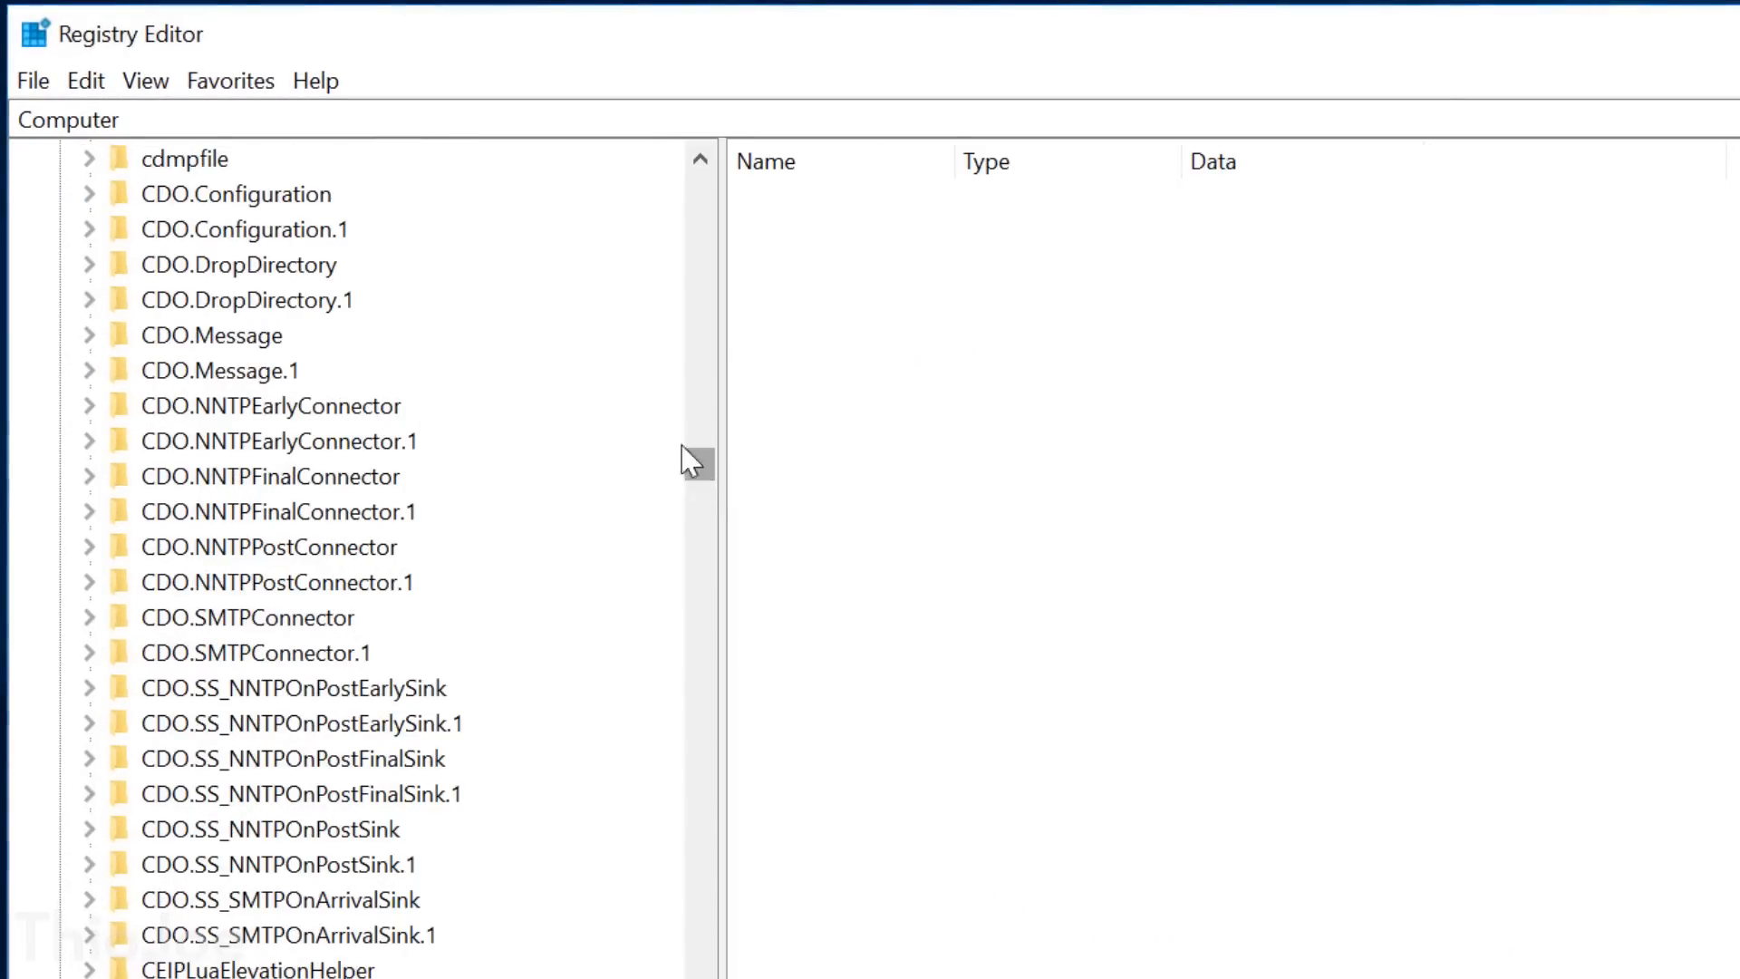
{"action": "left_click", "coordinate": [175, 582]}
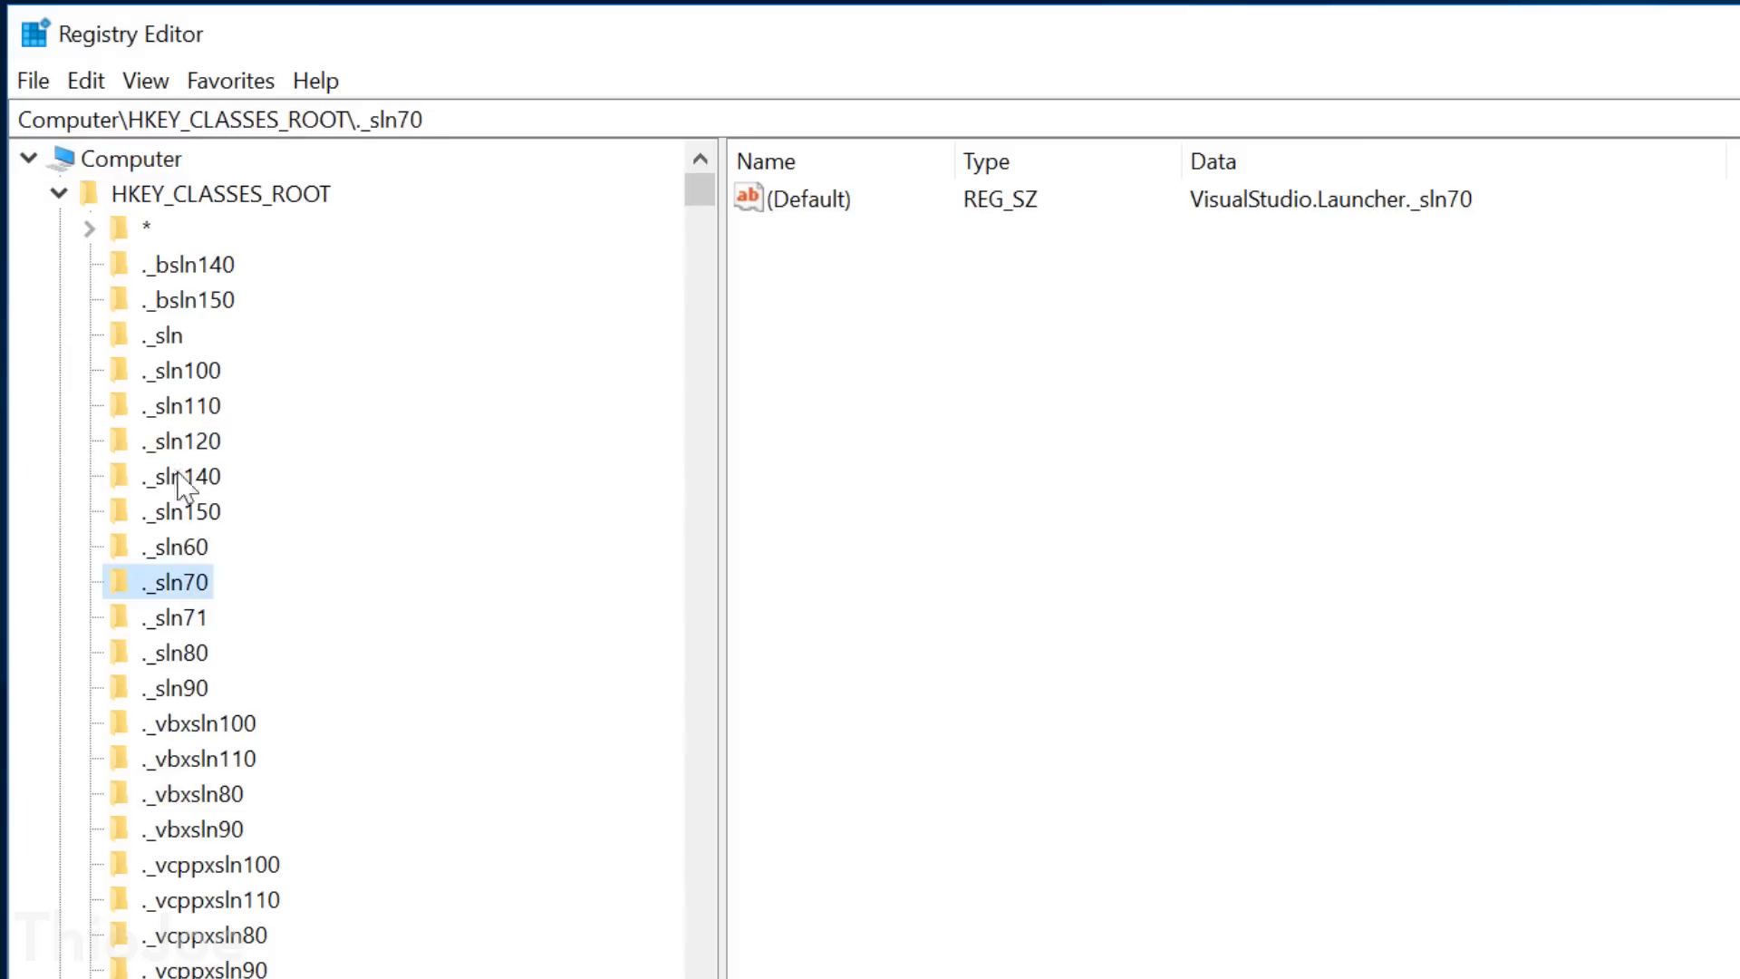
{"action": "left_click", "coordinate": [183, 333]}
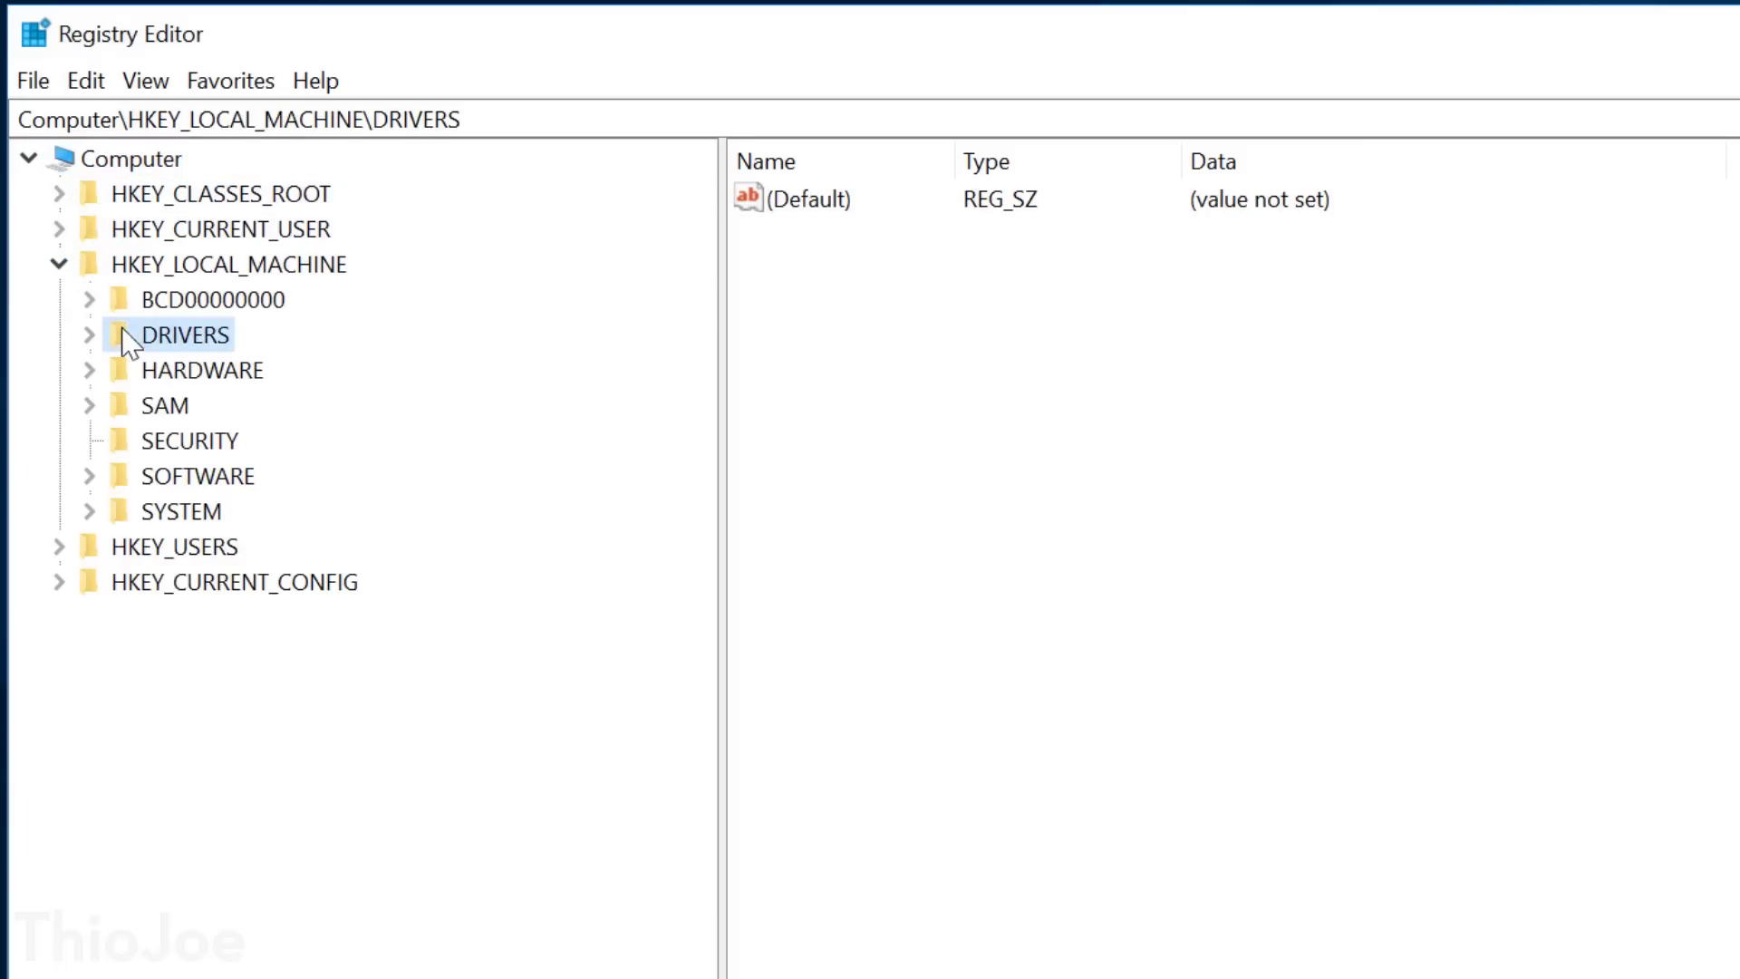
{"action": "left_click", "coordinate": [203, 370]}
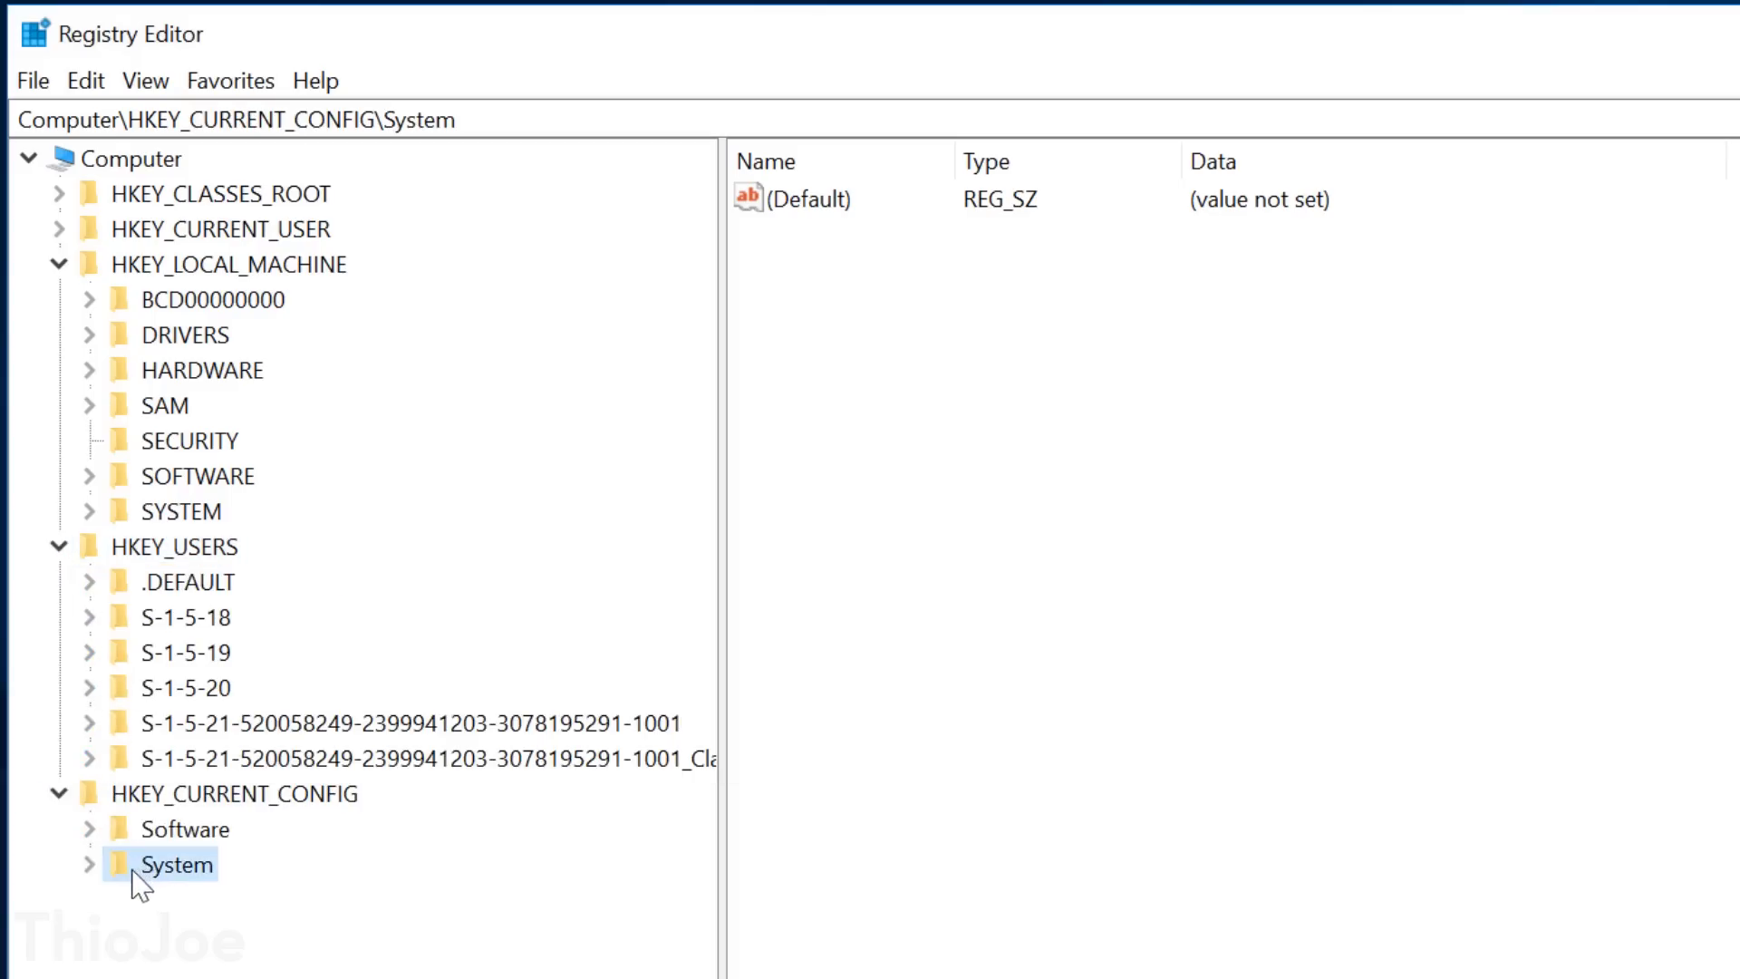
{"action": "left_click", "coordinate": [91, 829]}
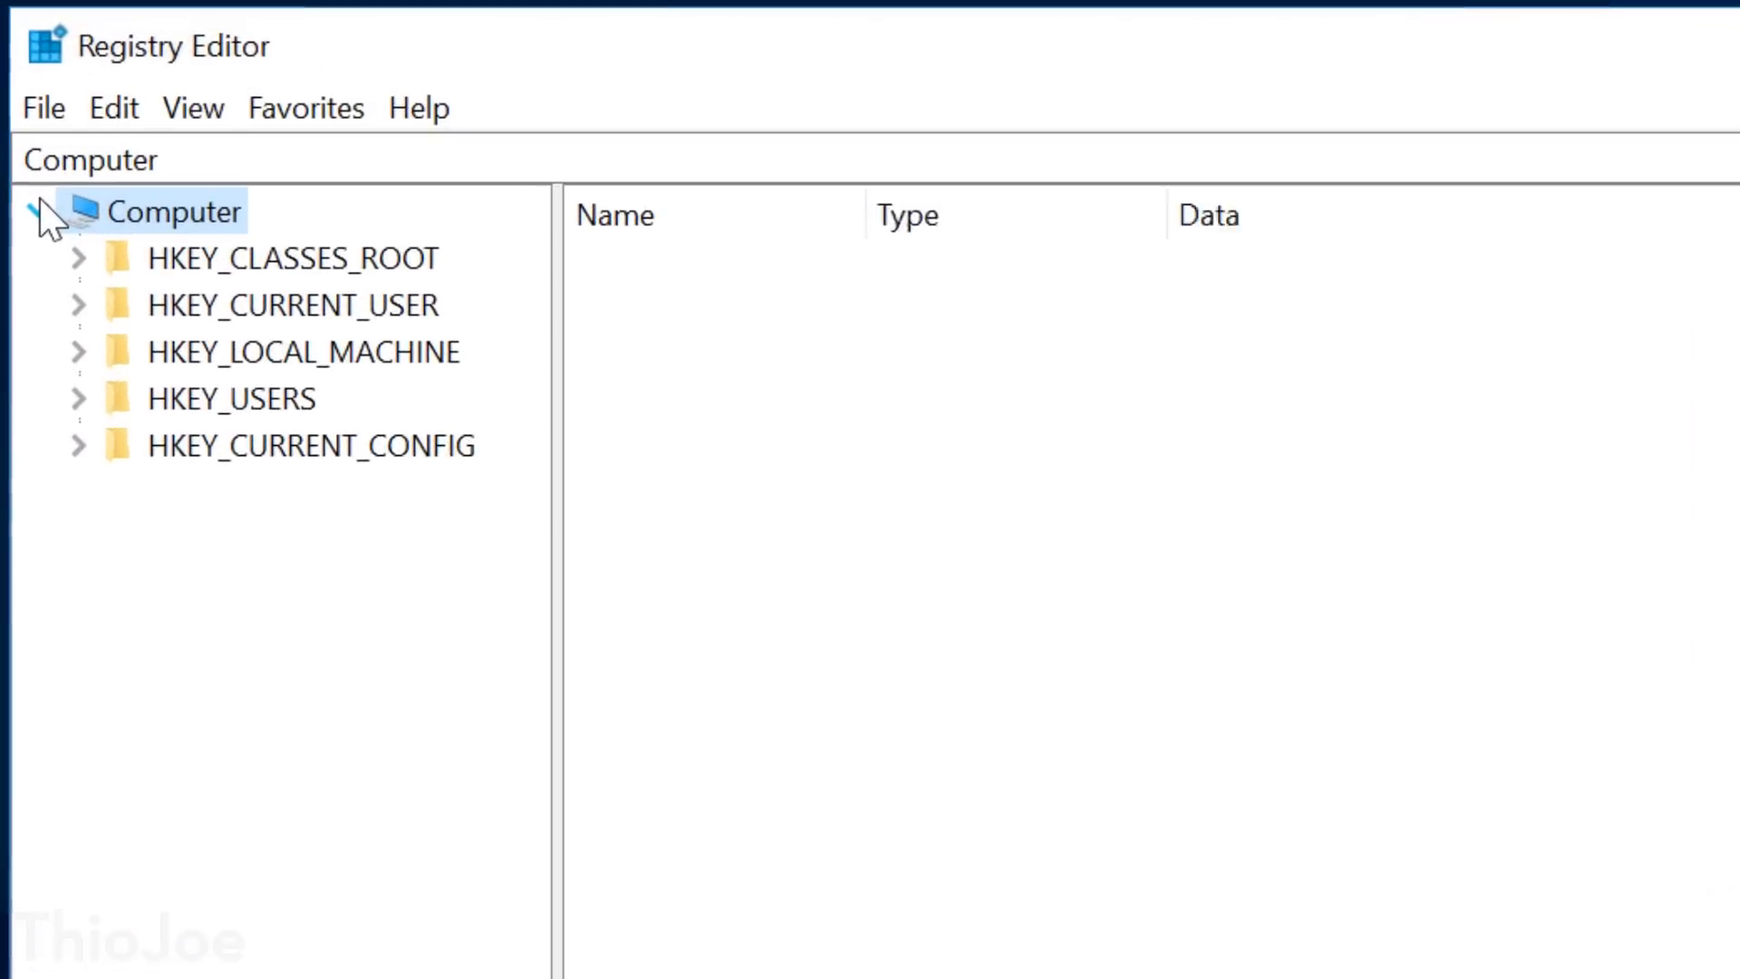
- Browse HKEY_CLASSES_ROOT, HARDWARE, HKEY_USERS and the System key under HKEY_CURRENT_CONFIG
{"action": "left_click", "coordinate": [78, 257]}
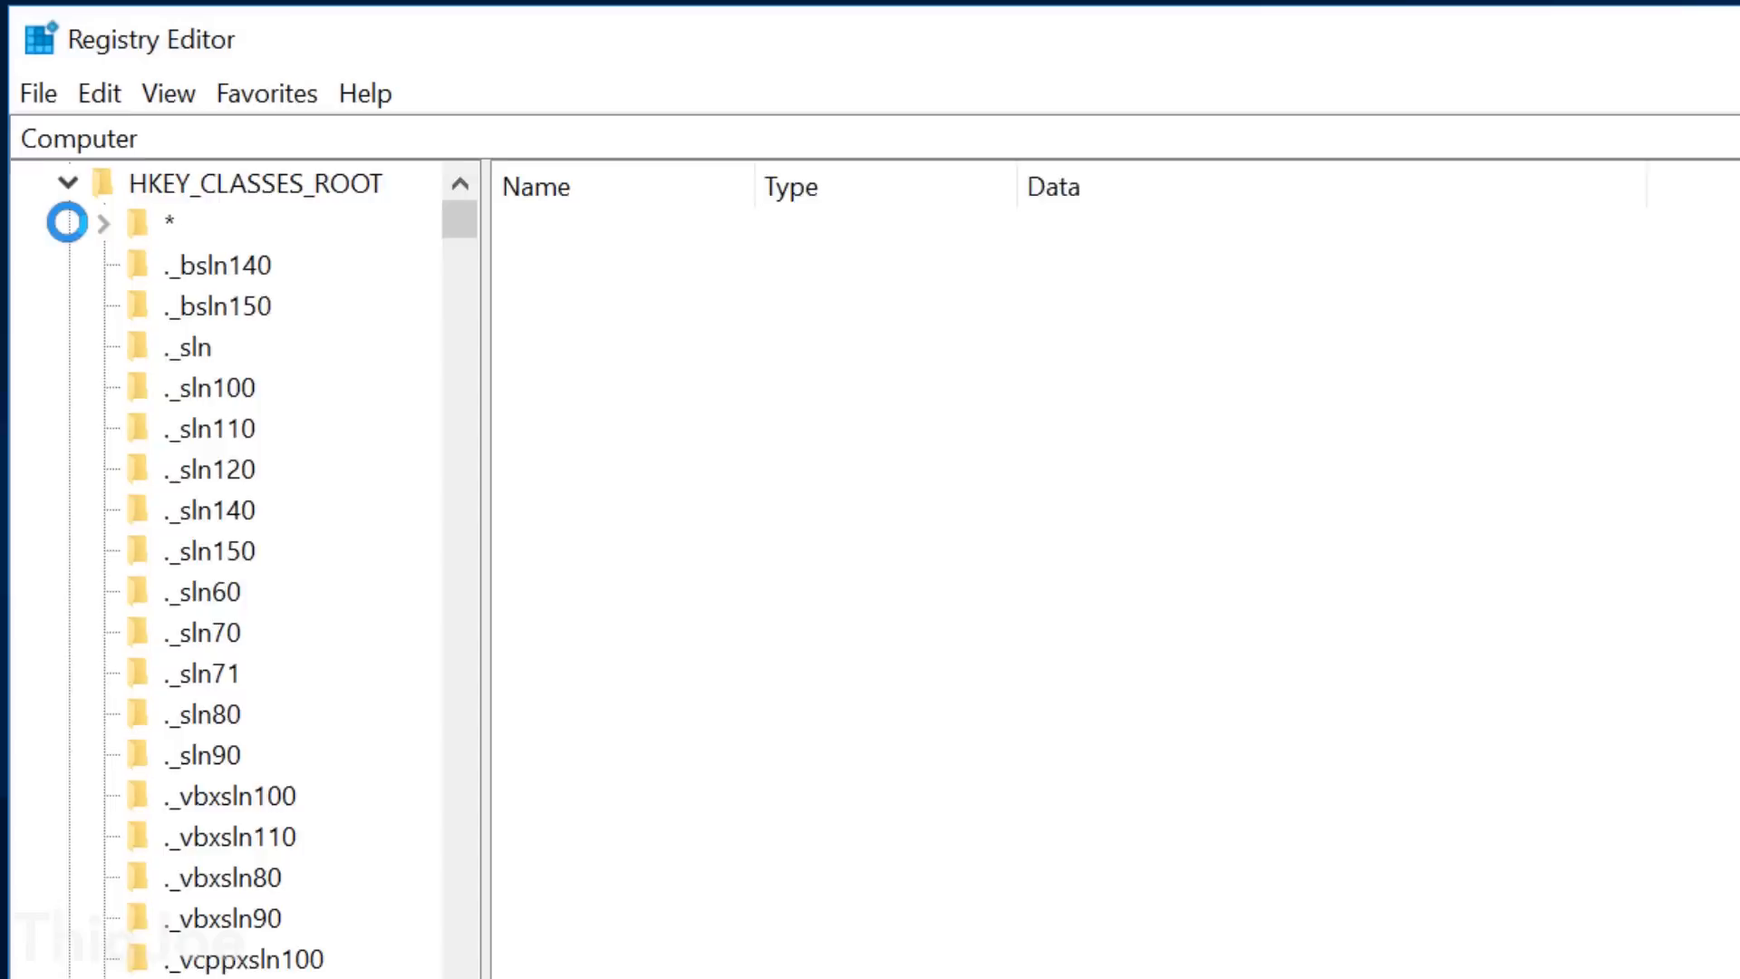
{"action": "scroll", "scroll_direction": "down", "scroll_amount": 3}
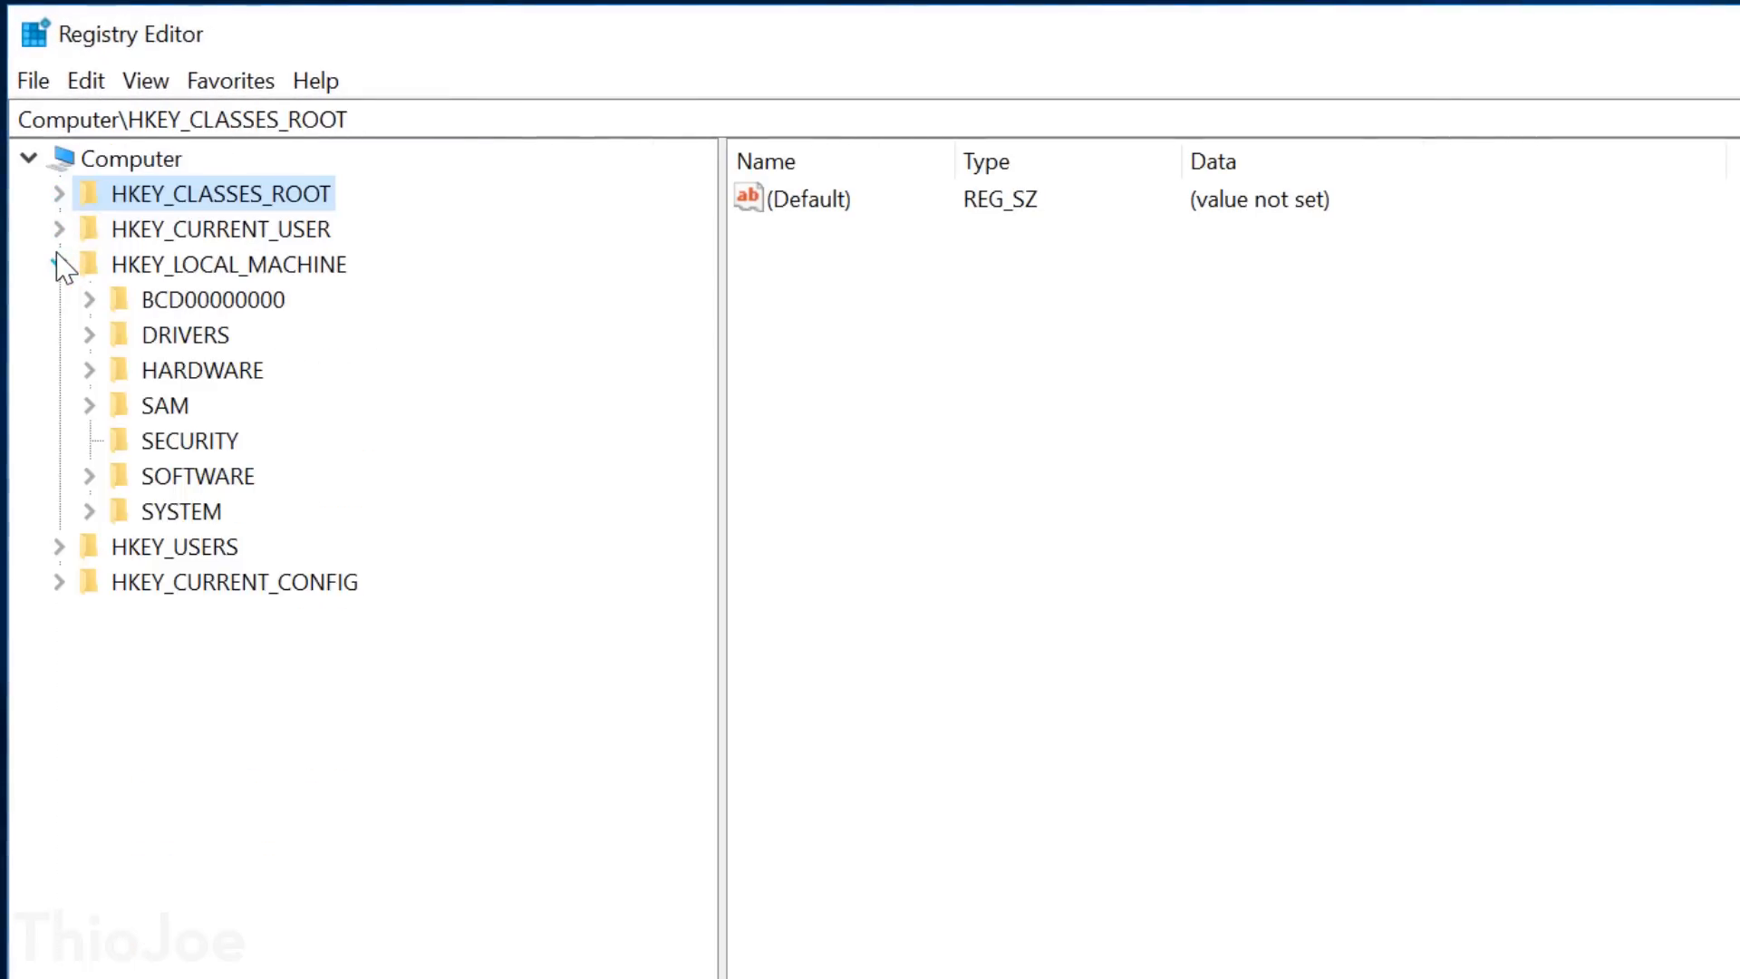
{"action": "left_click", "coordinate": [203, 370]}
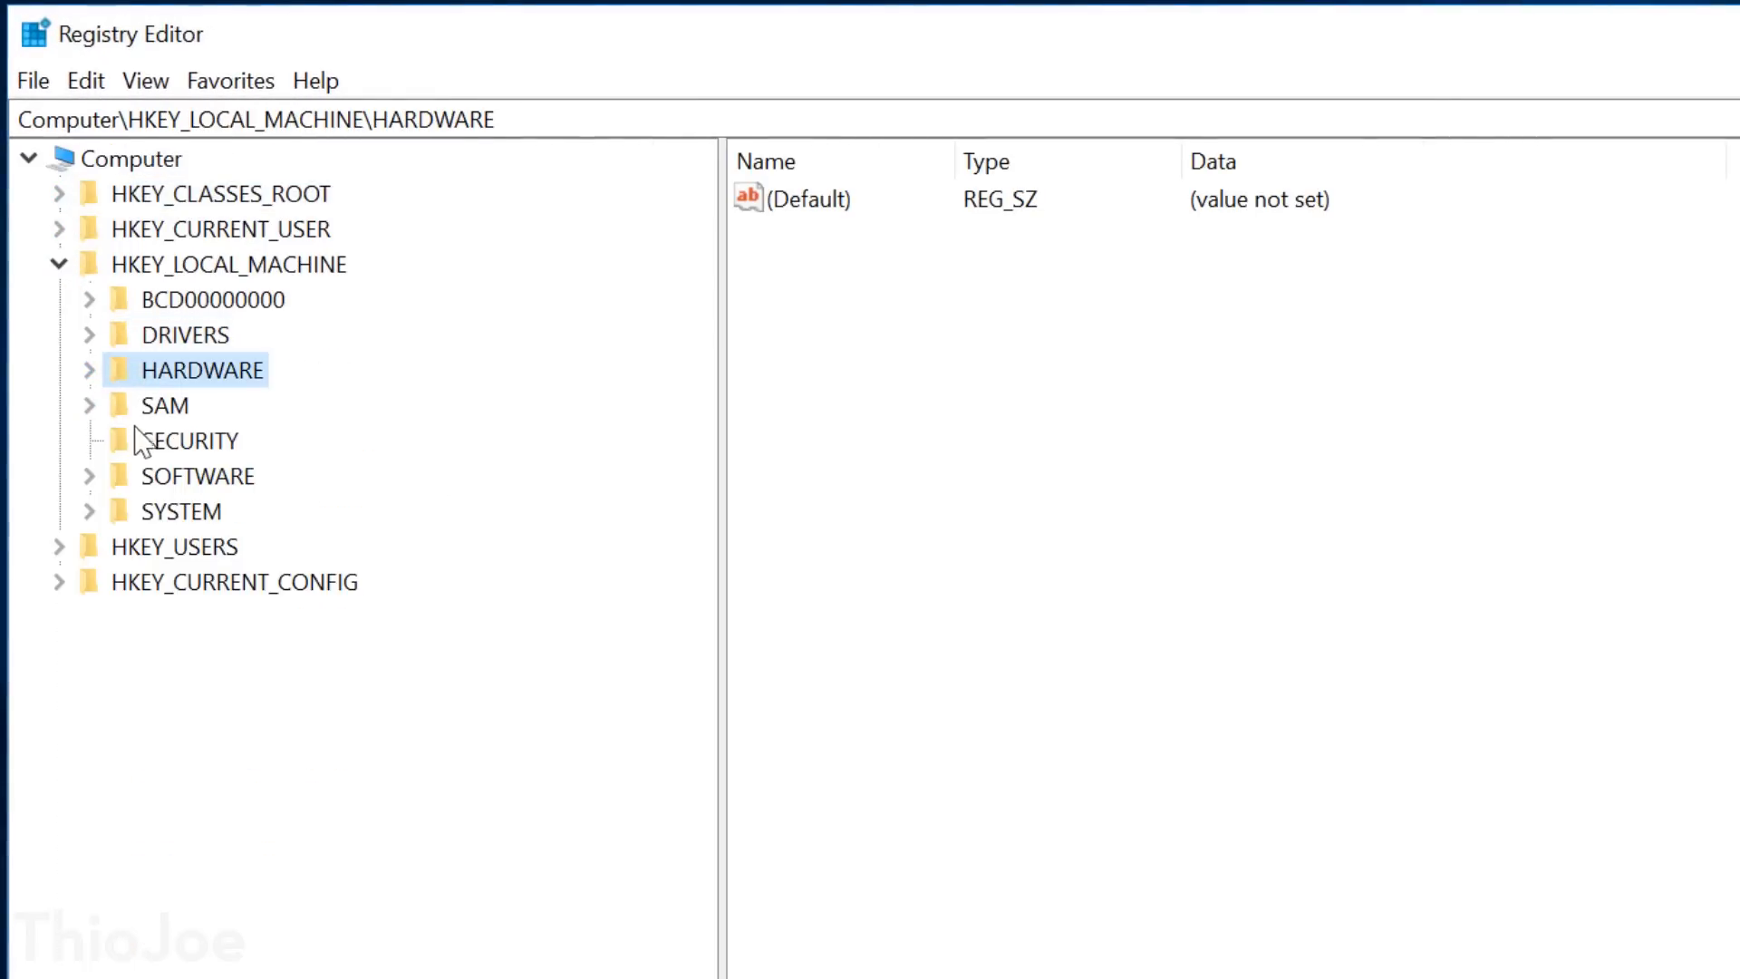
{"action": "left_click", "coordinate": [174, 545]}
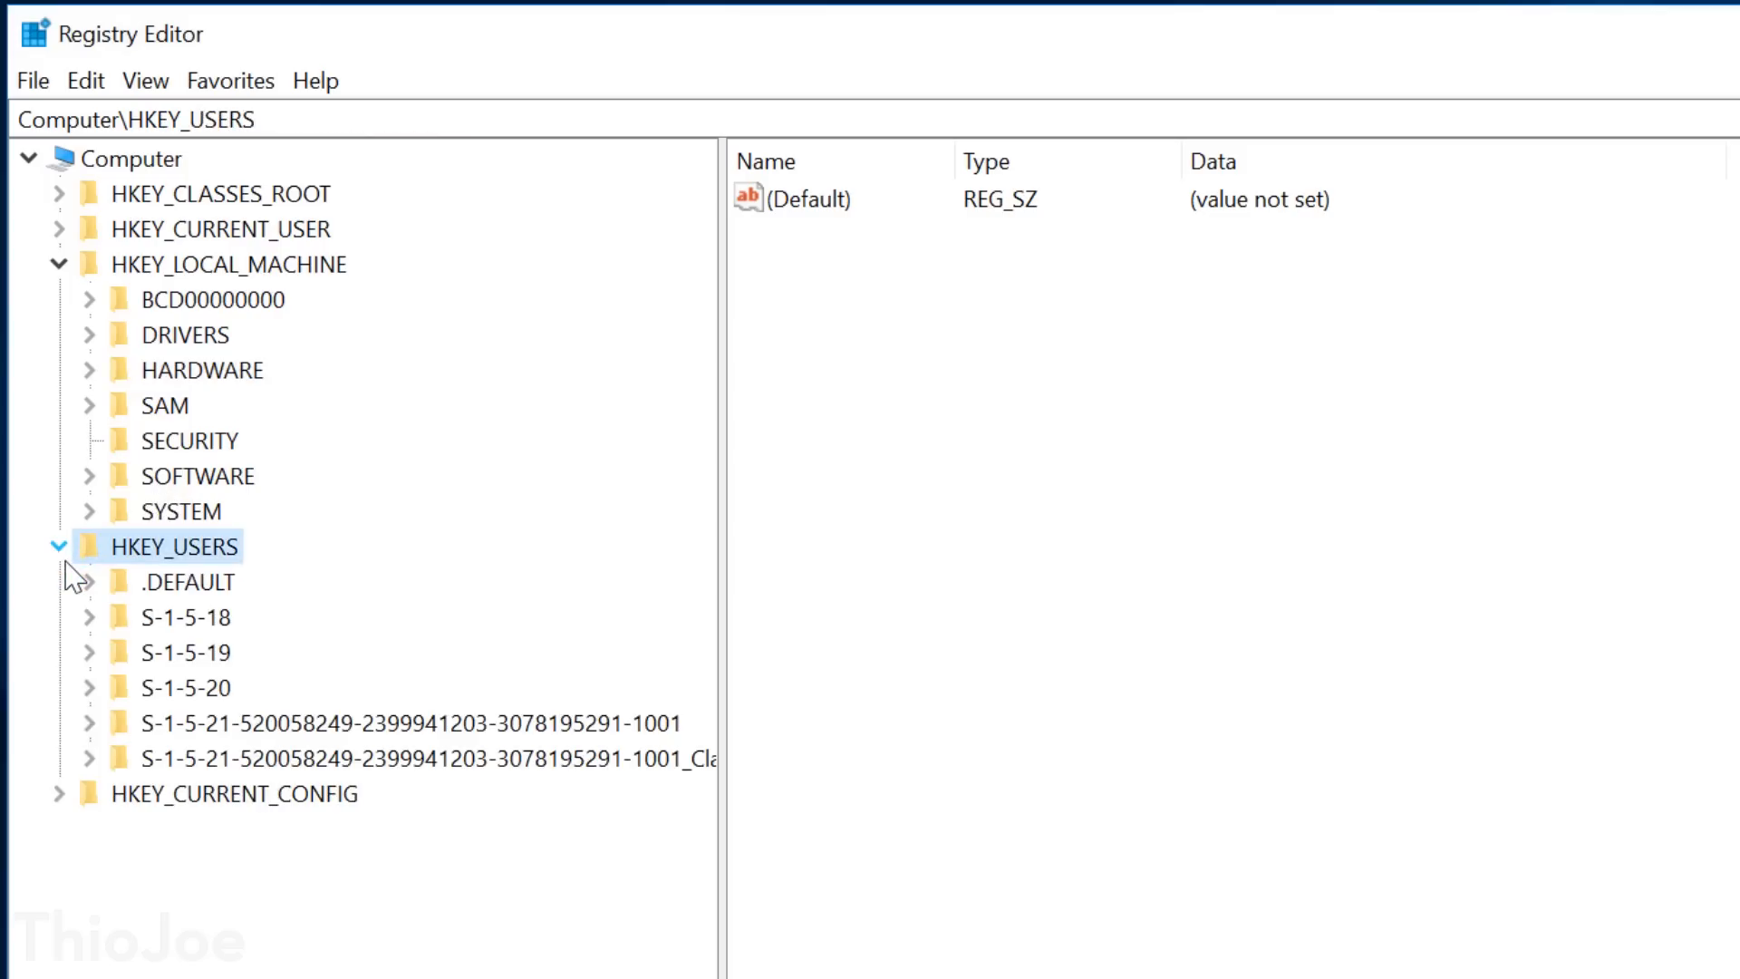
{"action": "left_click", "coordinate": [60, 794]}
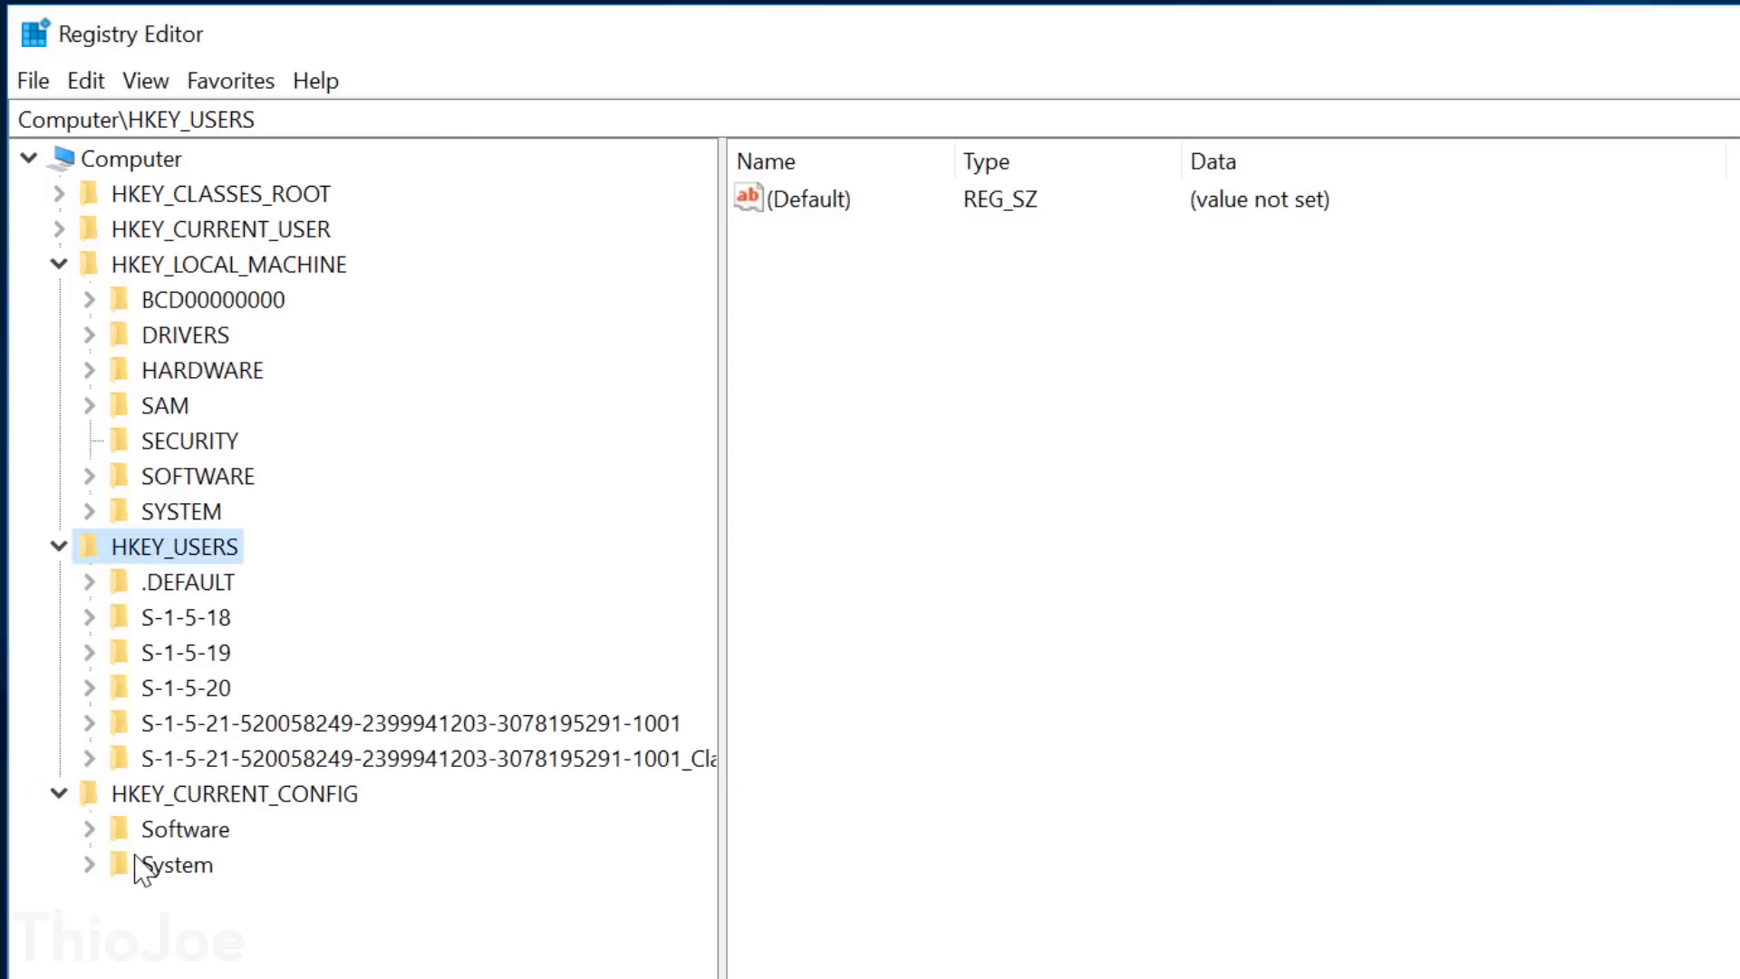
{"action": "left_click", "coordinate": [181, 865]}
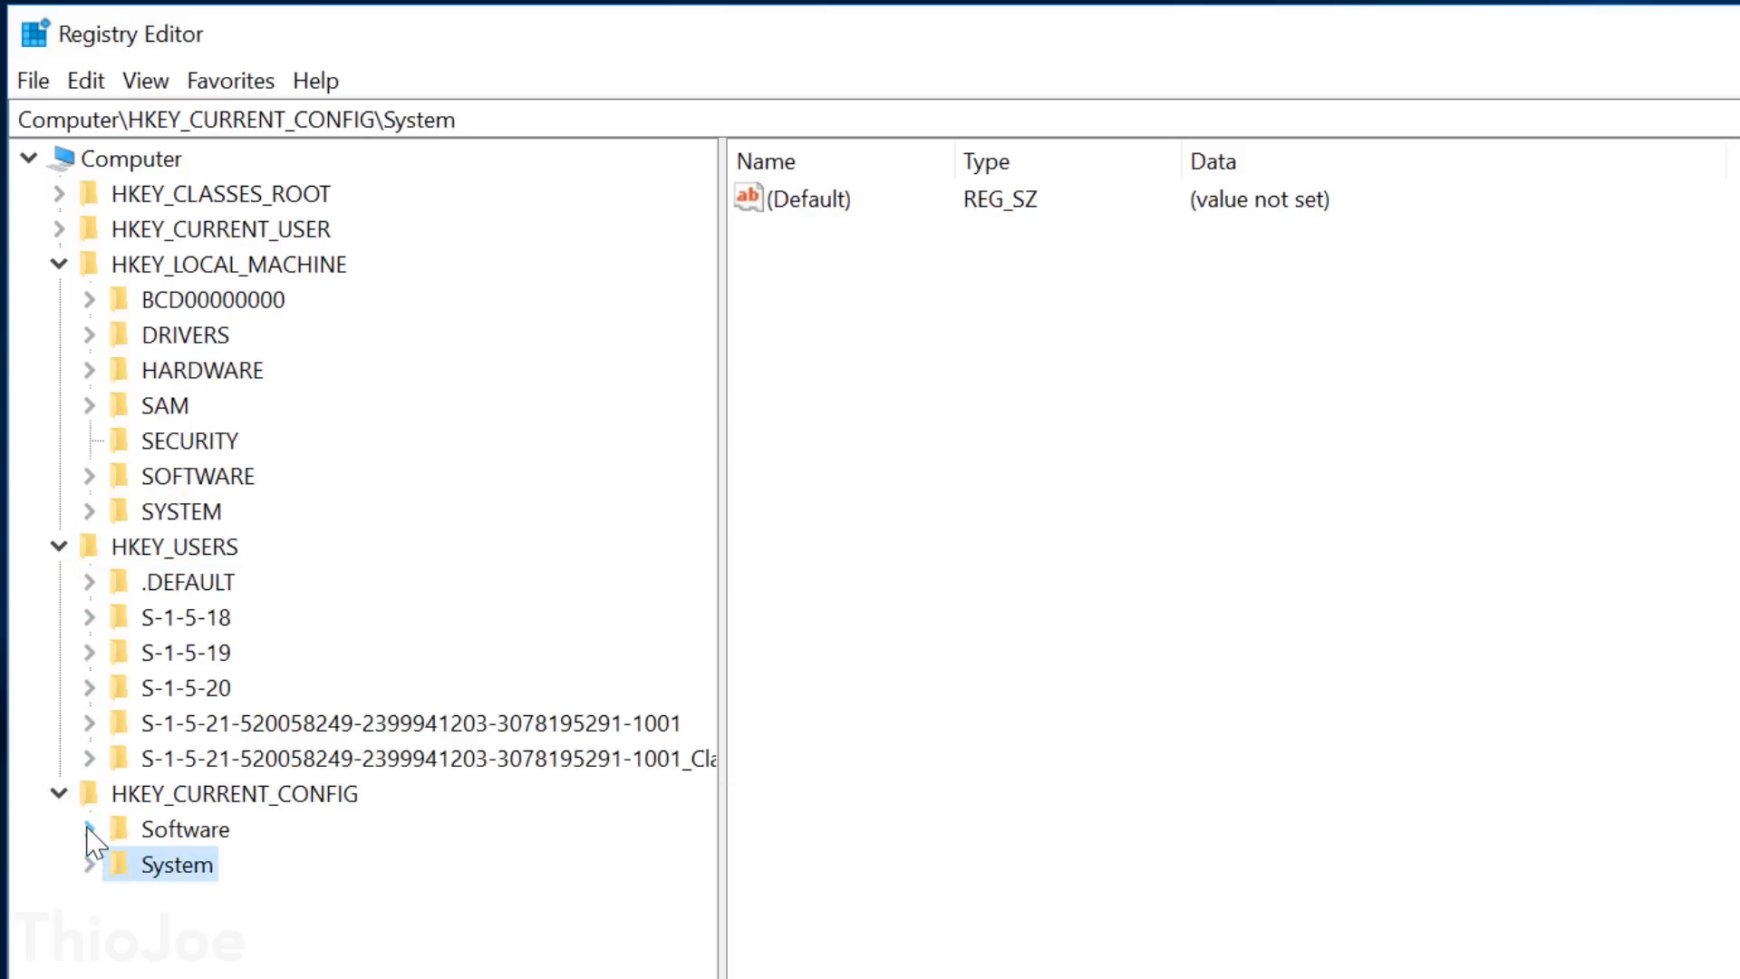
- Drill into HKEY_LOCAL_MACHINE\SOFTWARE\Microsoft\Windows and its subkeys
{"action": "left_click", "coordinate": [90, 475]}
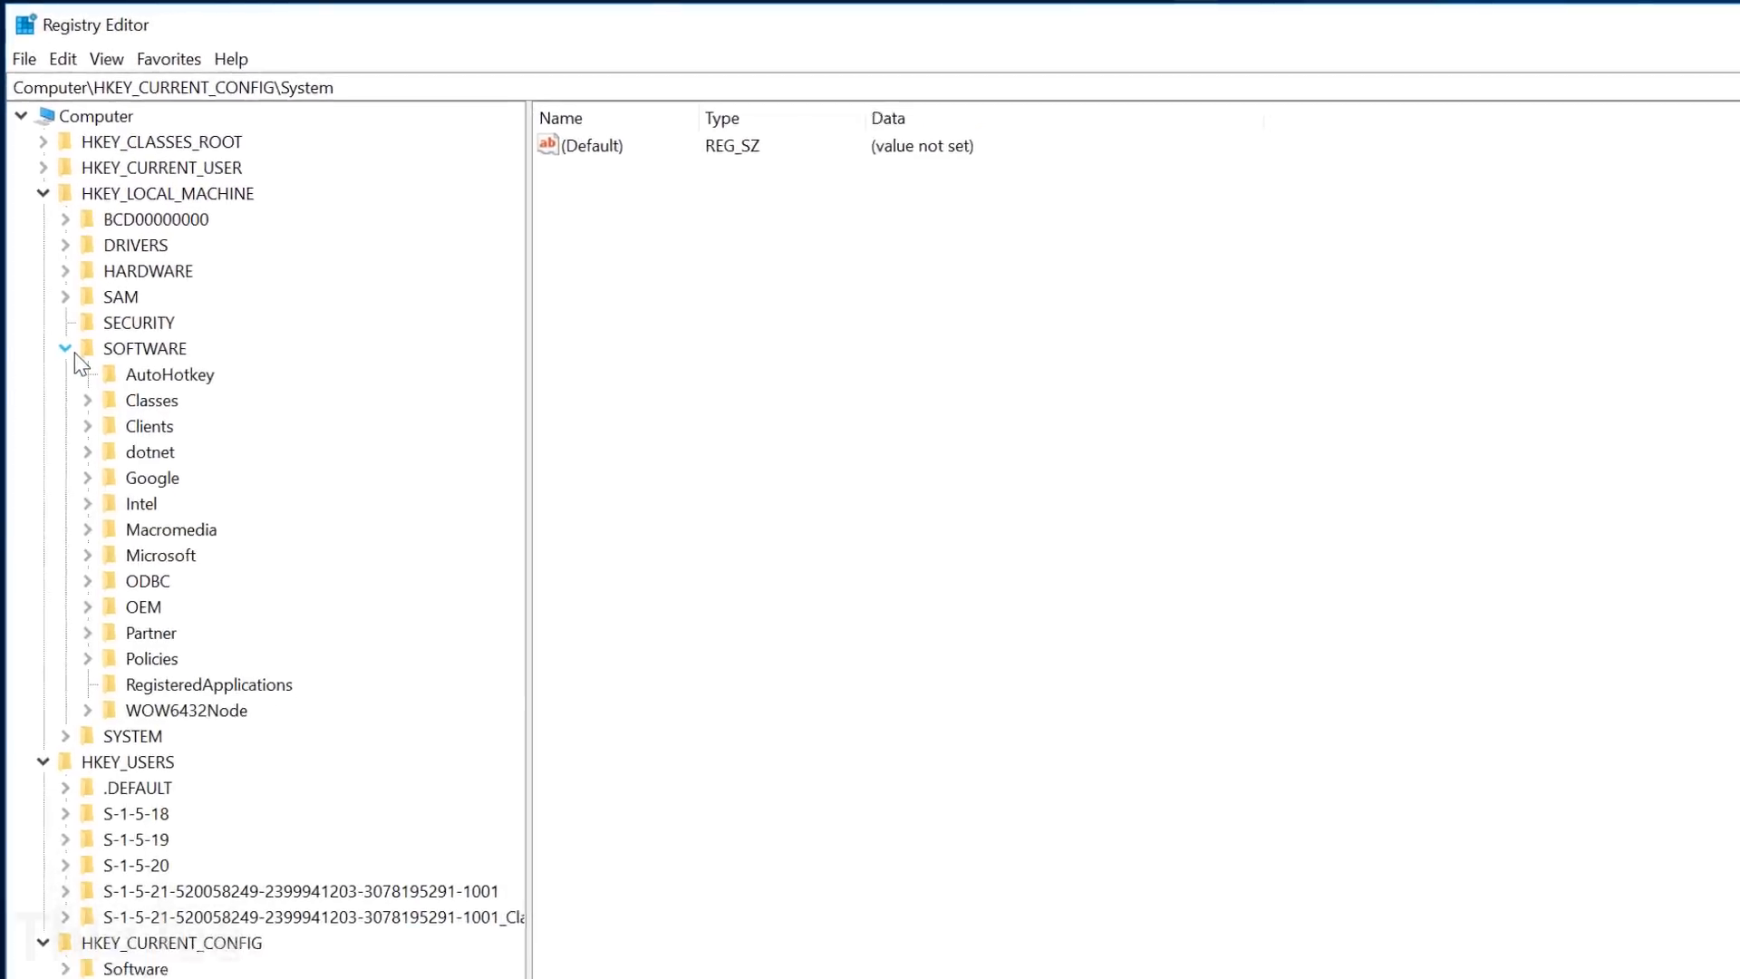
{"action": "left_click", "coordinate": [162, 555]}
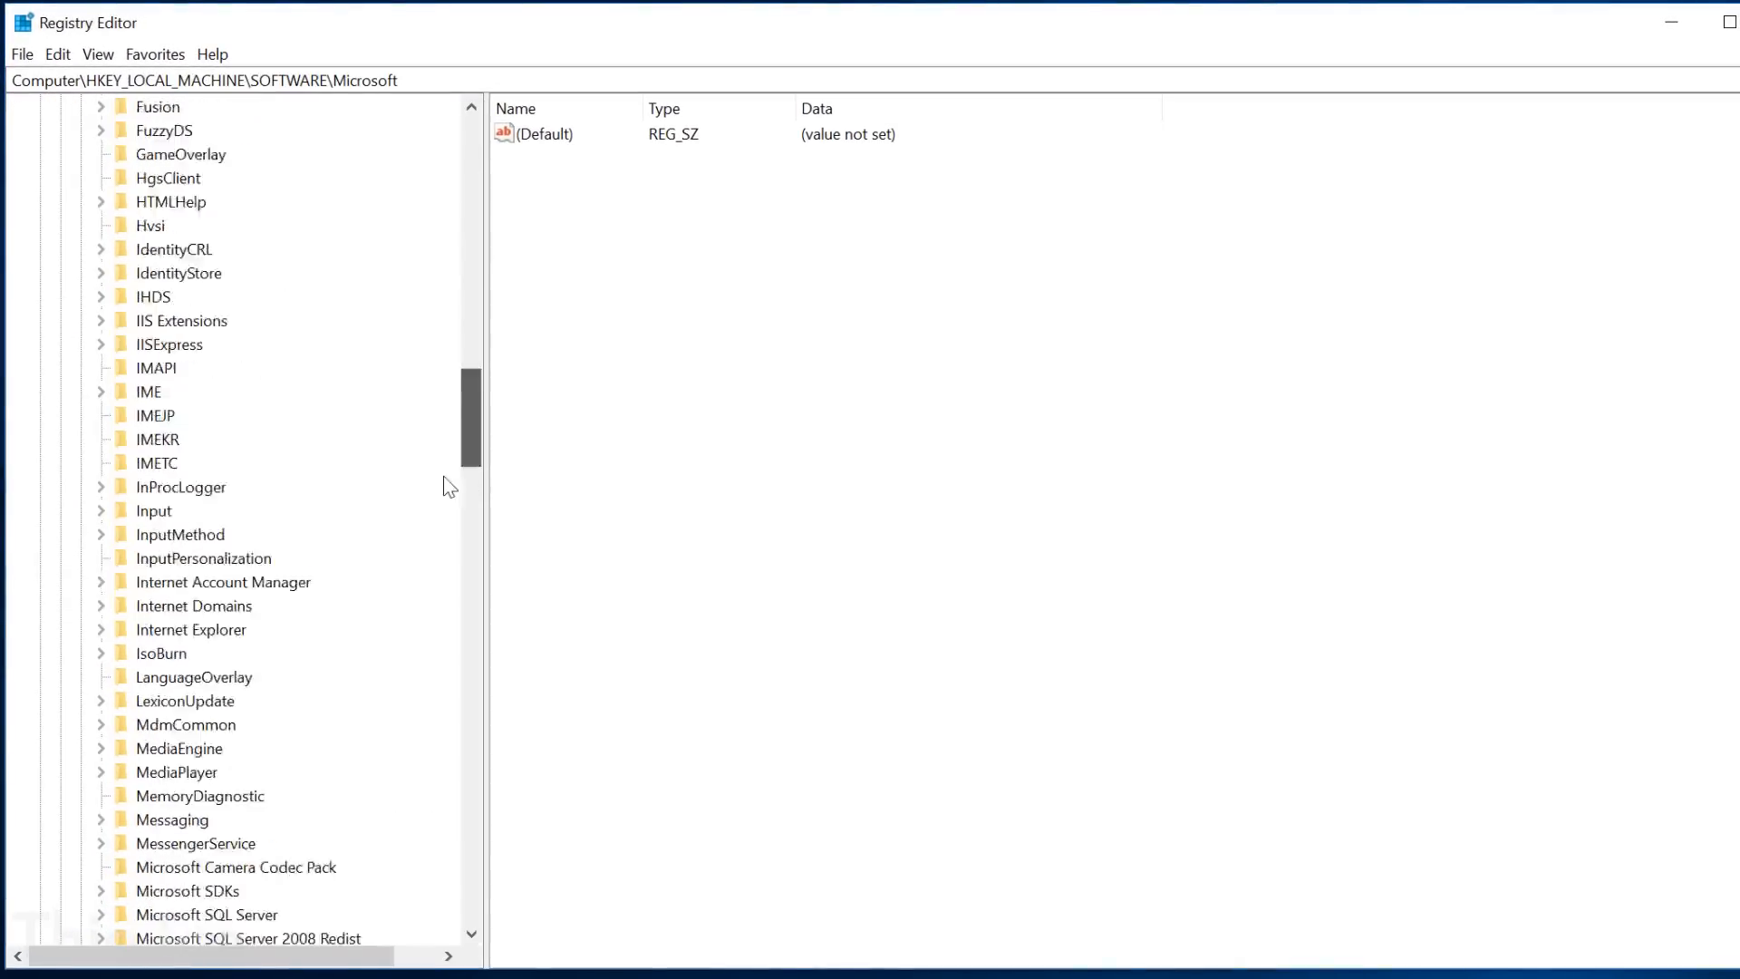
{"action": "scroll", "scroll_direction": "down", "scroll_amount": 3}
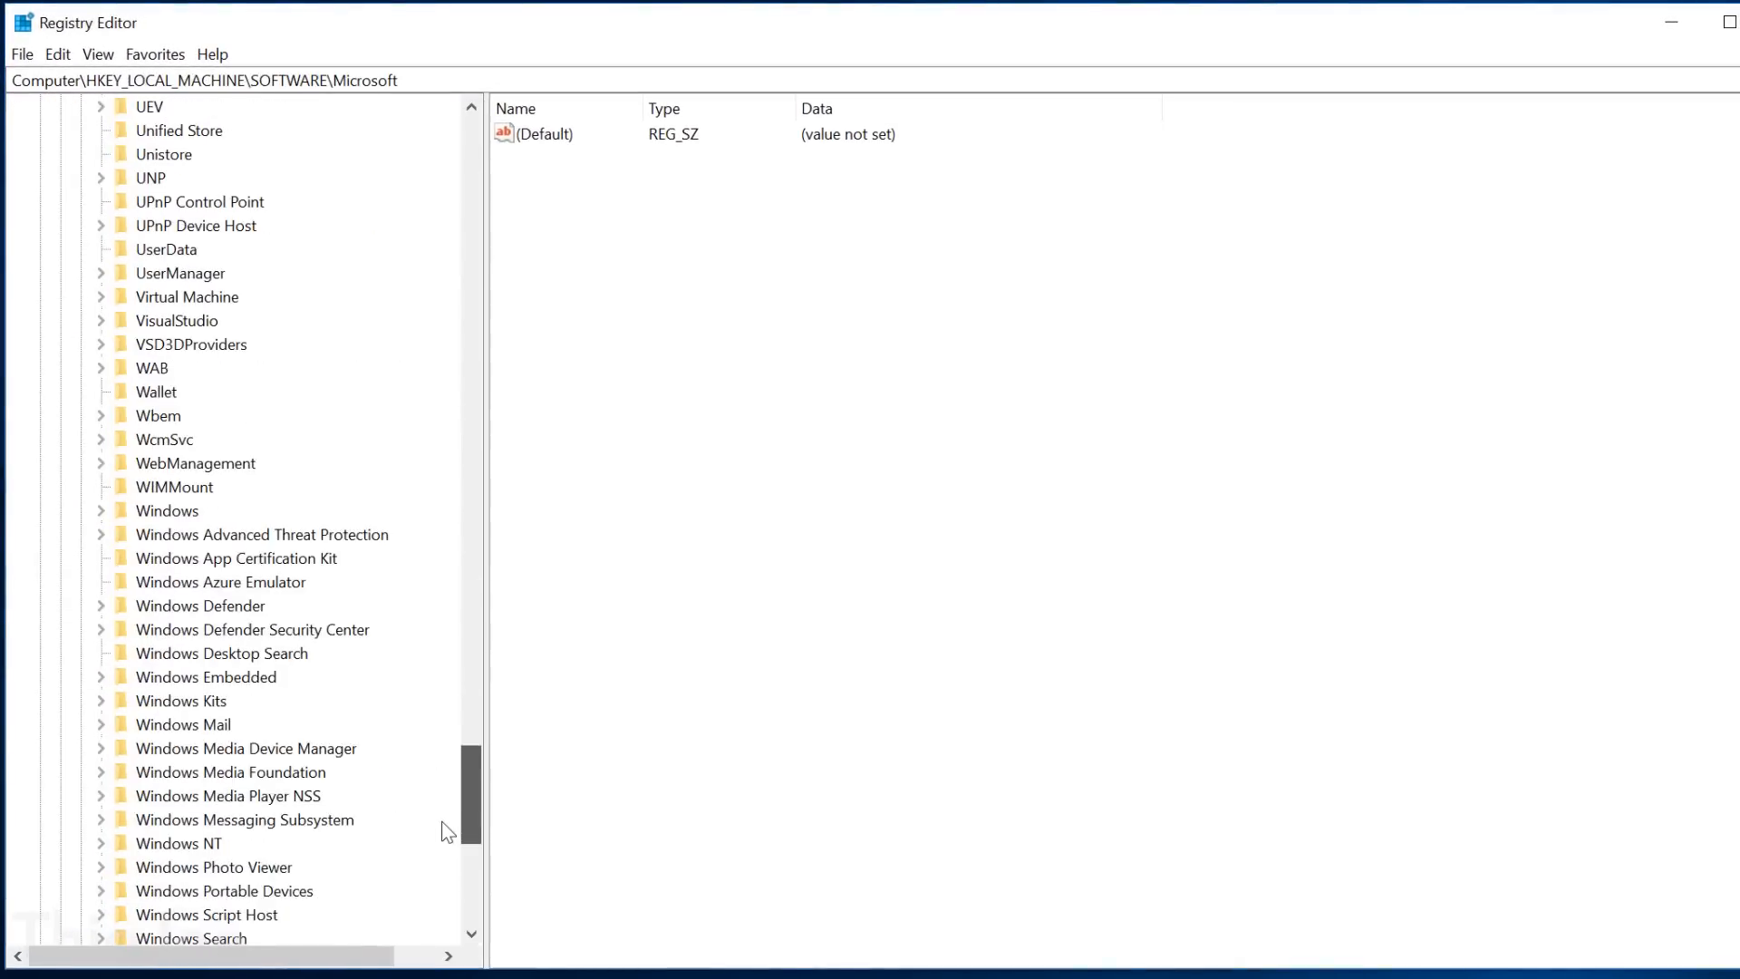
{"action": "left_click", "coordinate": [100, 511]}
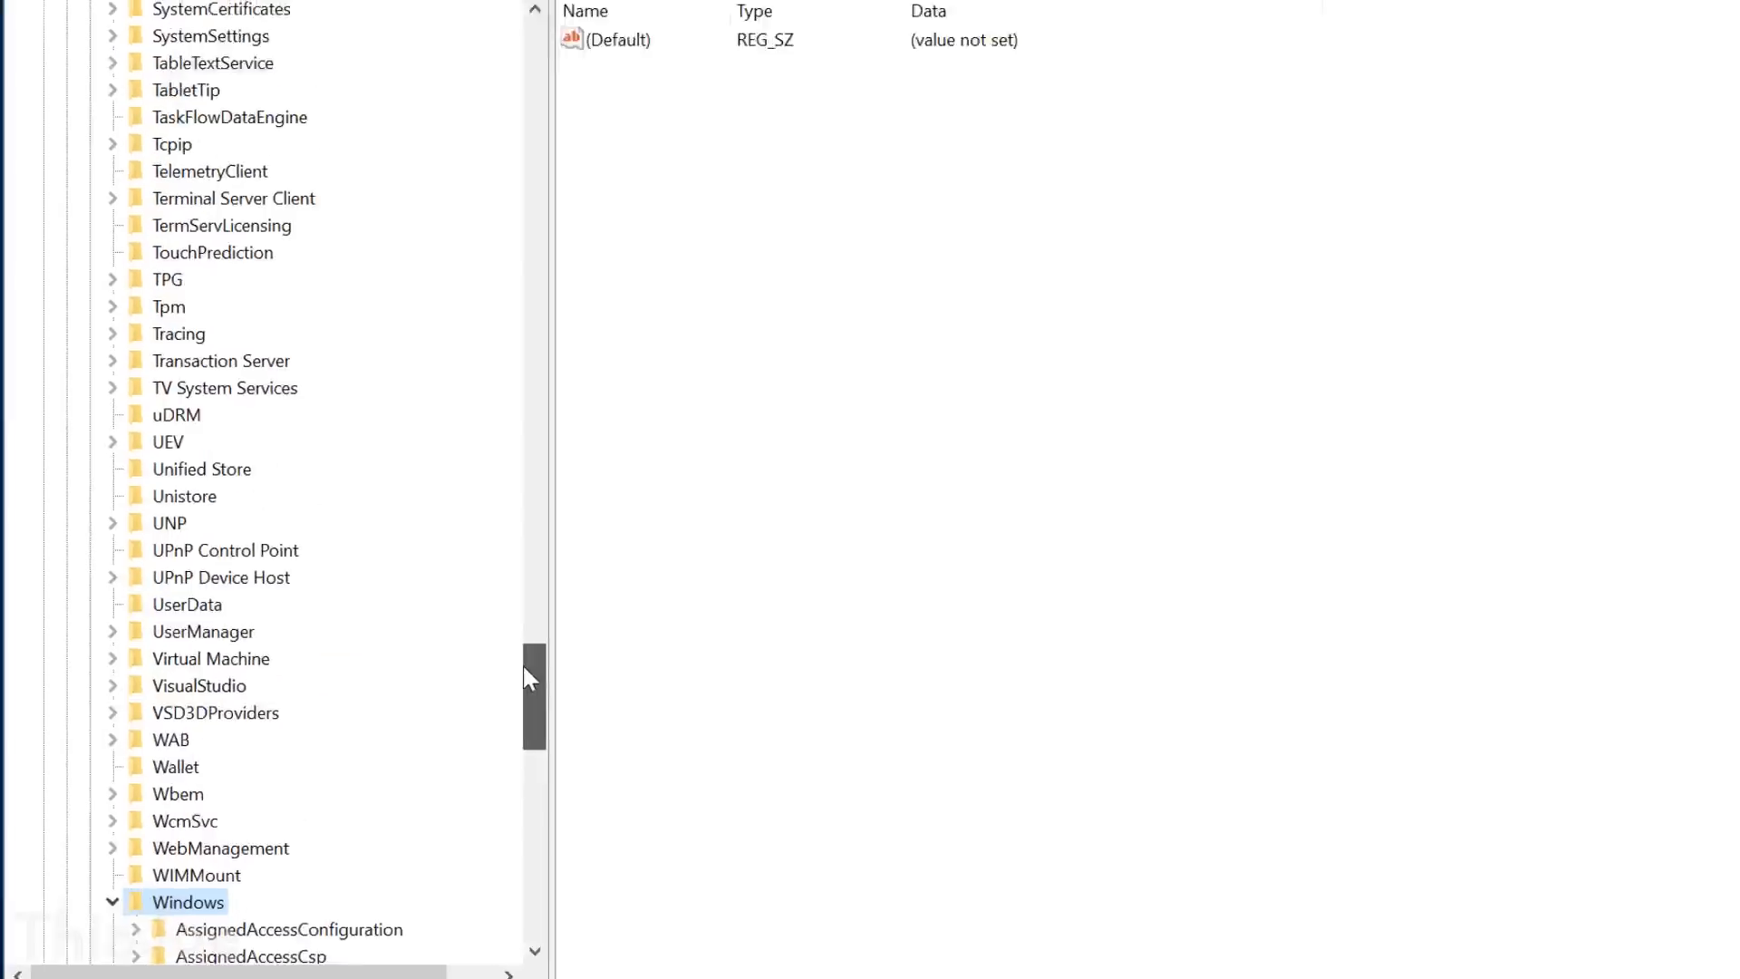
{"action": "scroll", "scroll_direction": "up", "scroll_amount": 3}
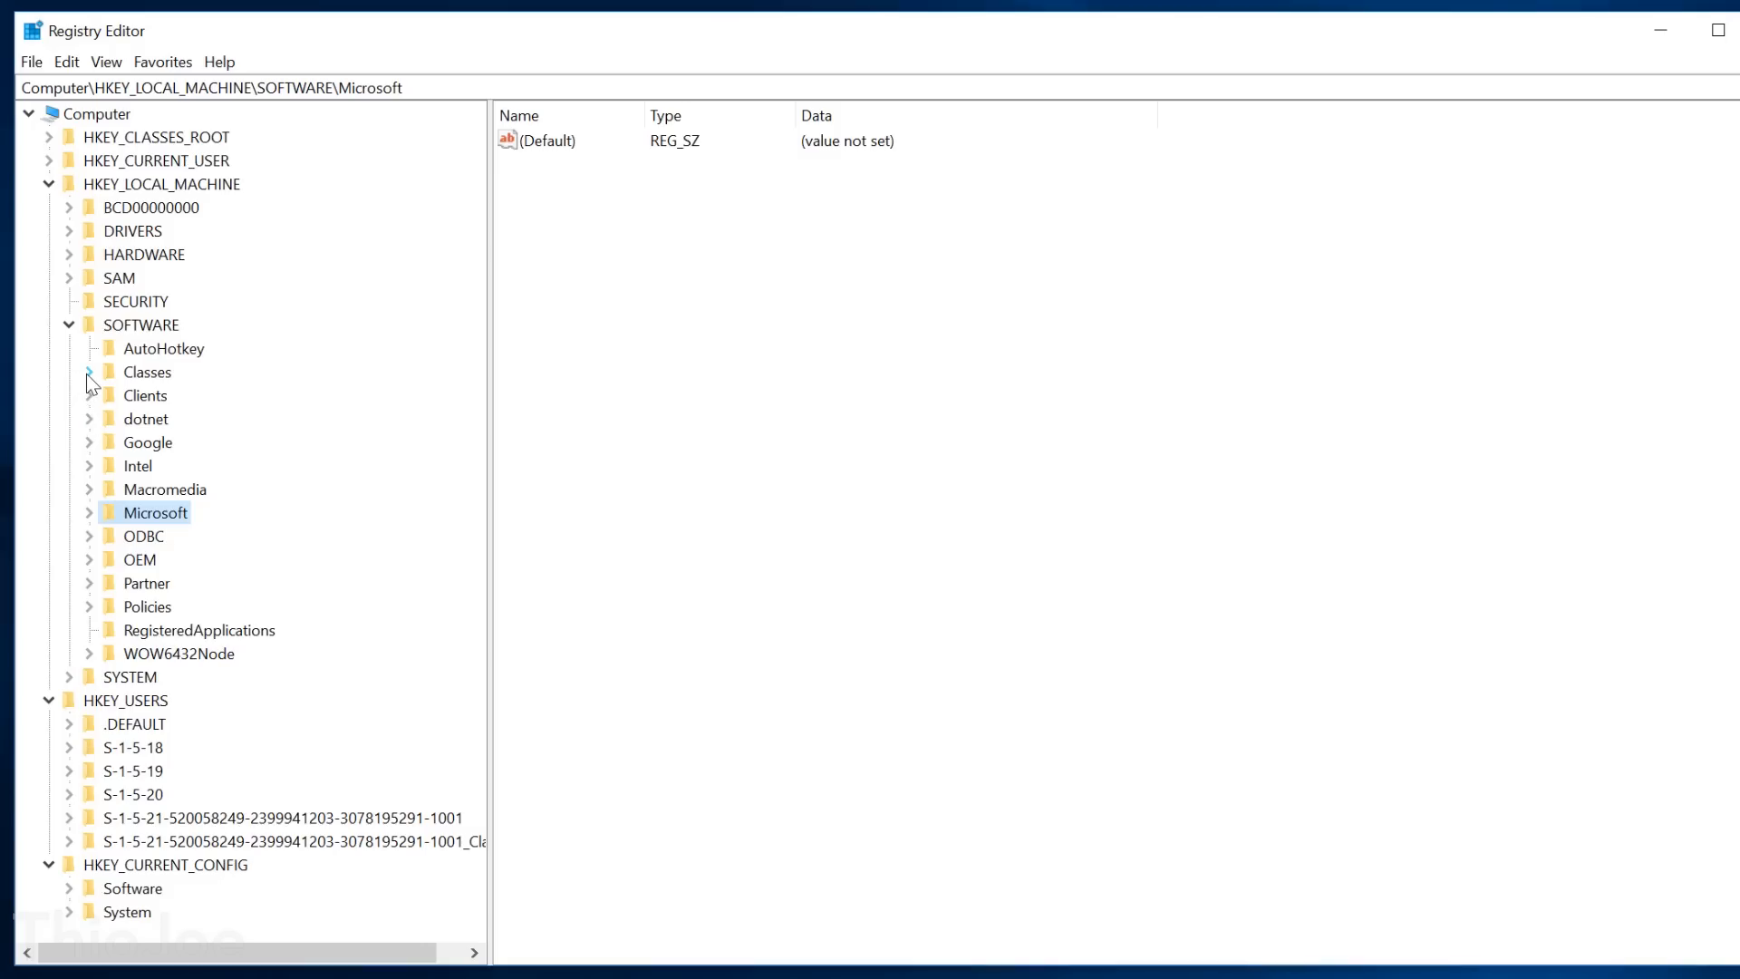
- Inspect the AutoHotkey and Clients keys under SOFTWARE, then start deleting ._bsln140
{"action": "left_click", "coordinate": [163, 348]}
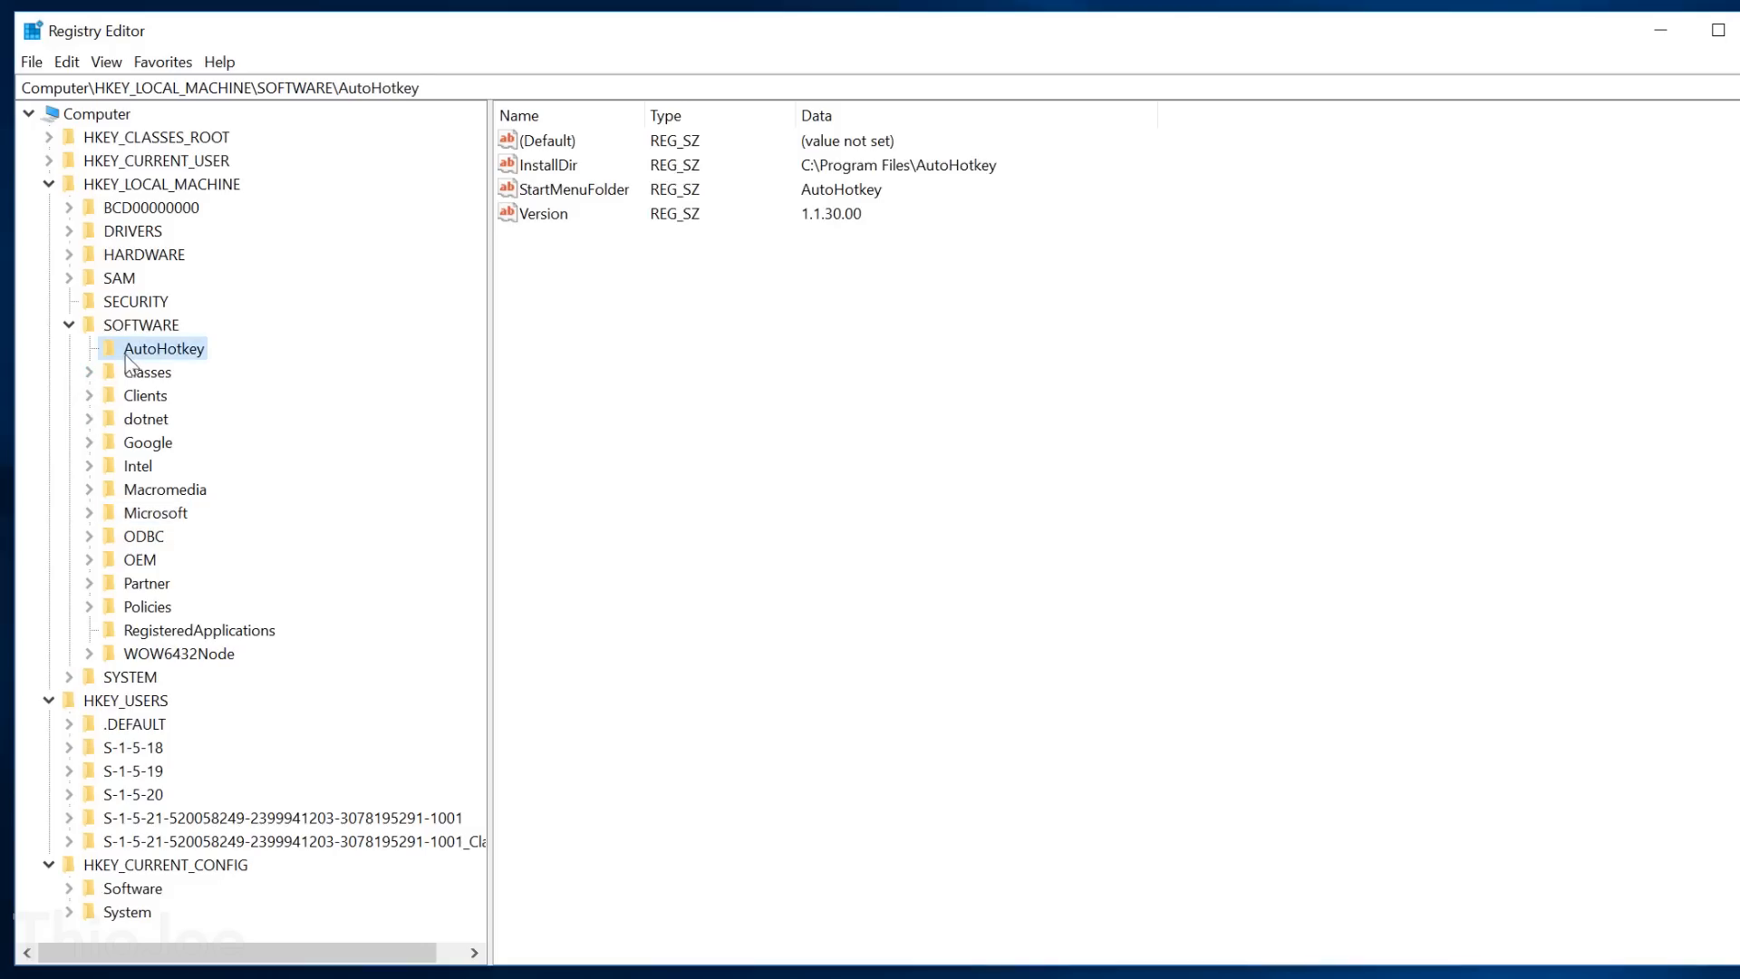
{"action": "left_click", "coordinate": [145, 371]}
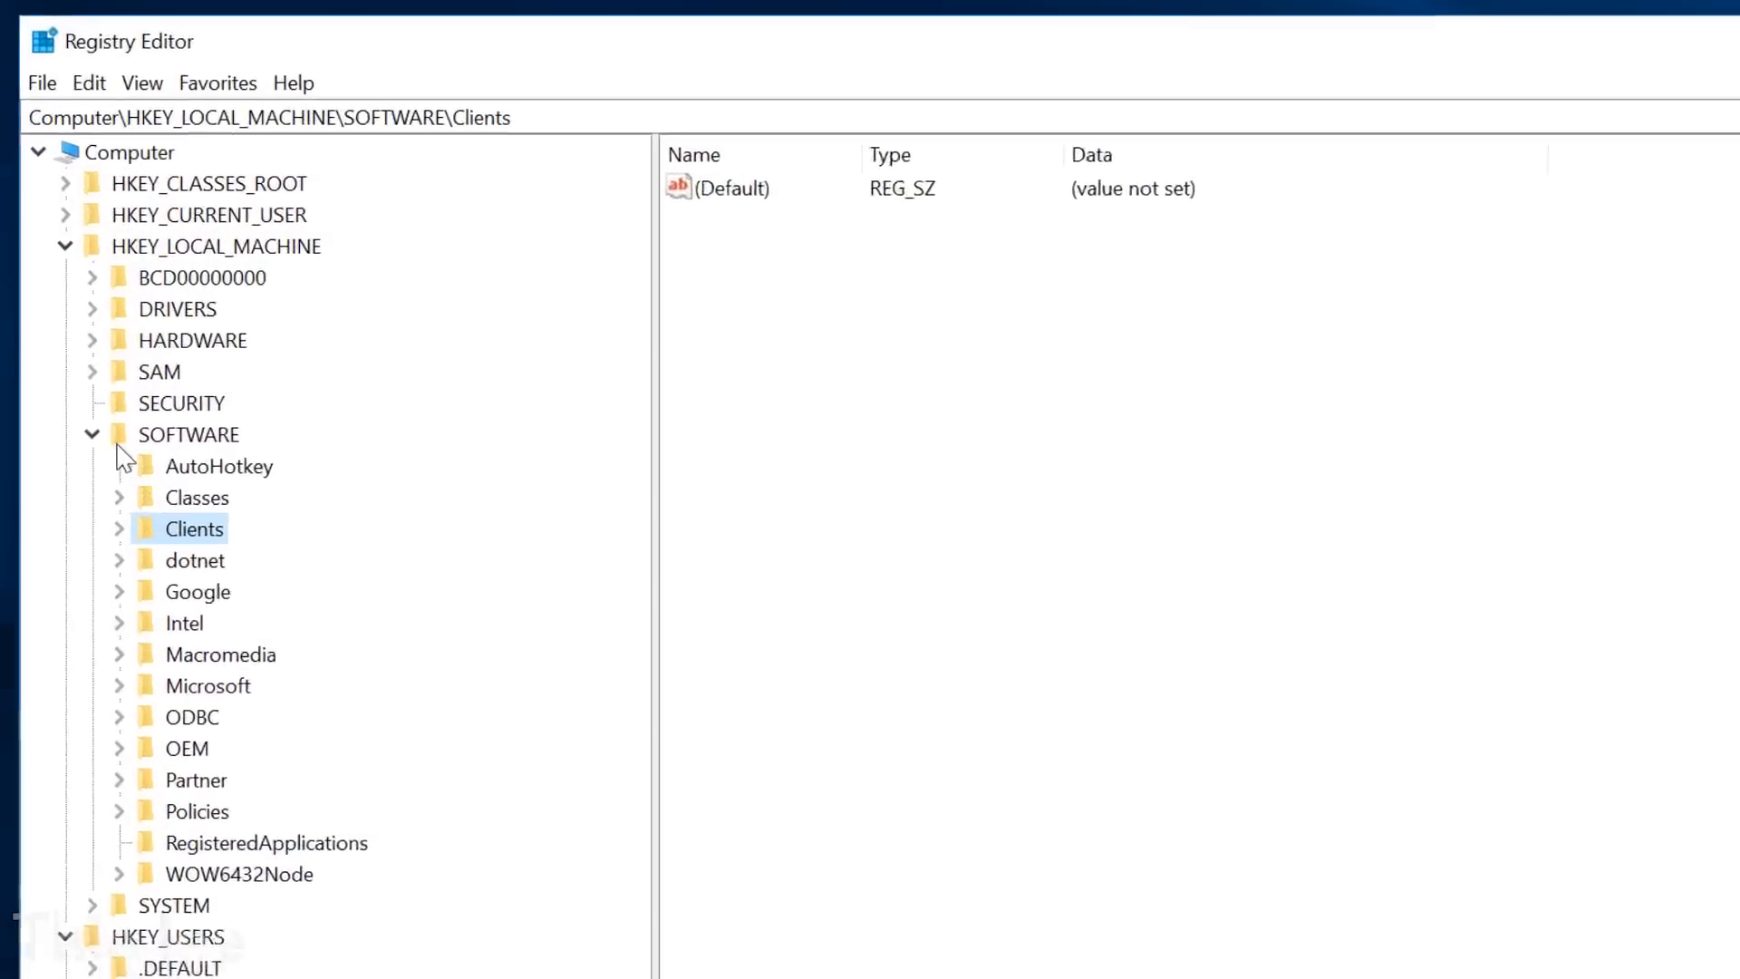
{"action": "left_click", "coordinate": [92, 434]}
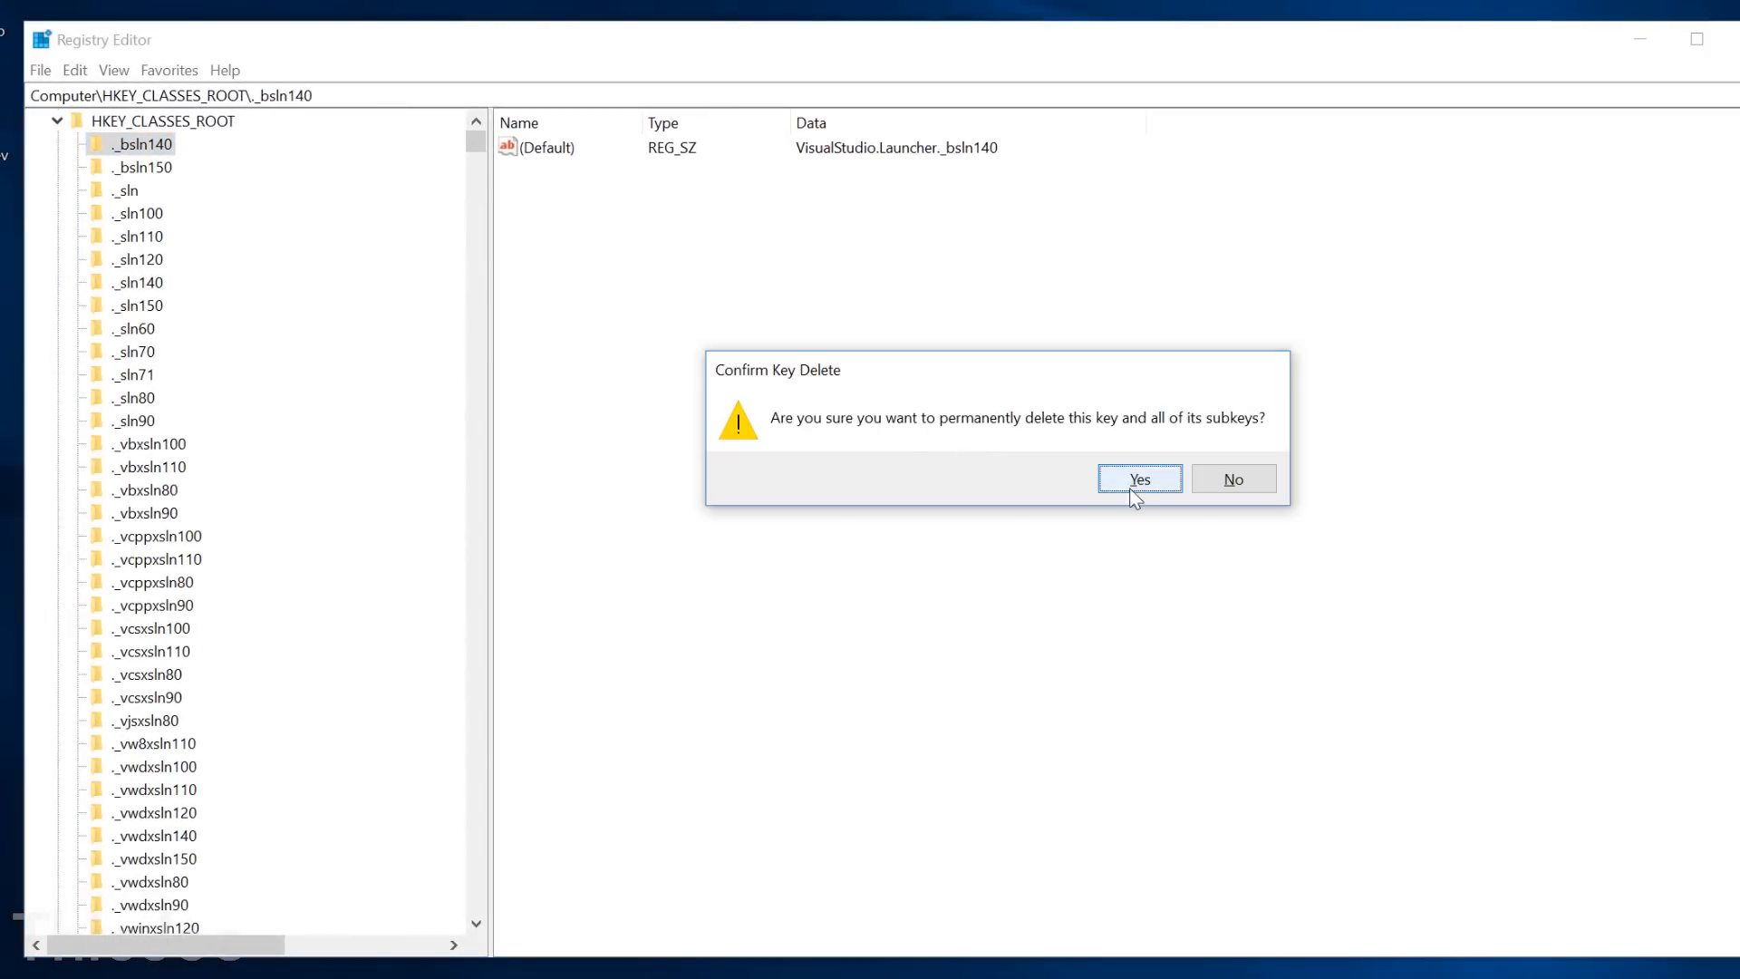
- Confirm deleting the ._bsln140 and ._bsln150 keys and move down the HKEY_CLASSES_ROOT list
{"action": "left_click", "coordinate": [1138, 478]}
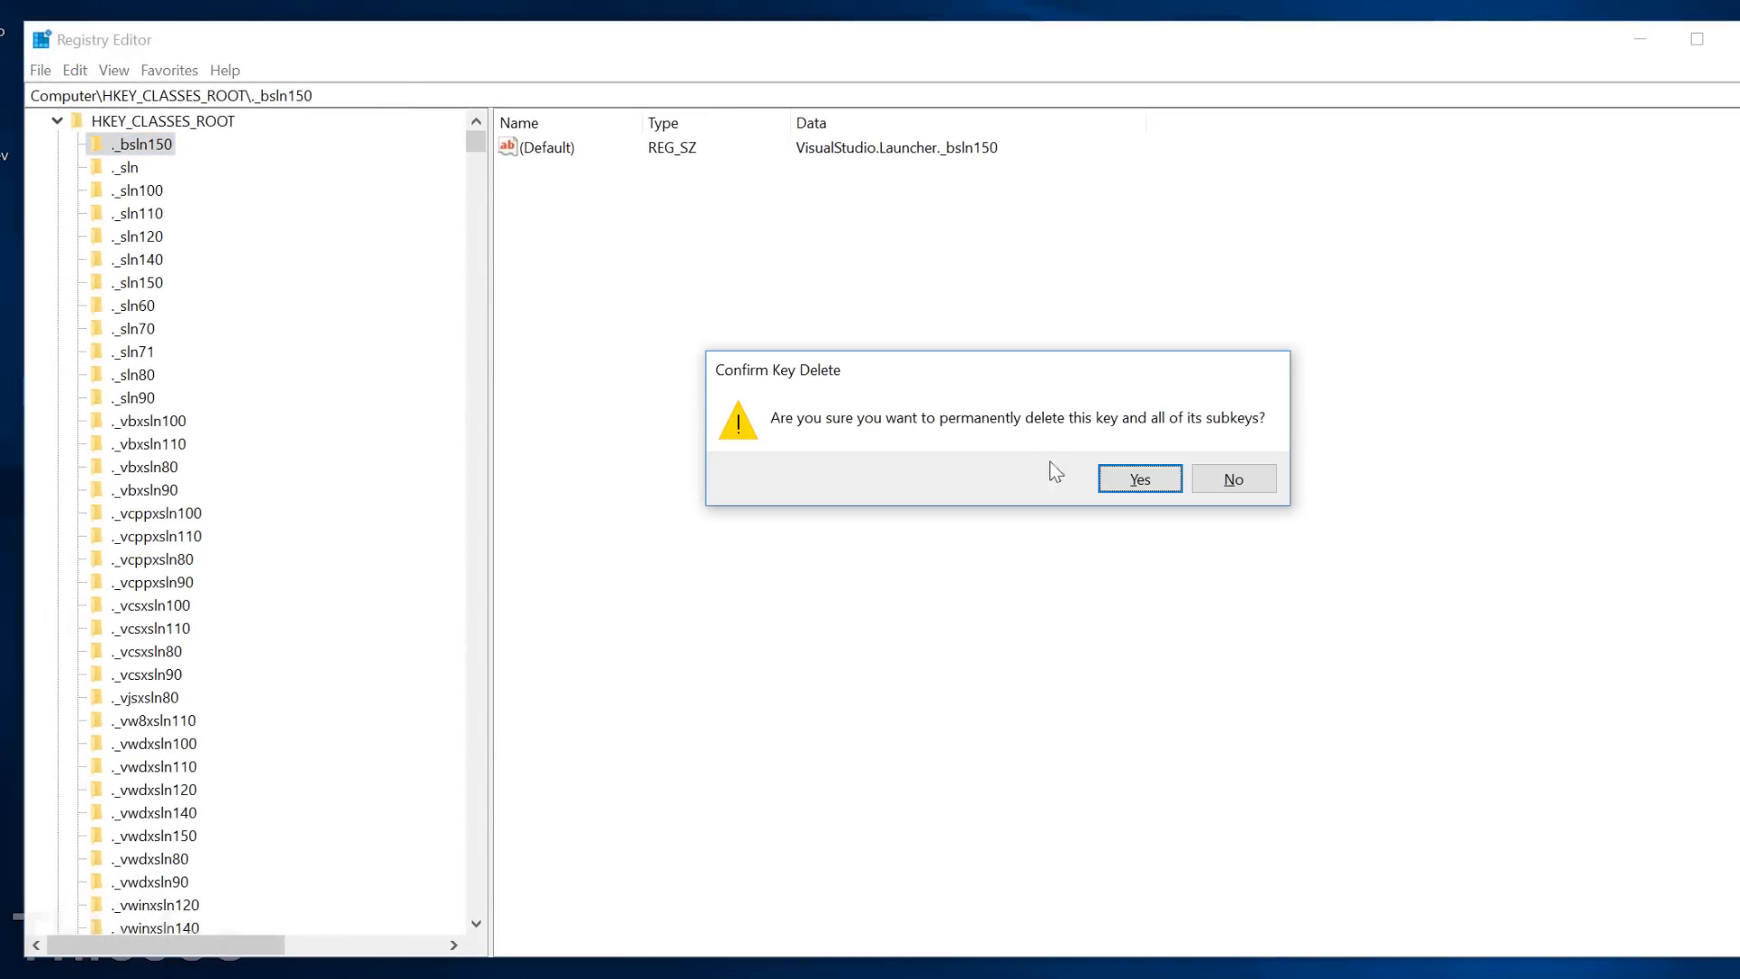
{"action": "left_click", "coordinate": [1138, 478]}
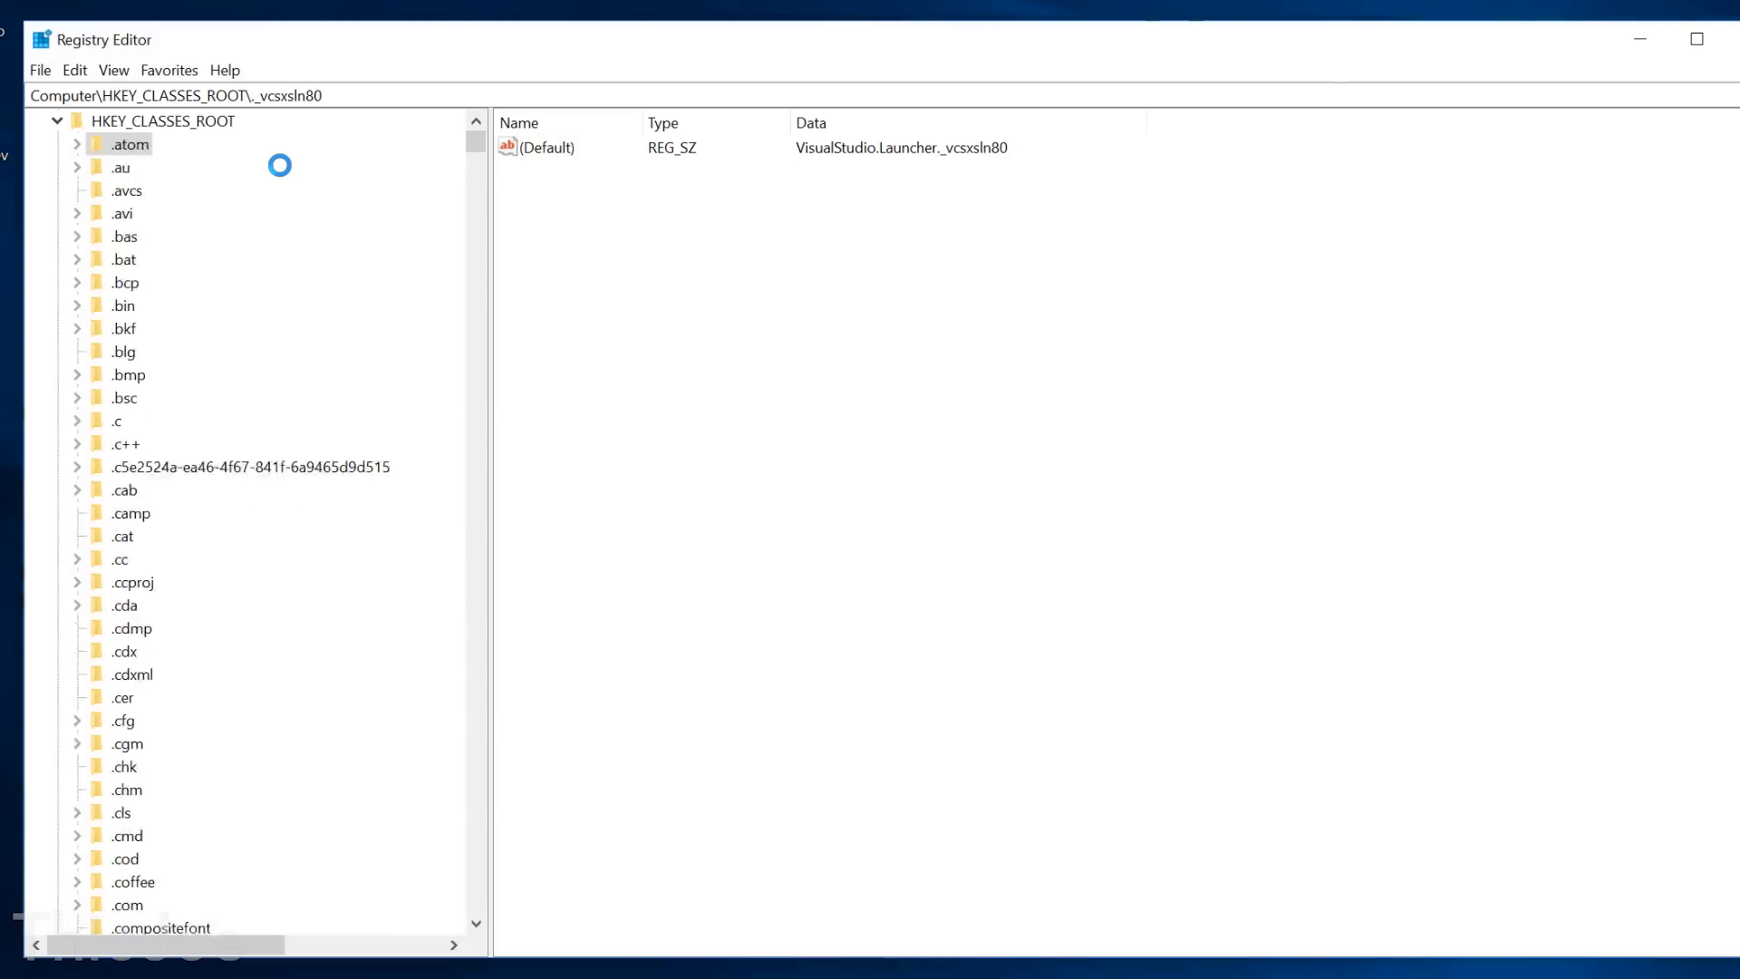
{"action": "scroll", "scroll_direction": "down", "scroll_amount": 3}
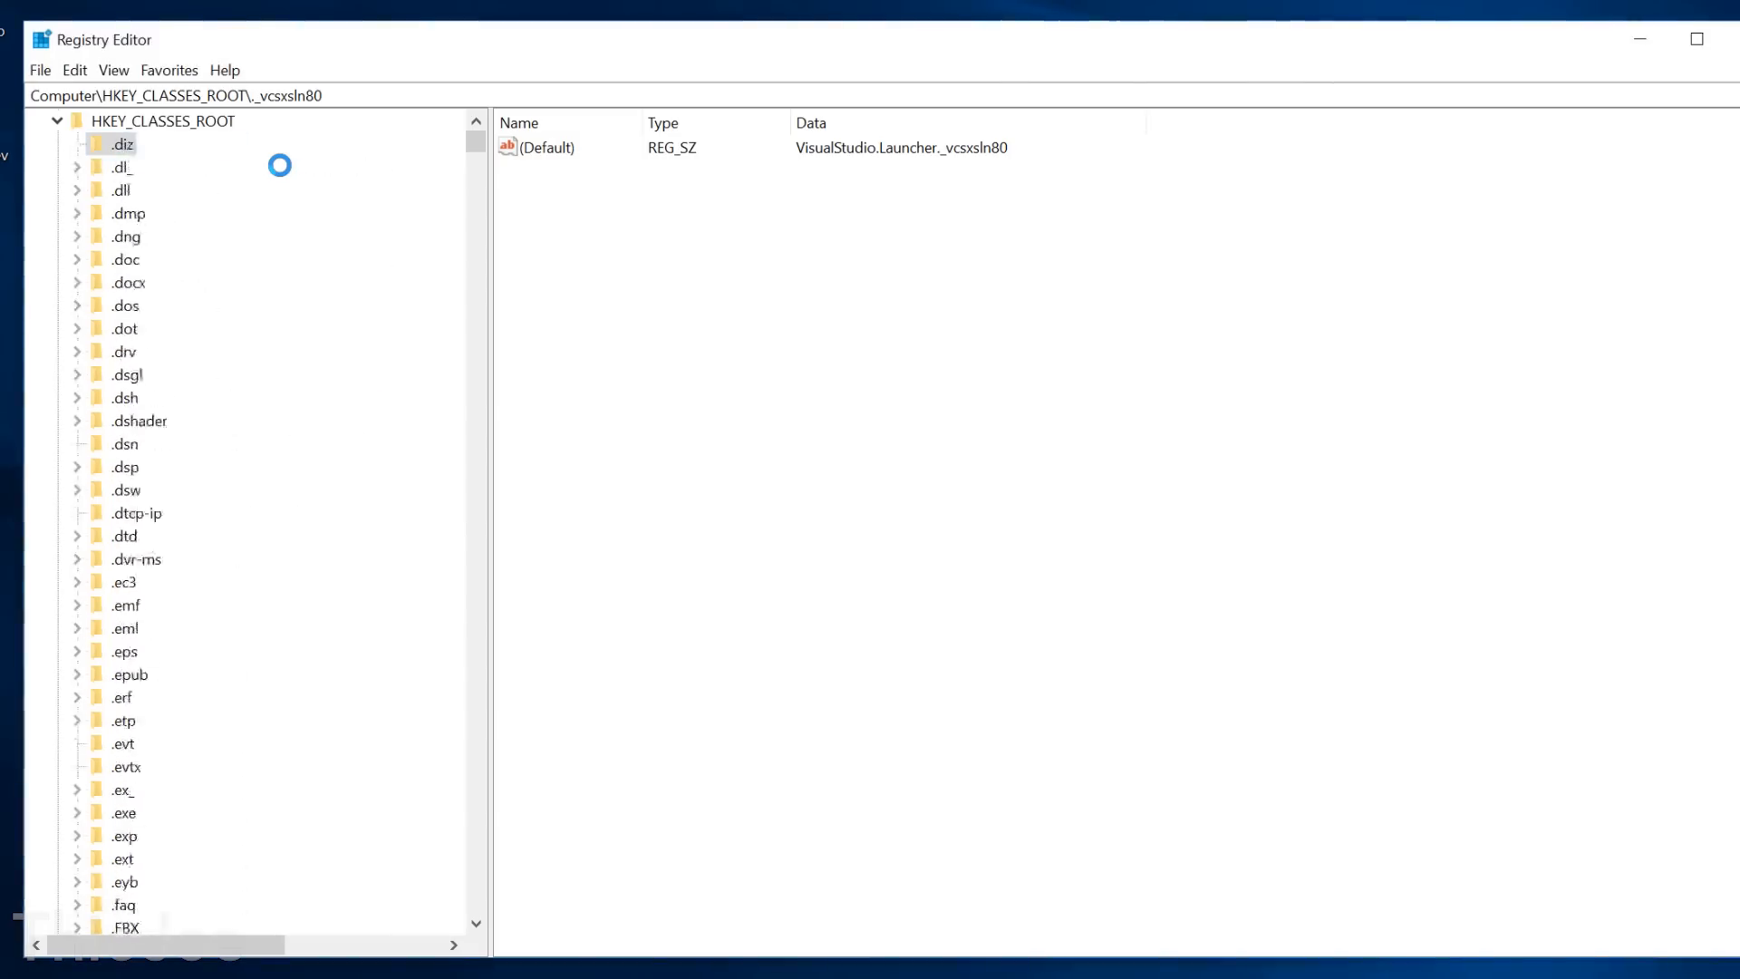
{"action": "scroll", "scroll_direction": "down", "scroll_amount": 3}
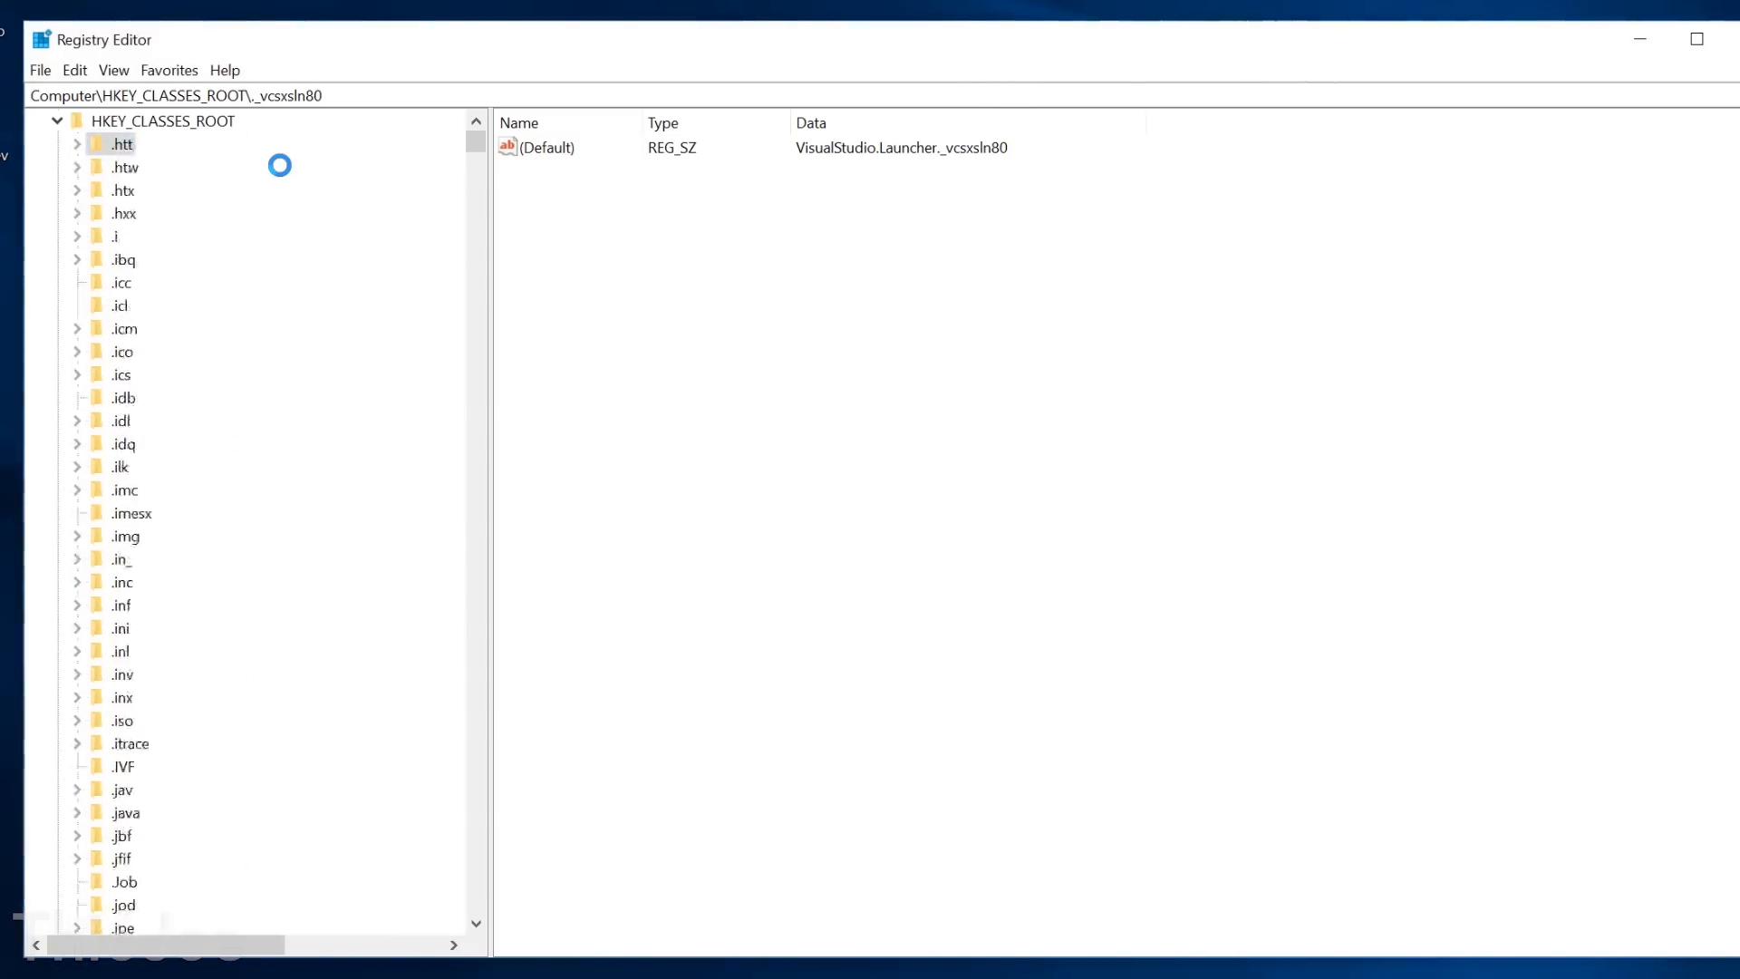
{"action": "scroll", "scroll_direction": "down", "scroll_amount": 3}
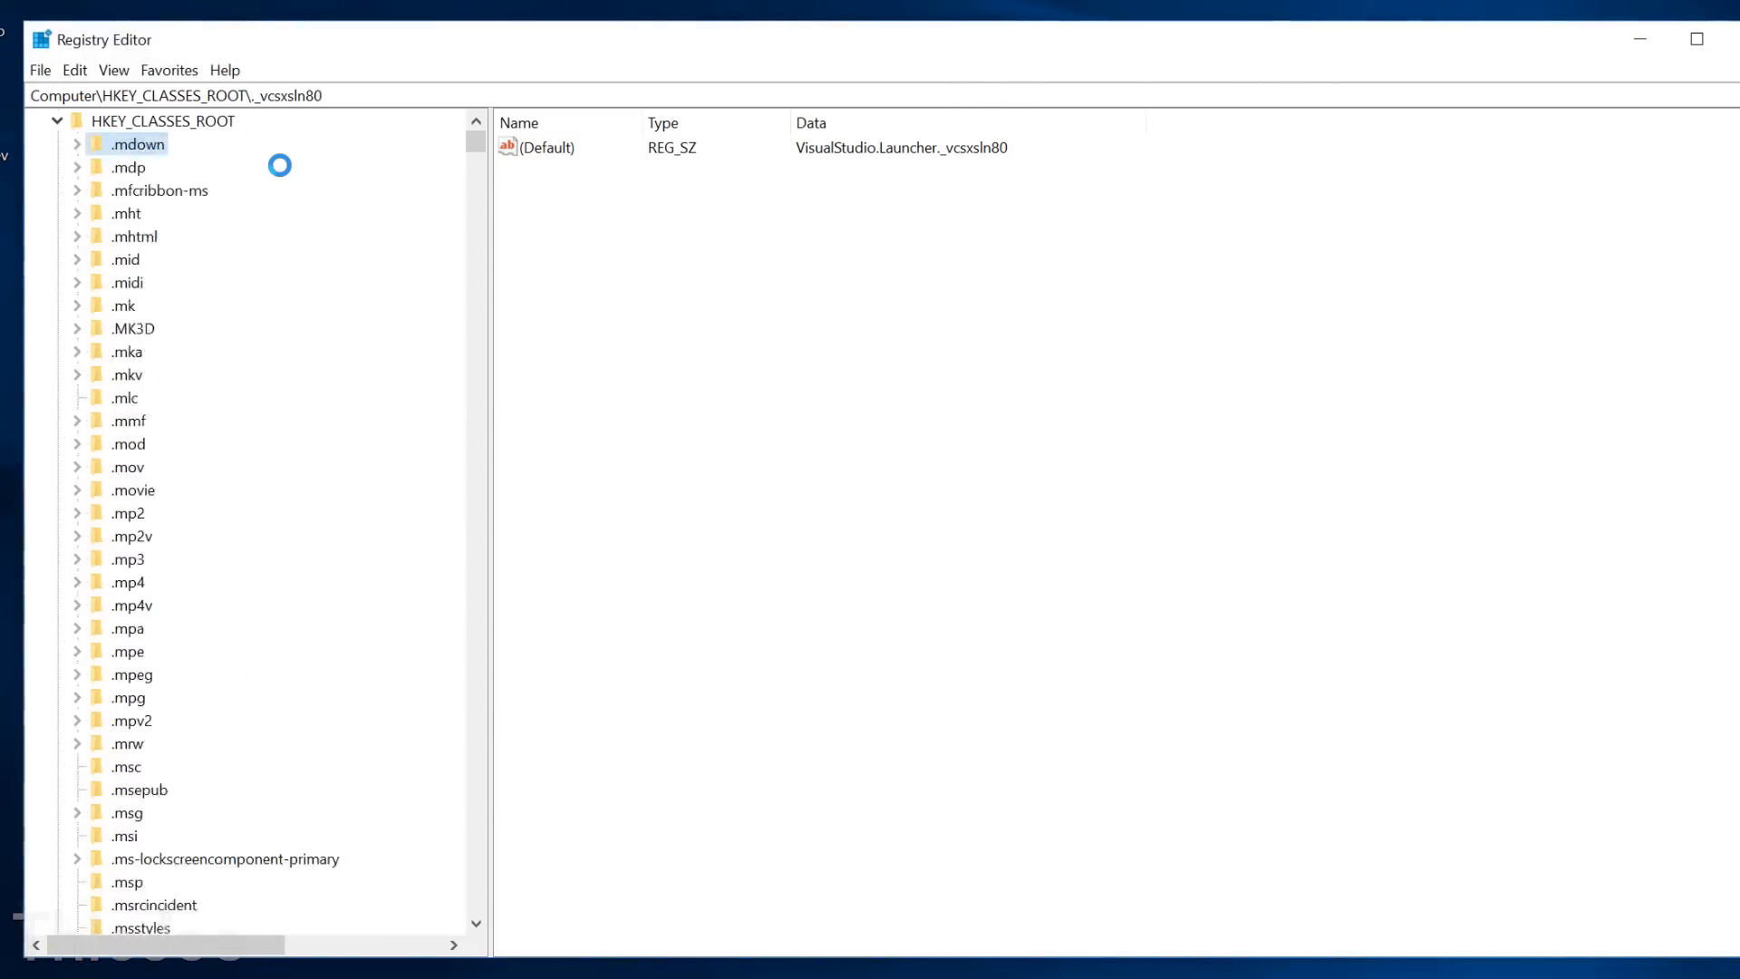
{"action": "scroll", "scroll_direction": "down", "scroll_amount": 3}
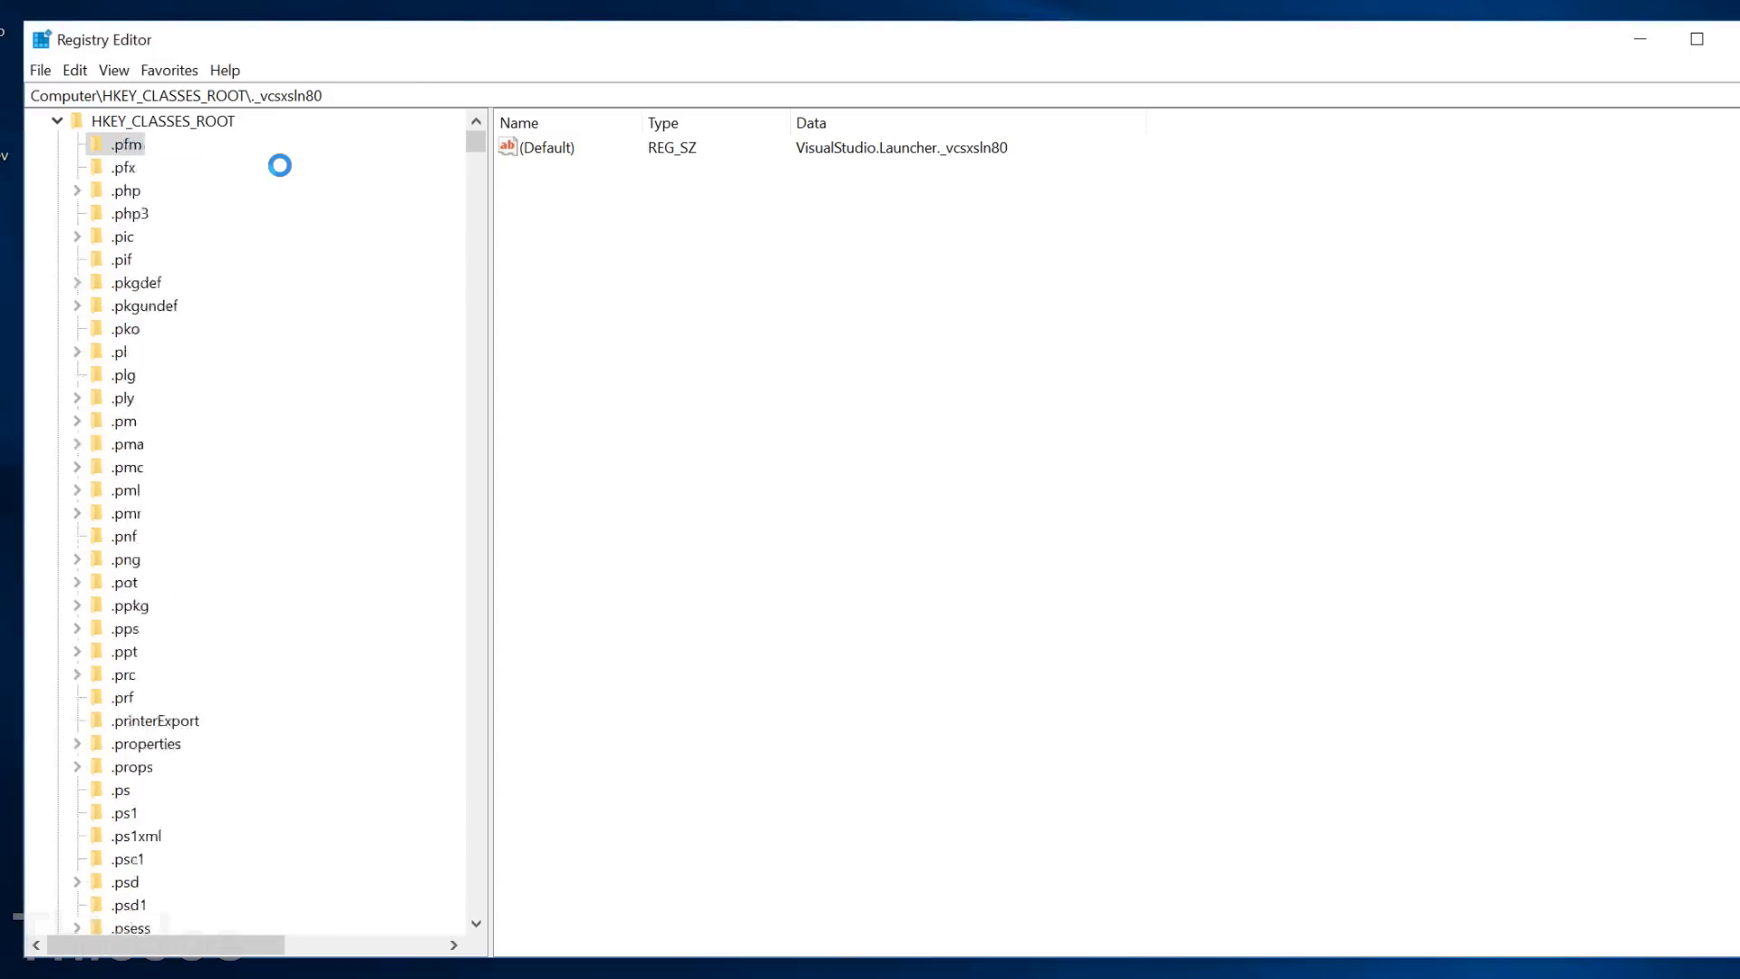
{"action": "scroll", "scroll_direction": "down", "scroll_amount": 3}
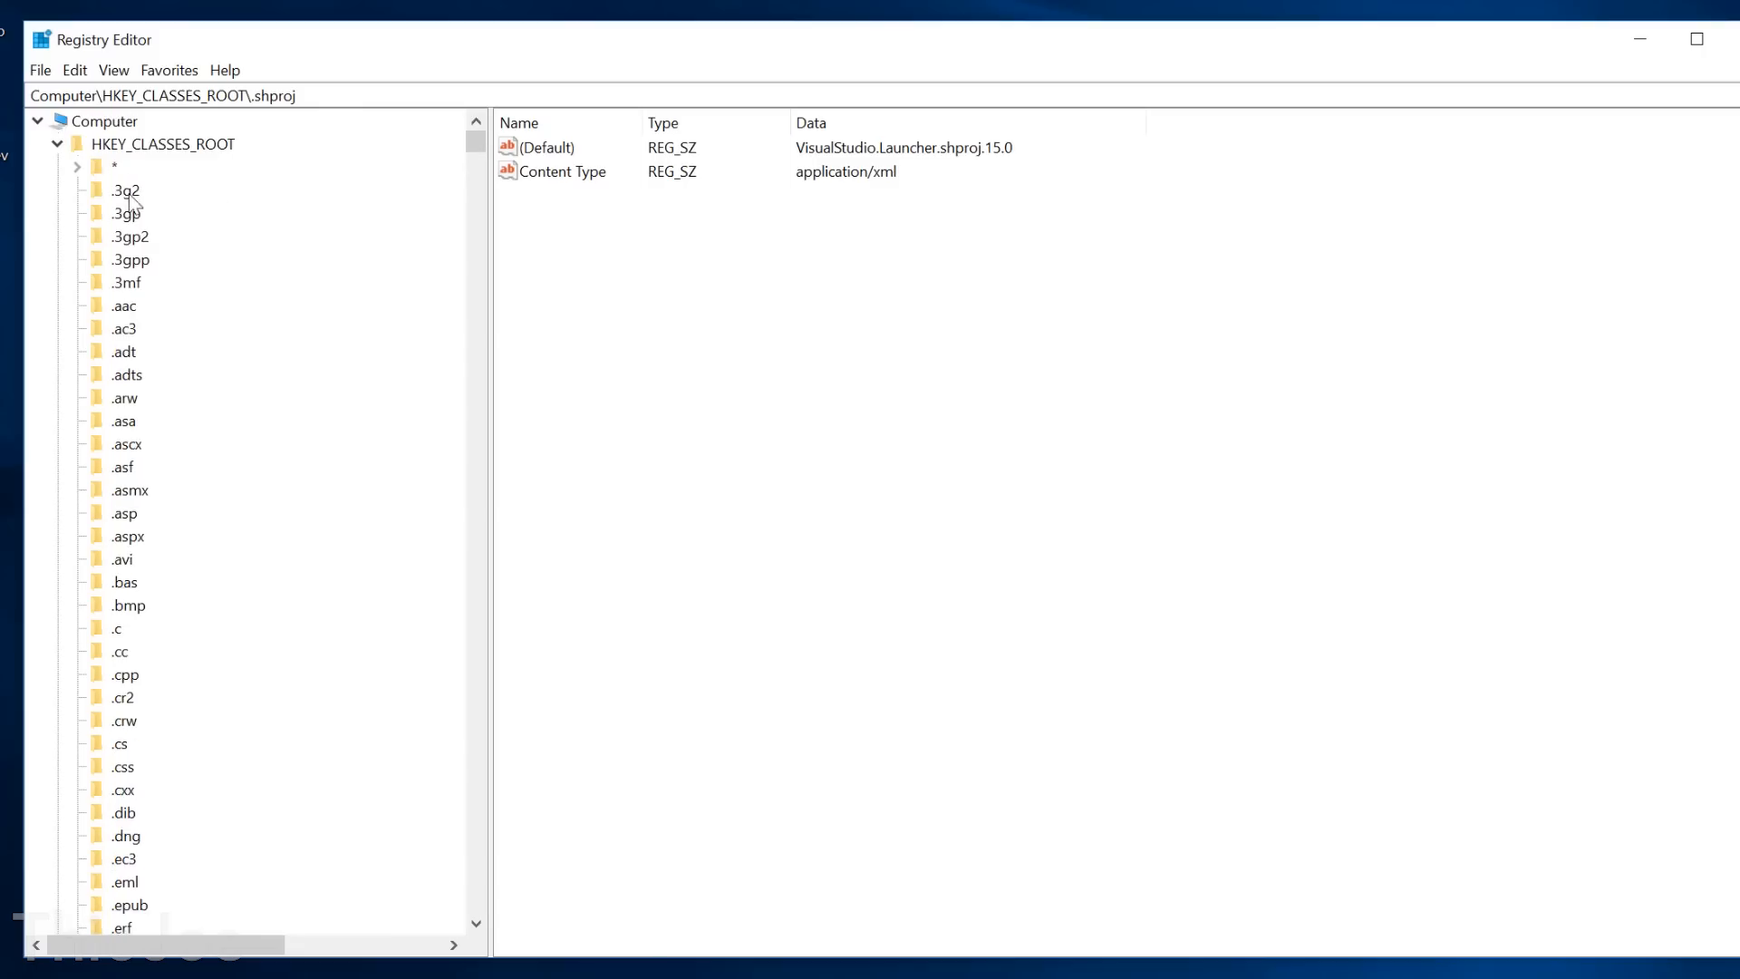
- Delete the .3gp and .sit extension keys while working further down HKEY_CLASSES_ROOT
{"action": "left_click", "coordinate": [125, 212]}
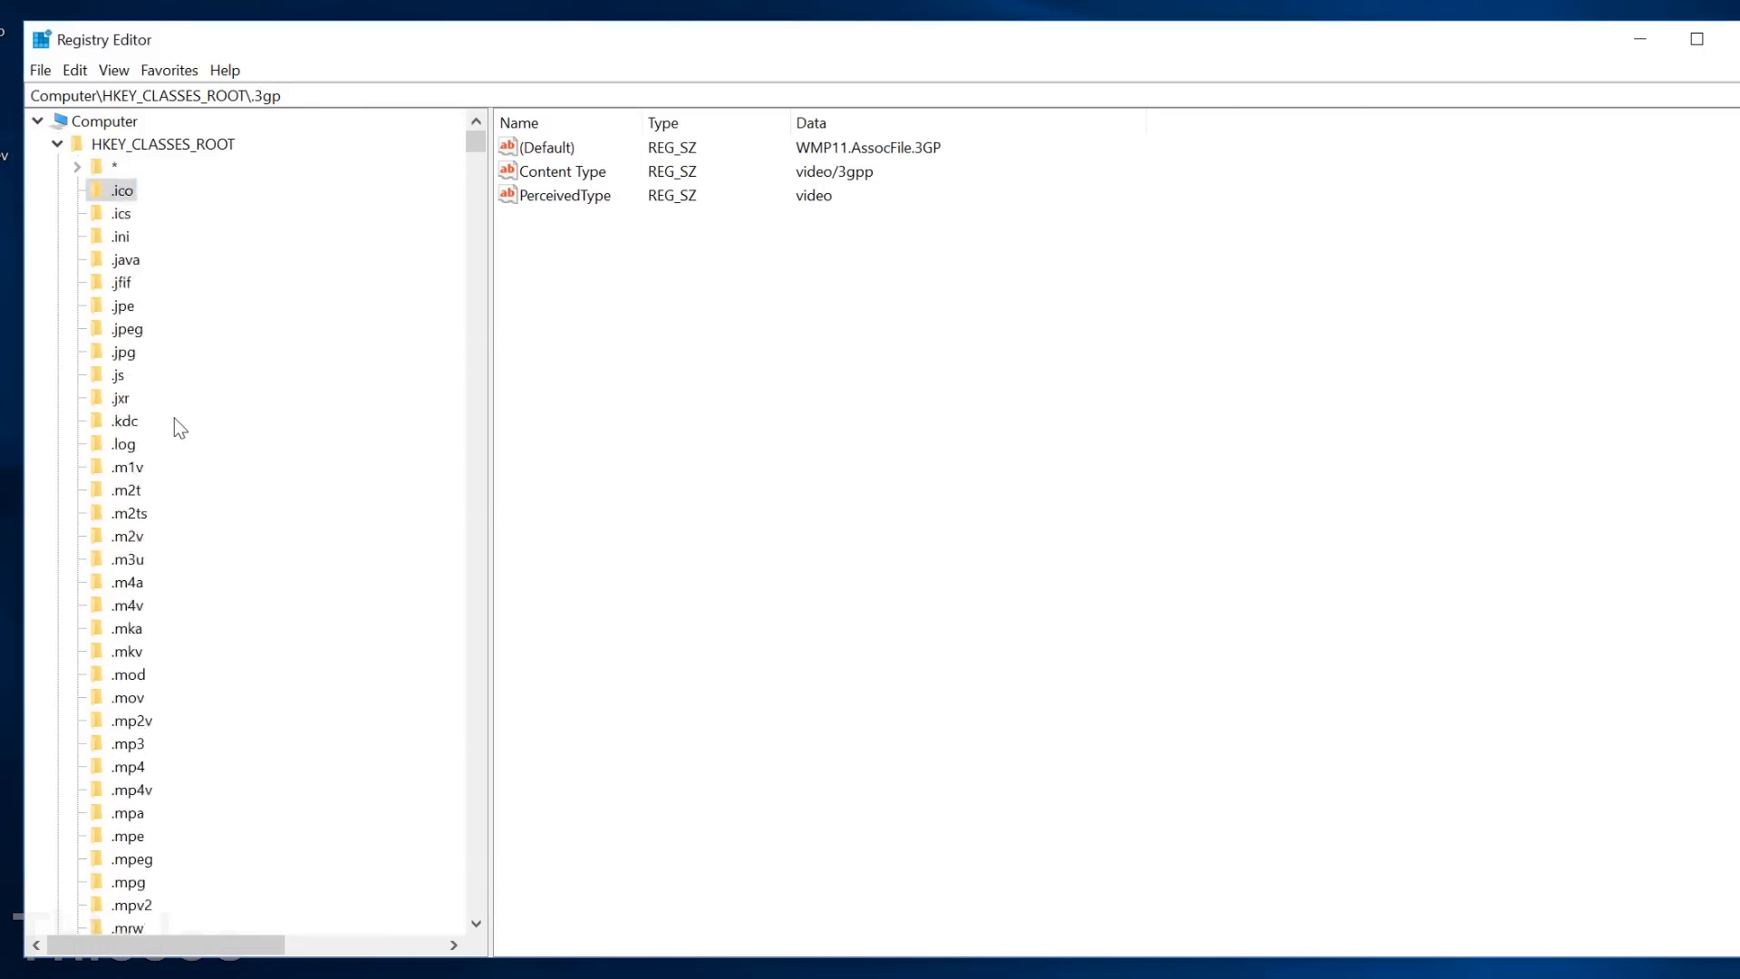
{"action": "scroll", "scroll_direction": "down", "scroll_amount": 3}
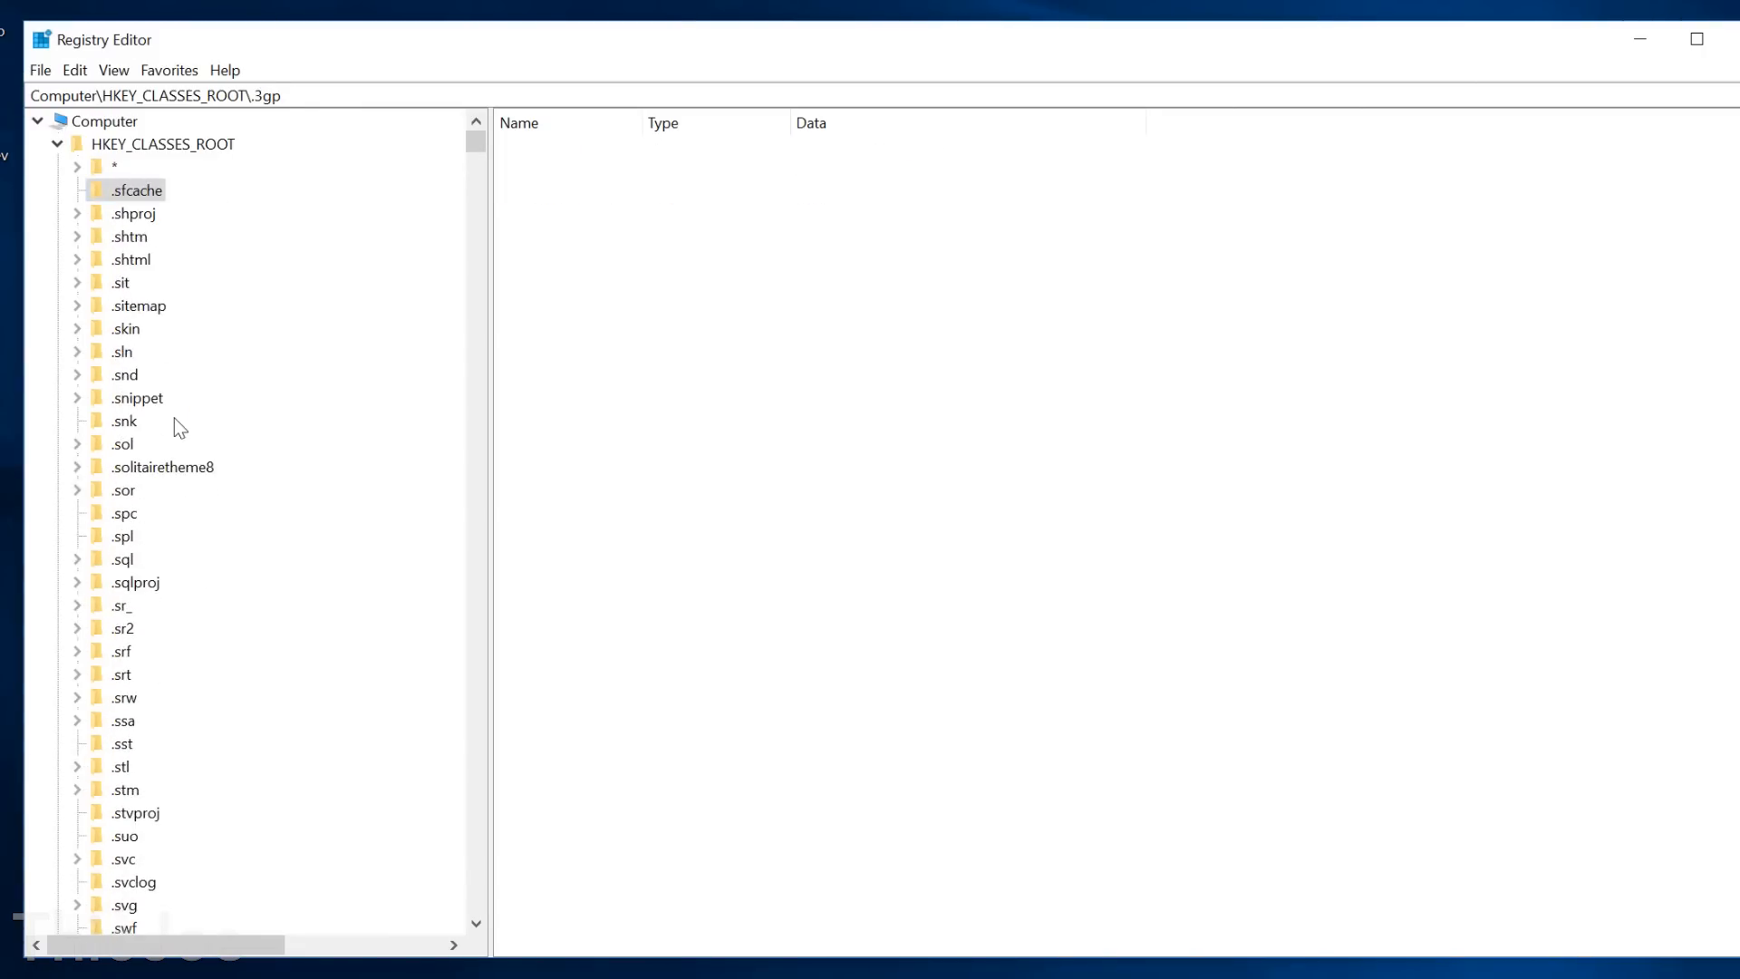
{"action": "left_click", "coordinate": [133, 214]}
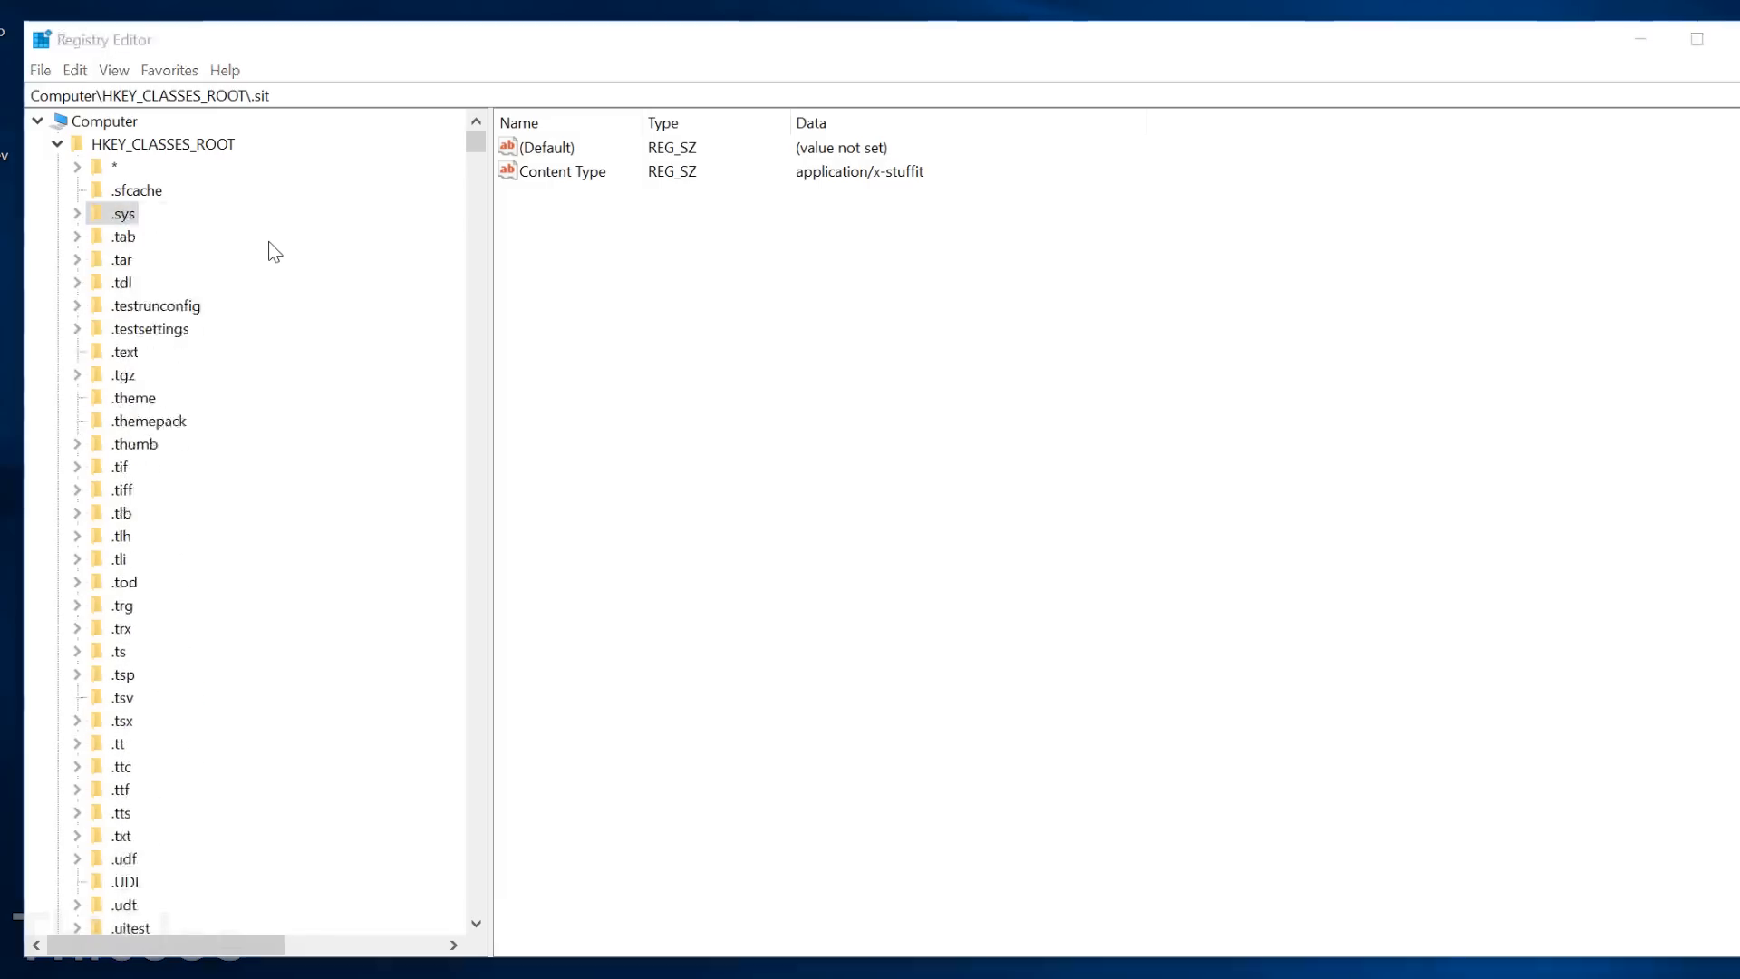
{"action": "scroll", "scroll_direction": "down", "scroll_amount": 3}
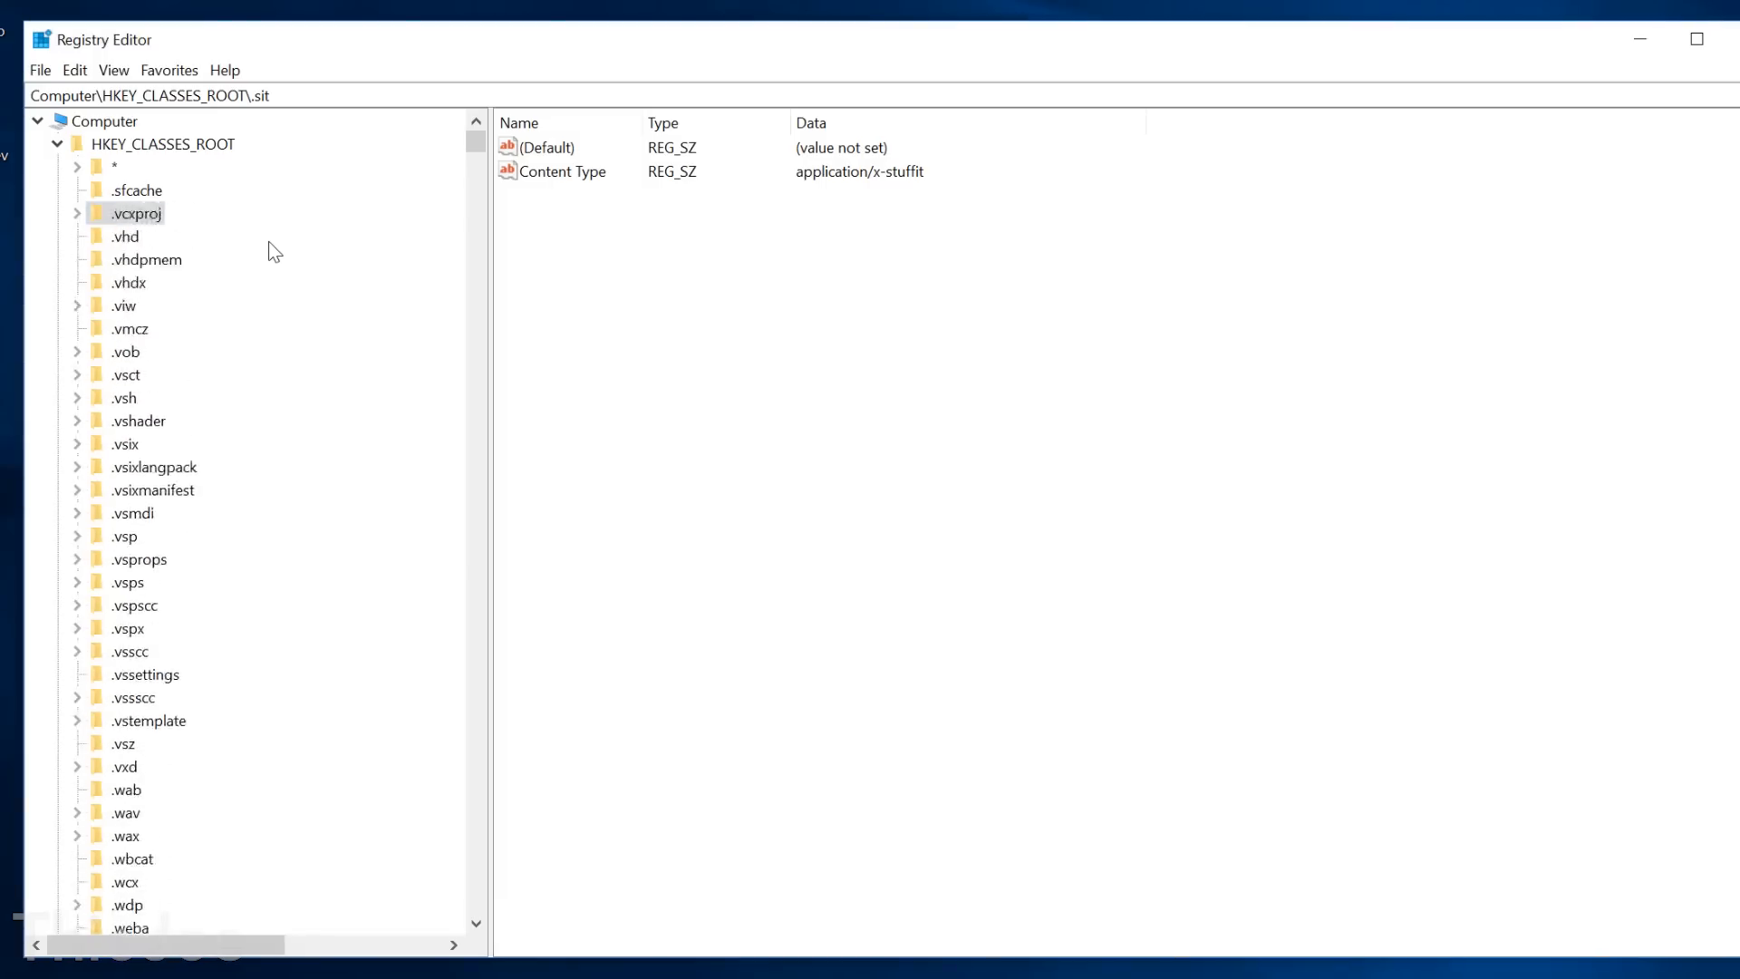
{"action": "scroll", "scroll_direction": "down", "scroll_amount": 3}
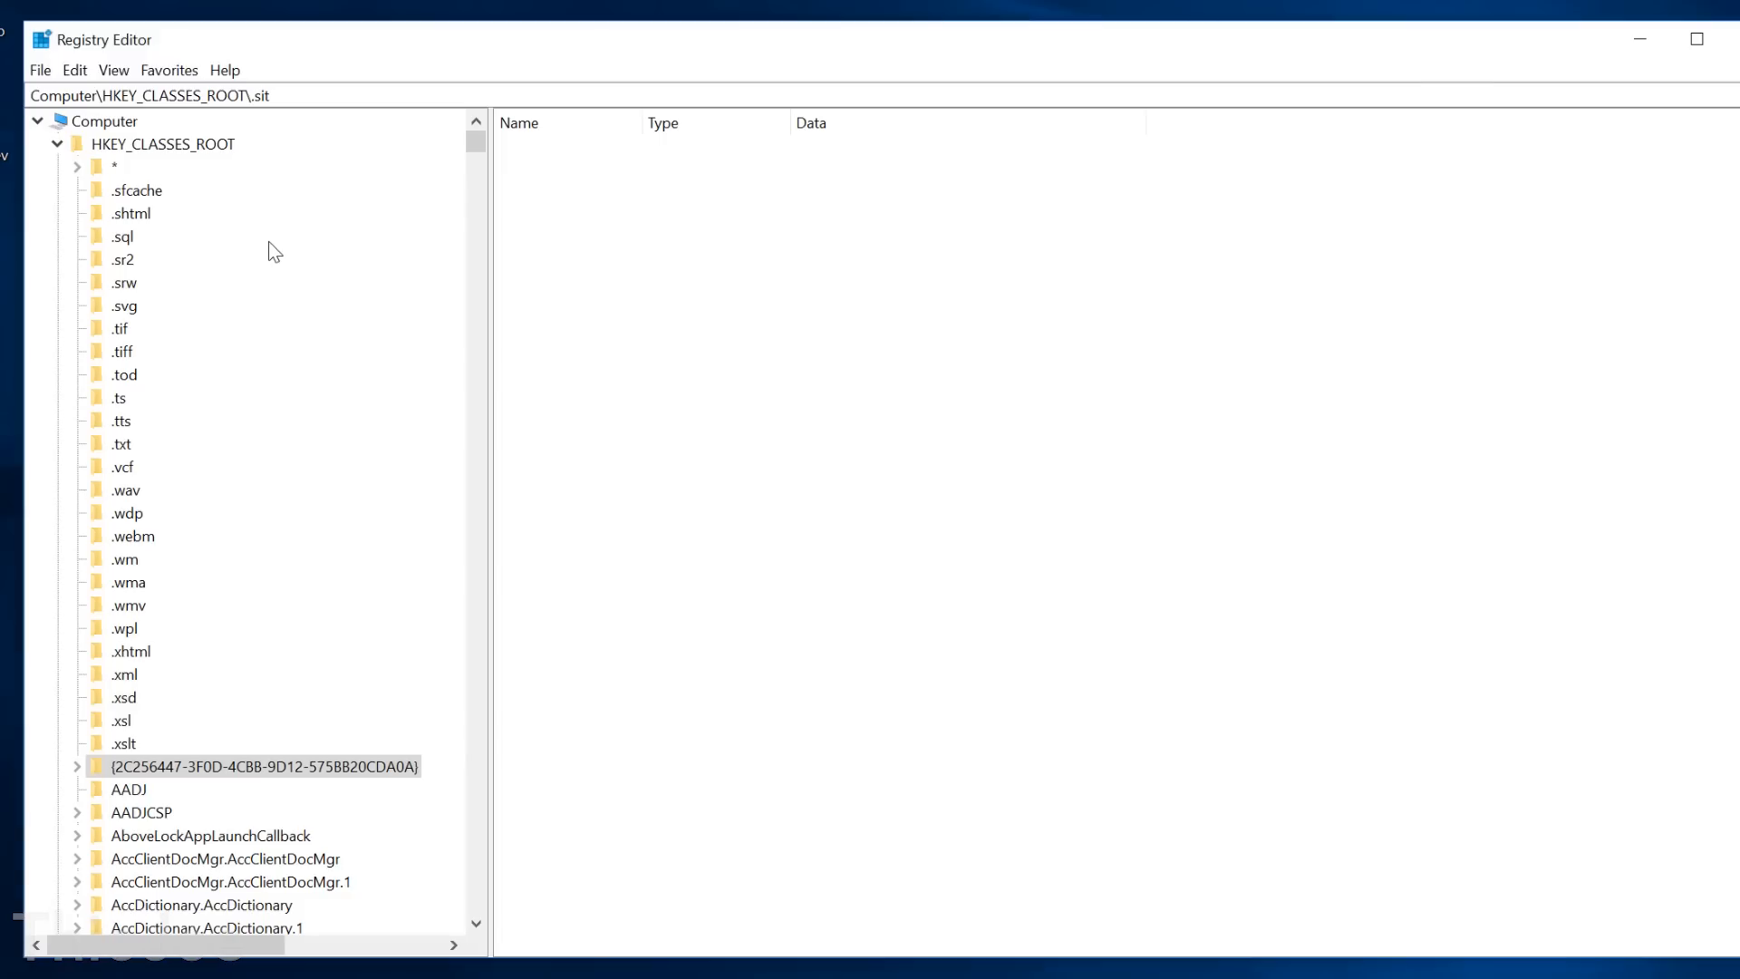
{"action": "scroll", "scroll_direction": "down", "scroll_amount": 3}
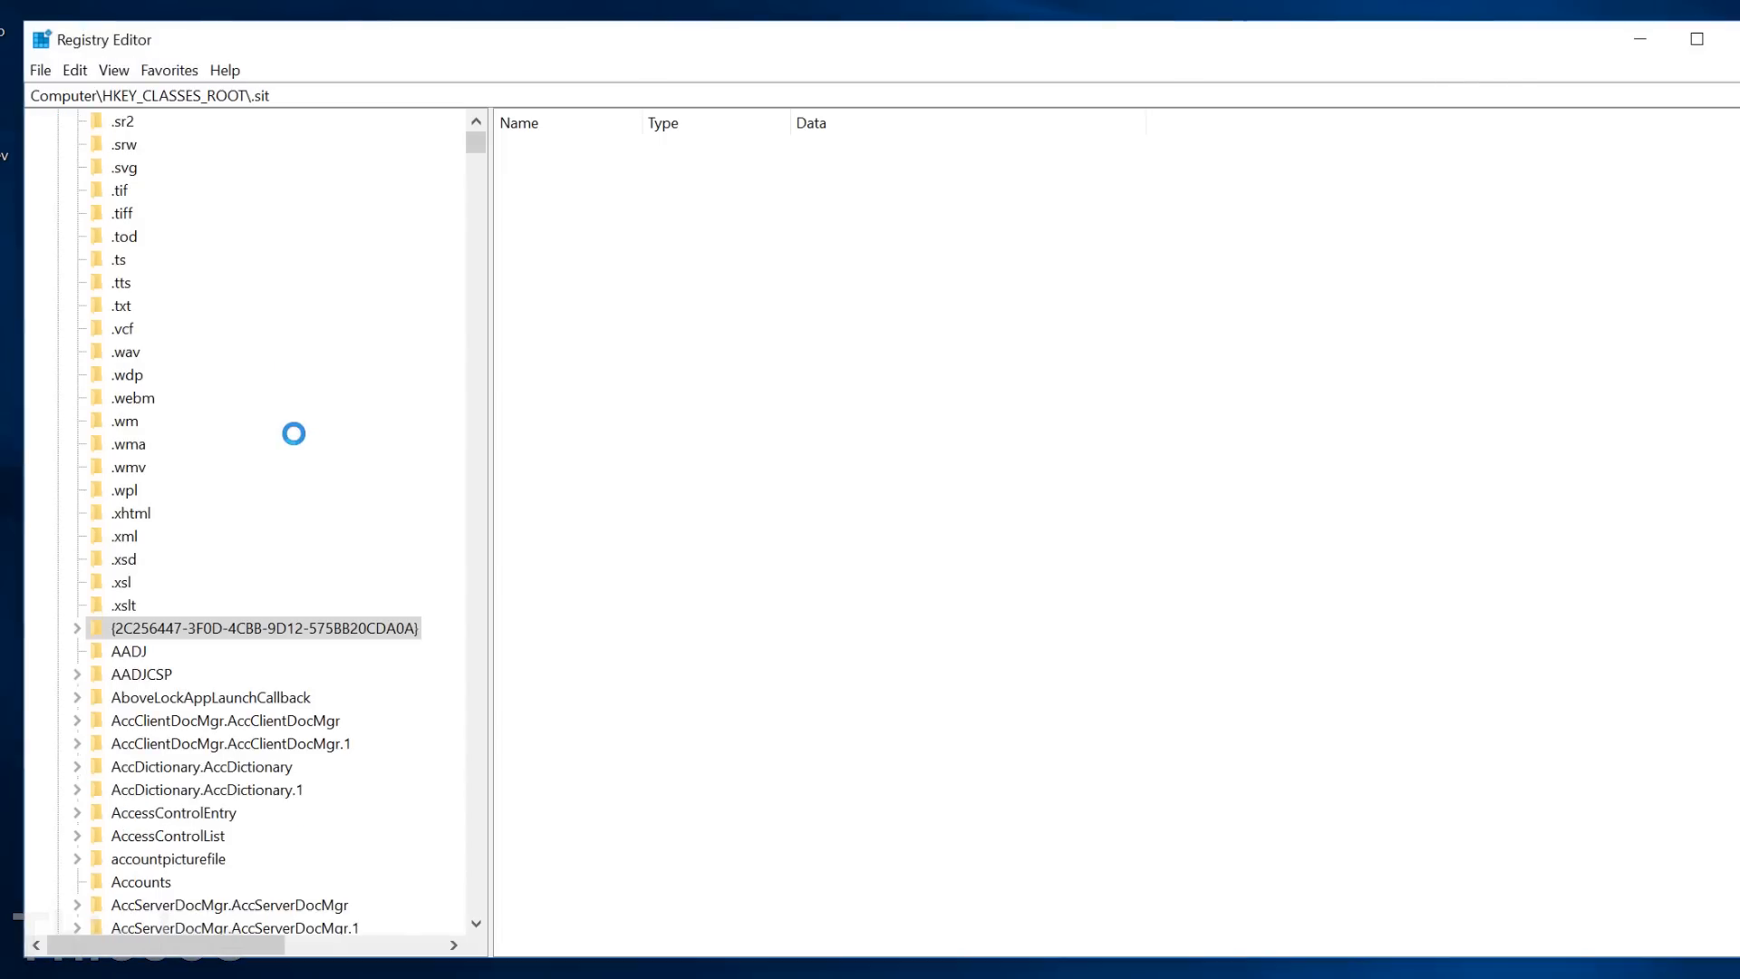
- Delete the GUID-named and AboveLockAppLaunchCallback class keys; acknowledge ADOMD.Catalog cannot be deleted
{"action": "left_click", "coordinate": [264, 627]}
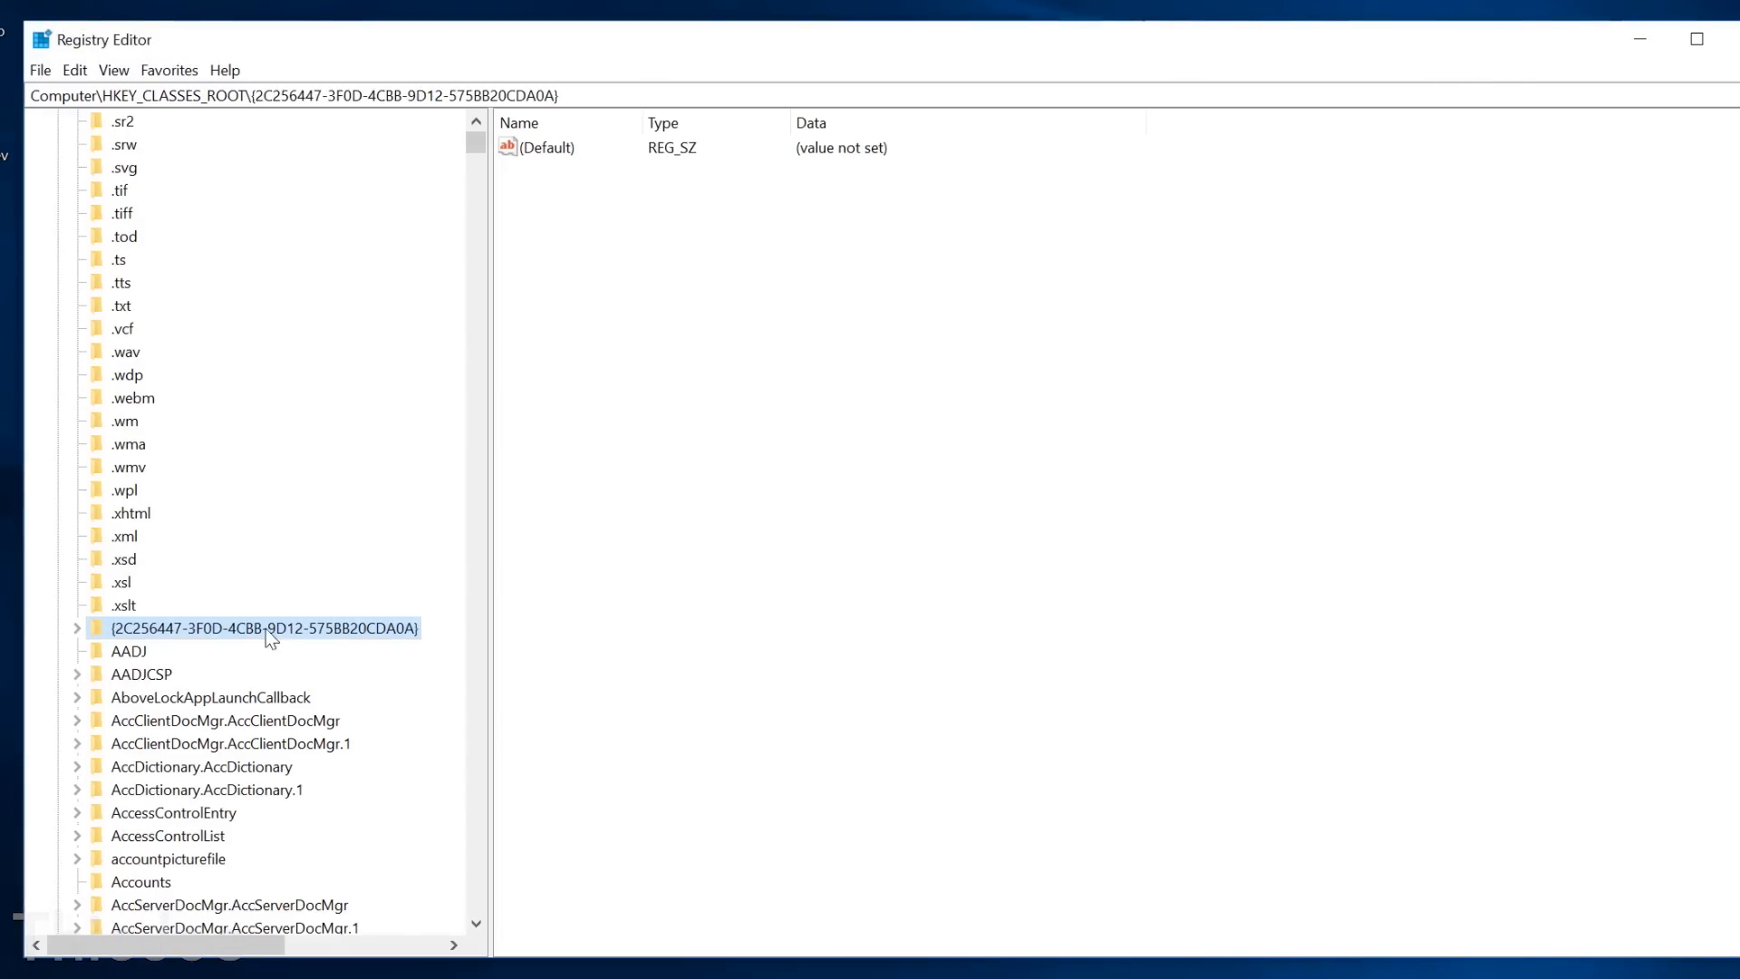
{"action": "left_click", "coordinate": [210, 651]}
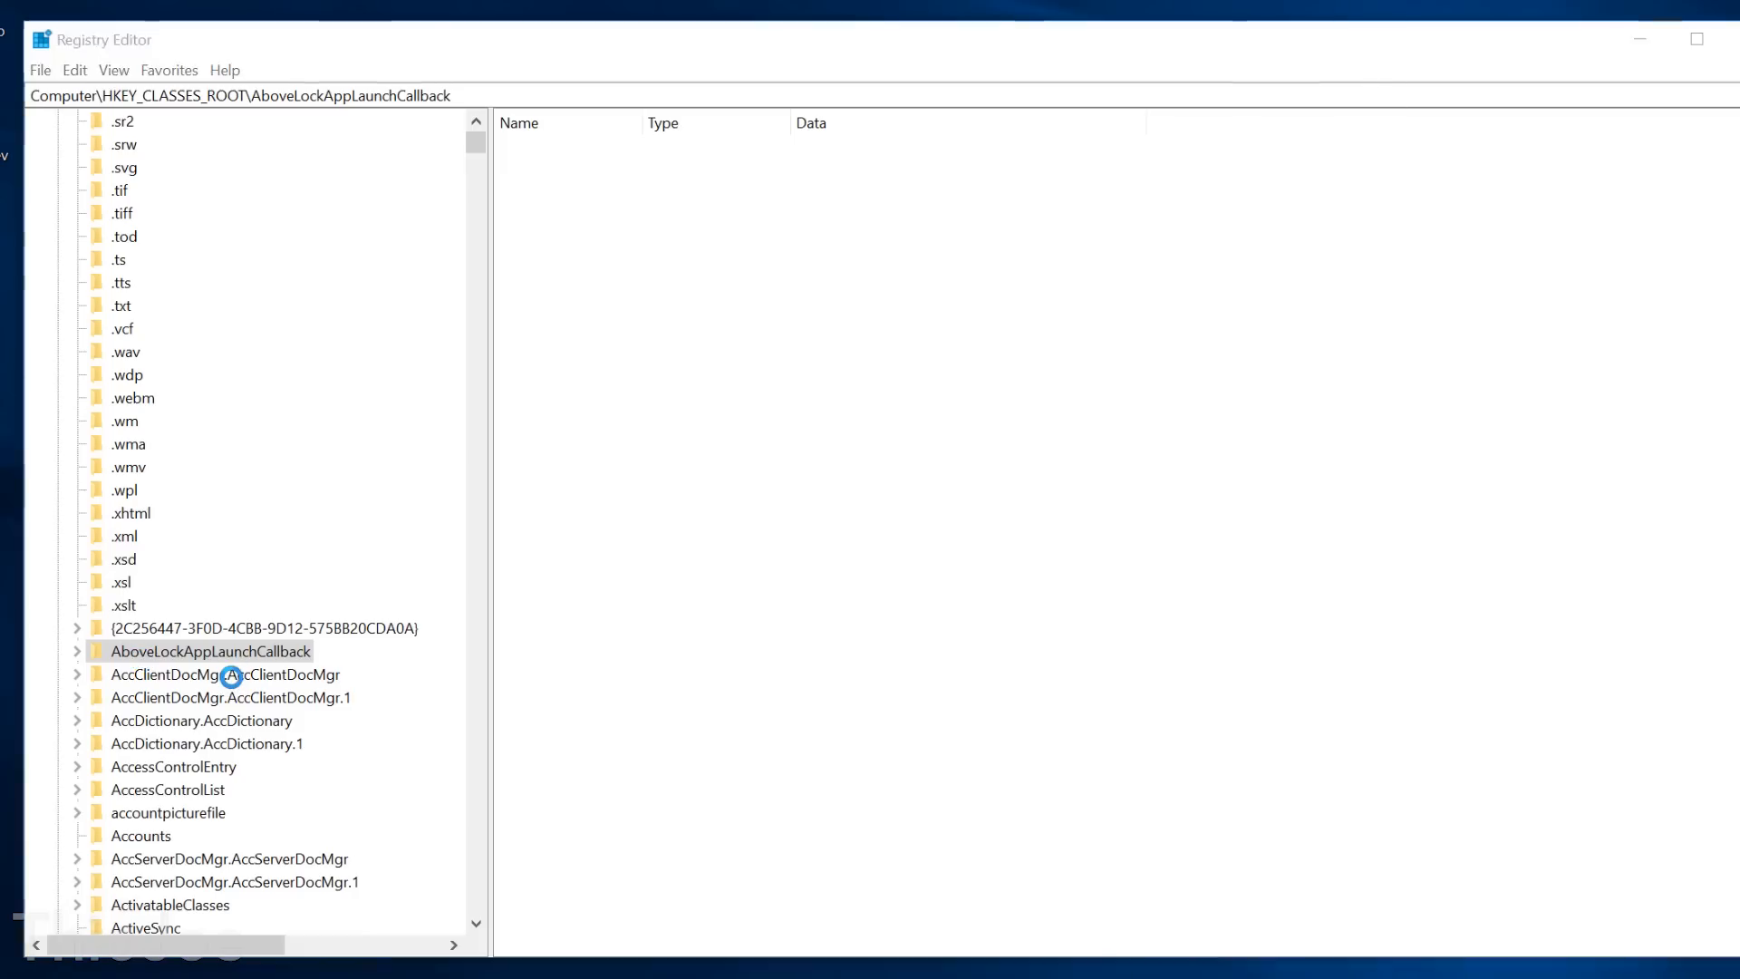
{"action": "left_click", "coordinate": [210, 651]}
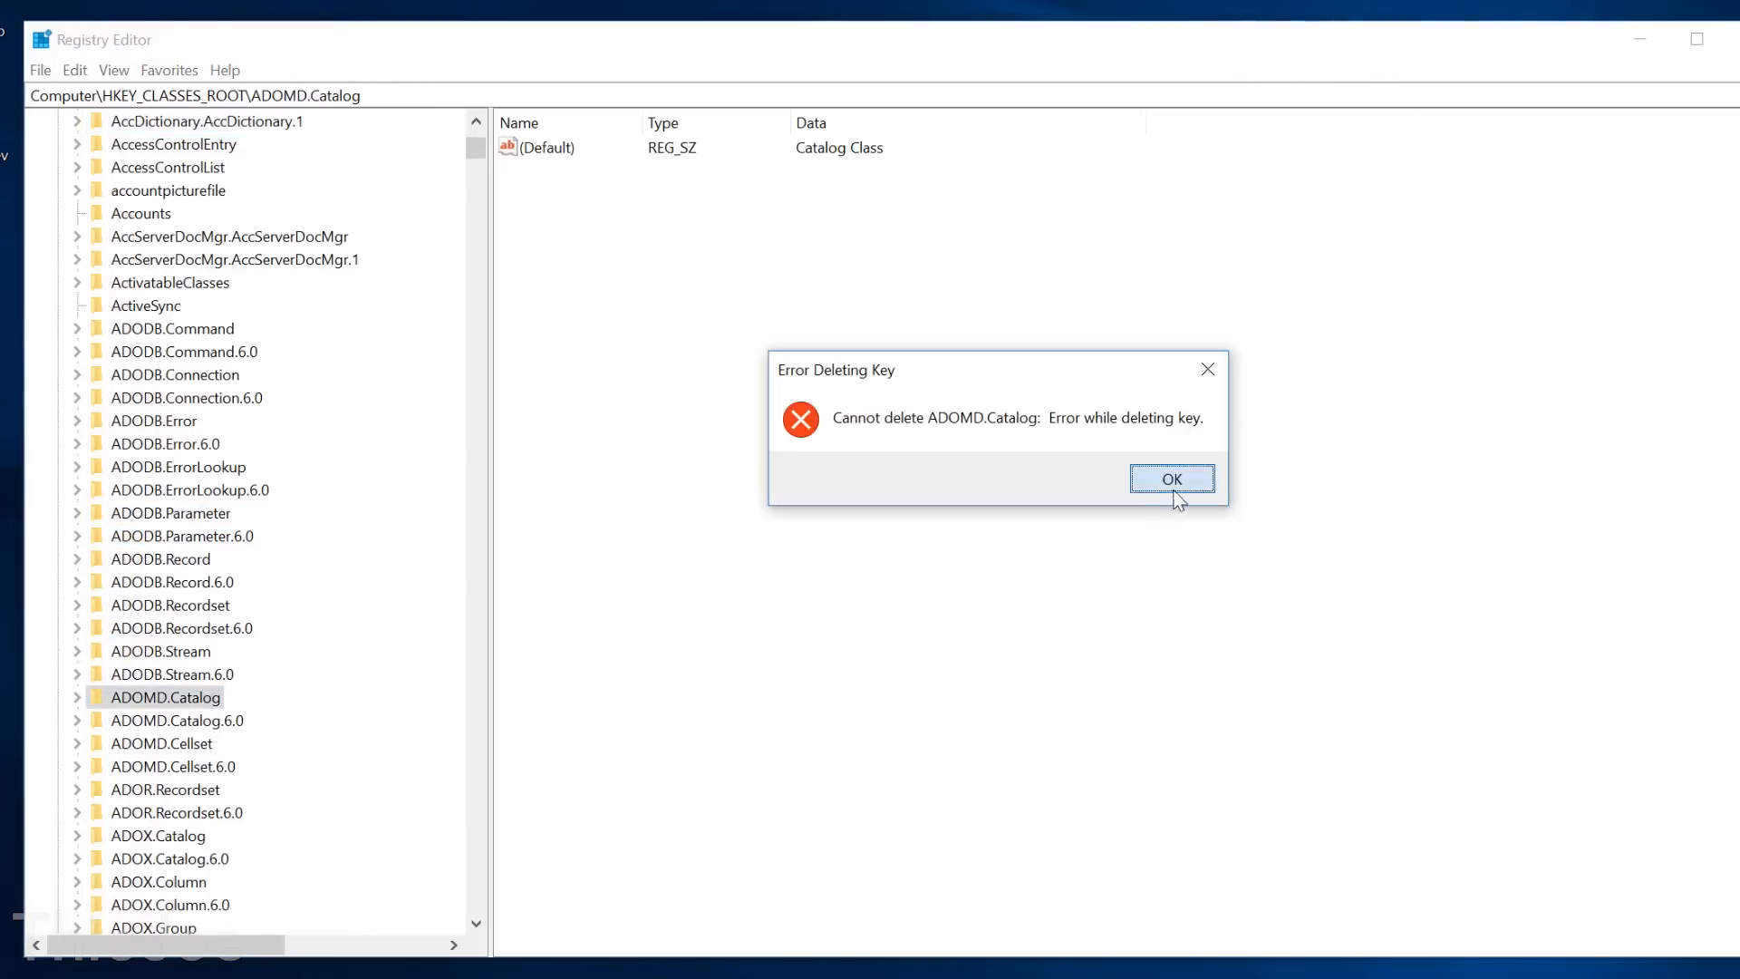
{"action": "left_click", "coordinate": [1171, 478]}
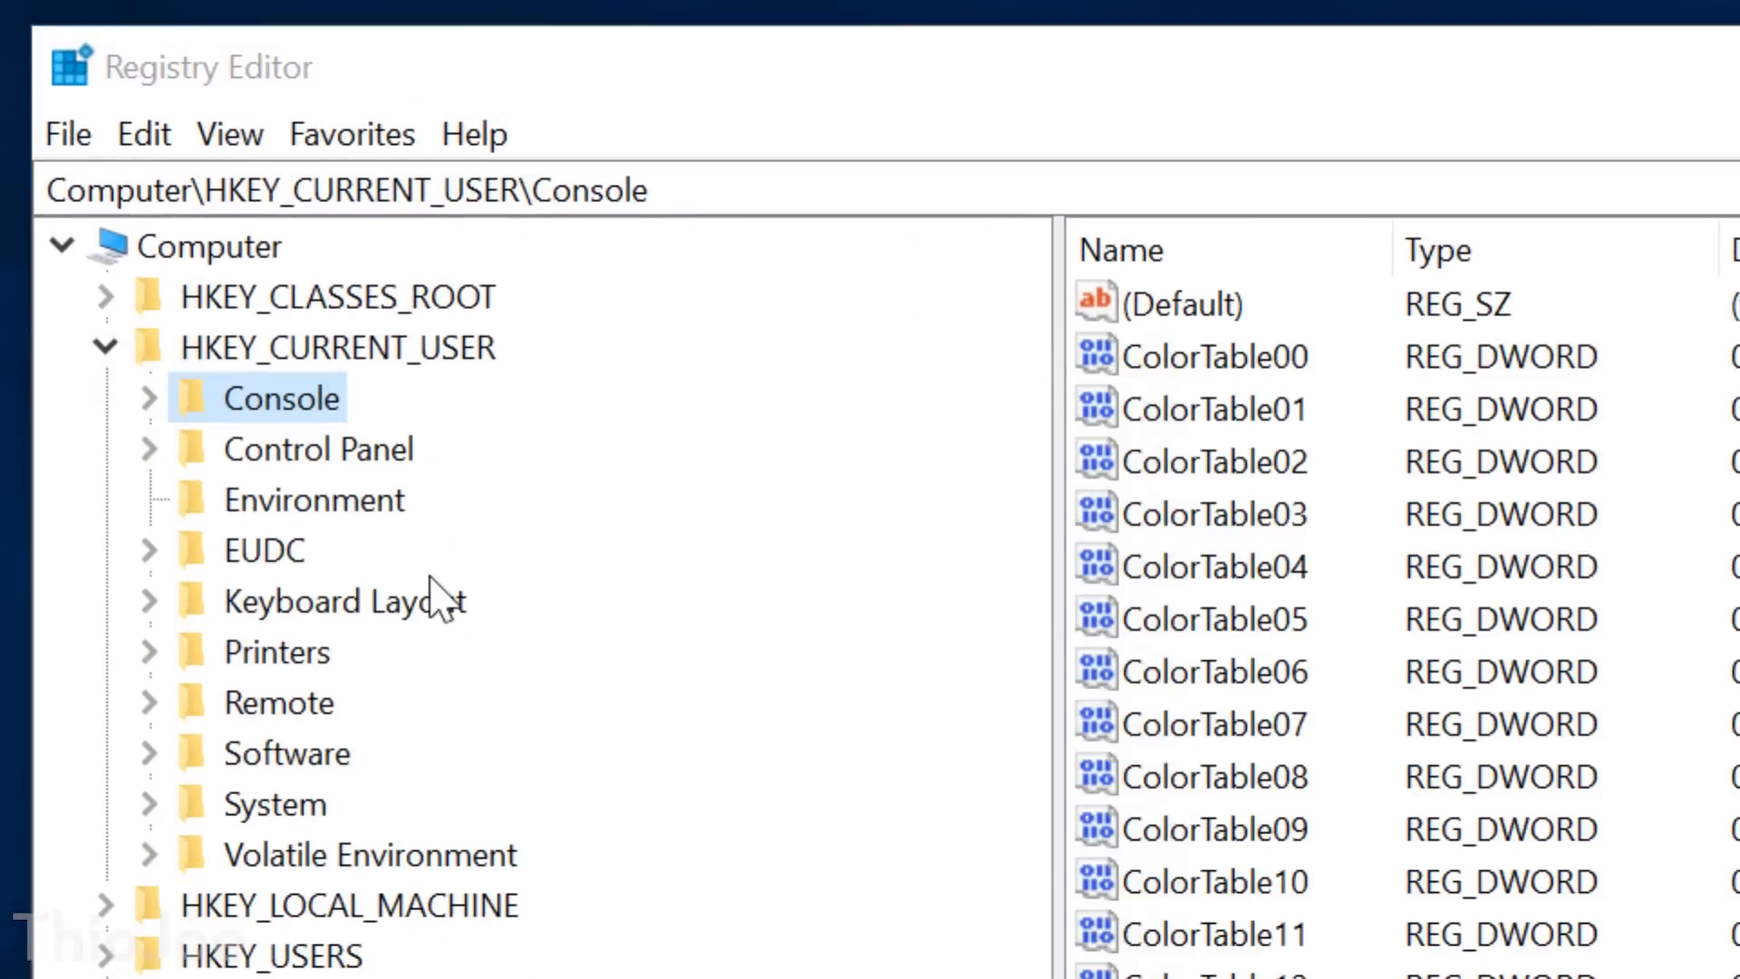
- Select the Control Panel key under HKEY_CURRENT_USER after removing Console
{"action": "left_click", "coordinate": [319, 448]}
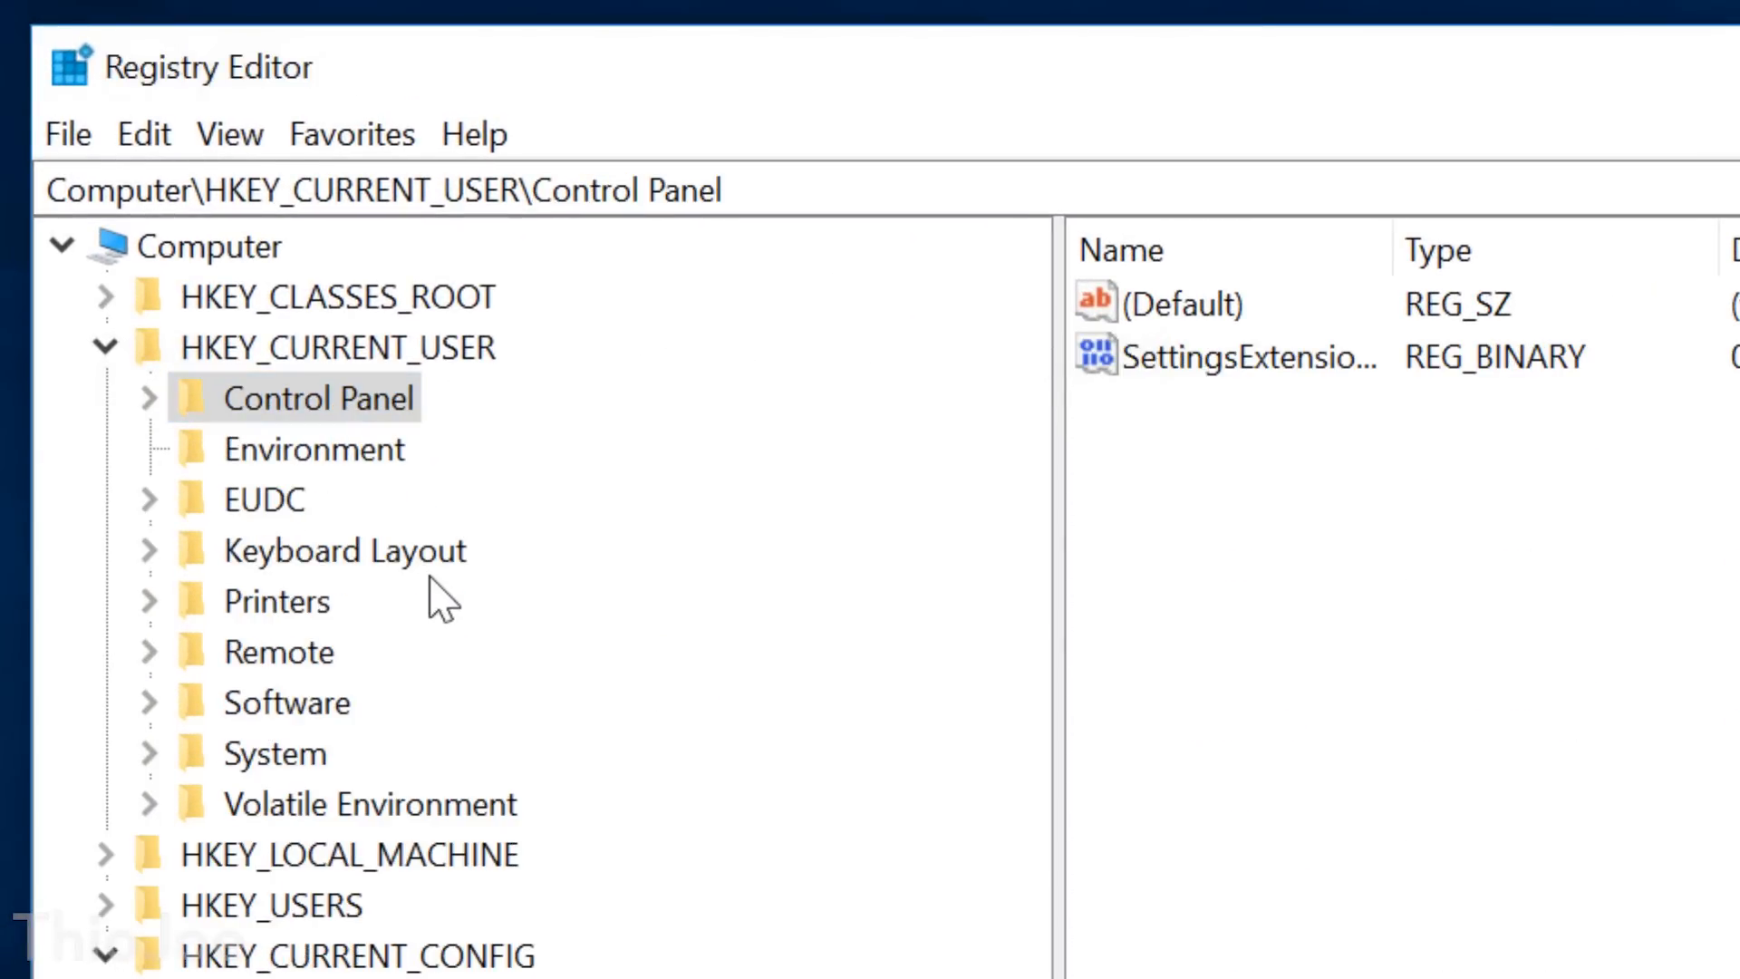
{"action": "mouse_move", "coordinate": [333, 461]}
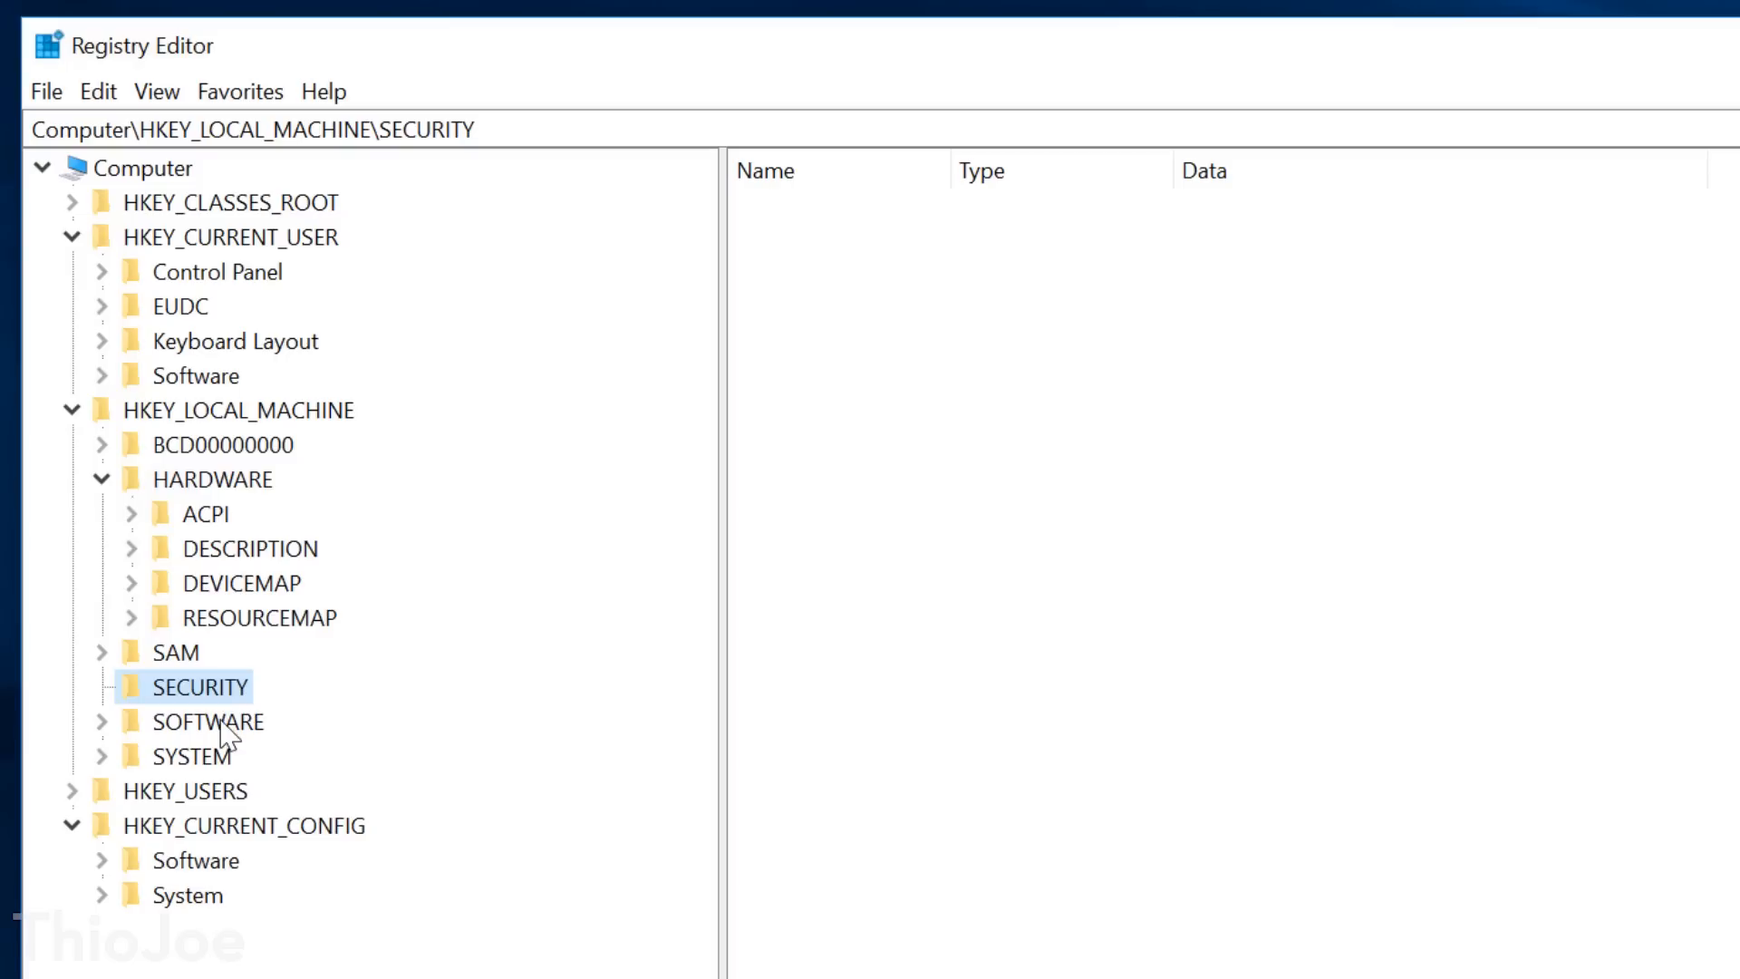
- Select the SOFTWARE key under HKEY_LOCAL_MACHINE for deletion
{"action": "left_click", "coordinate": [206, 721]}
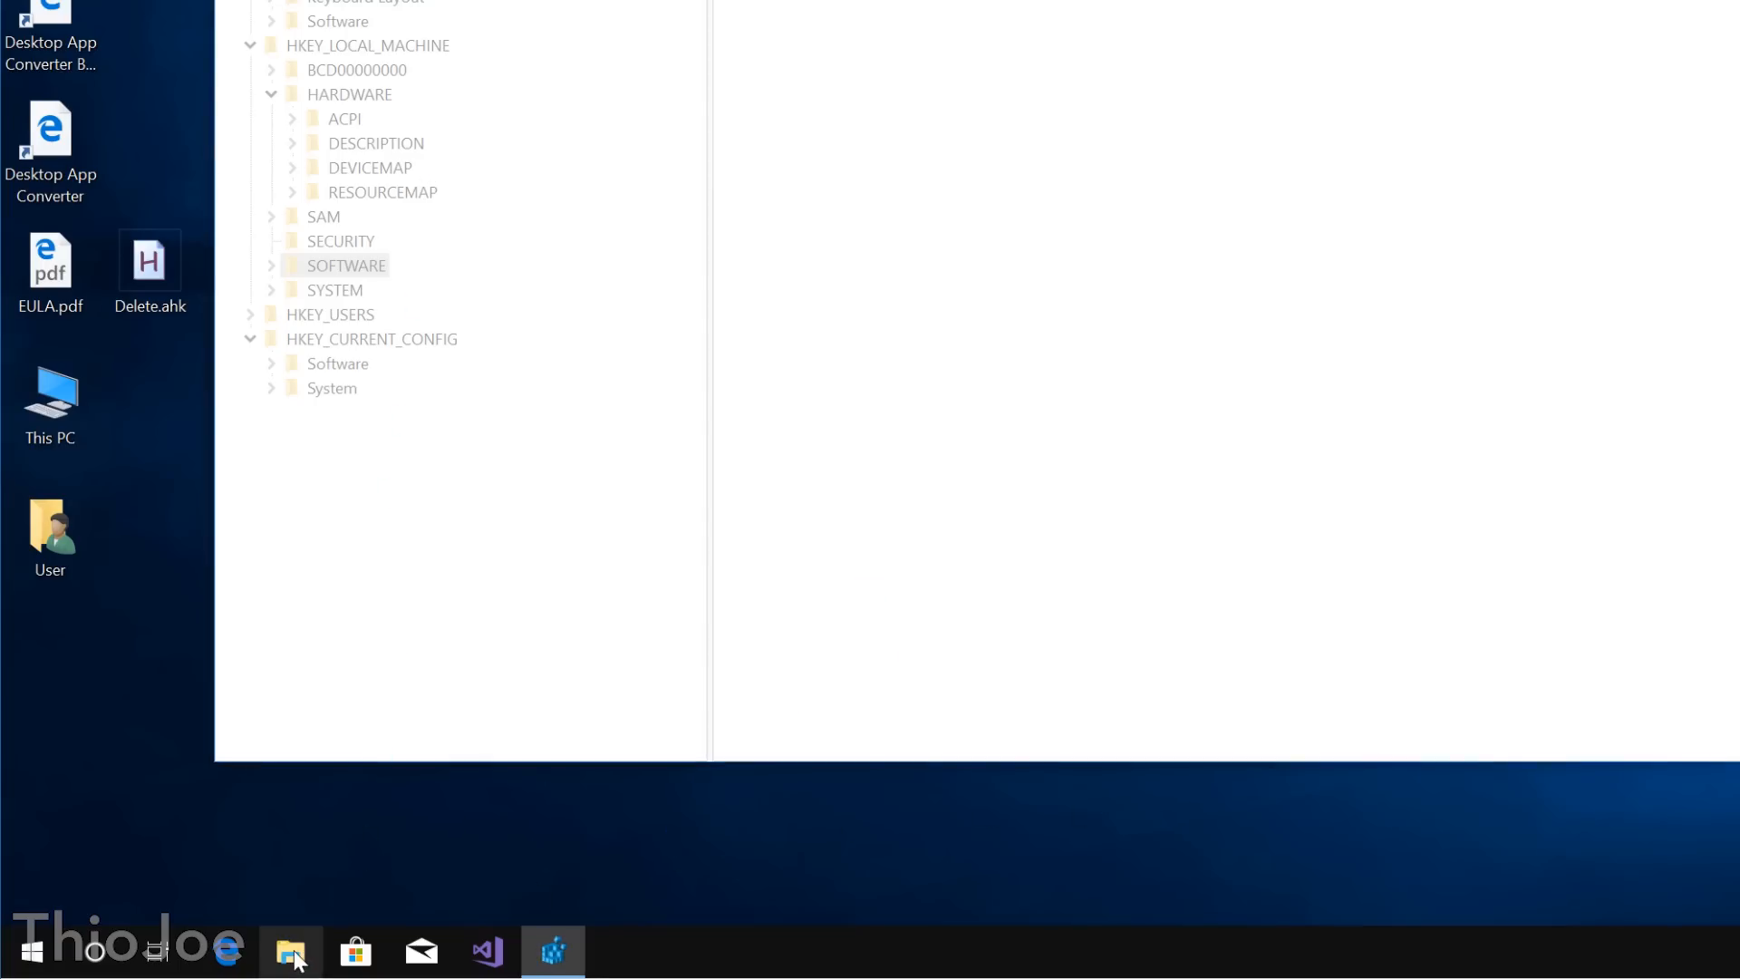
- Attempt to launch File Explorer, dismiss the 'parameter is incorrect' error and browse the Start app list
{"action": "left_click", "coordinate": [290, 952]}
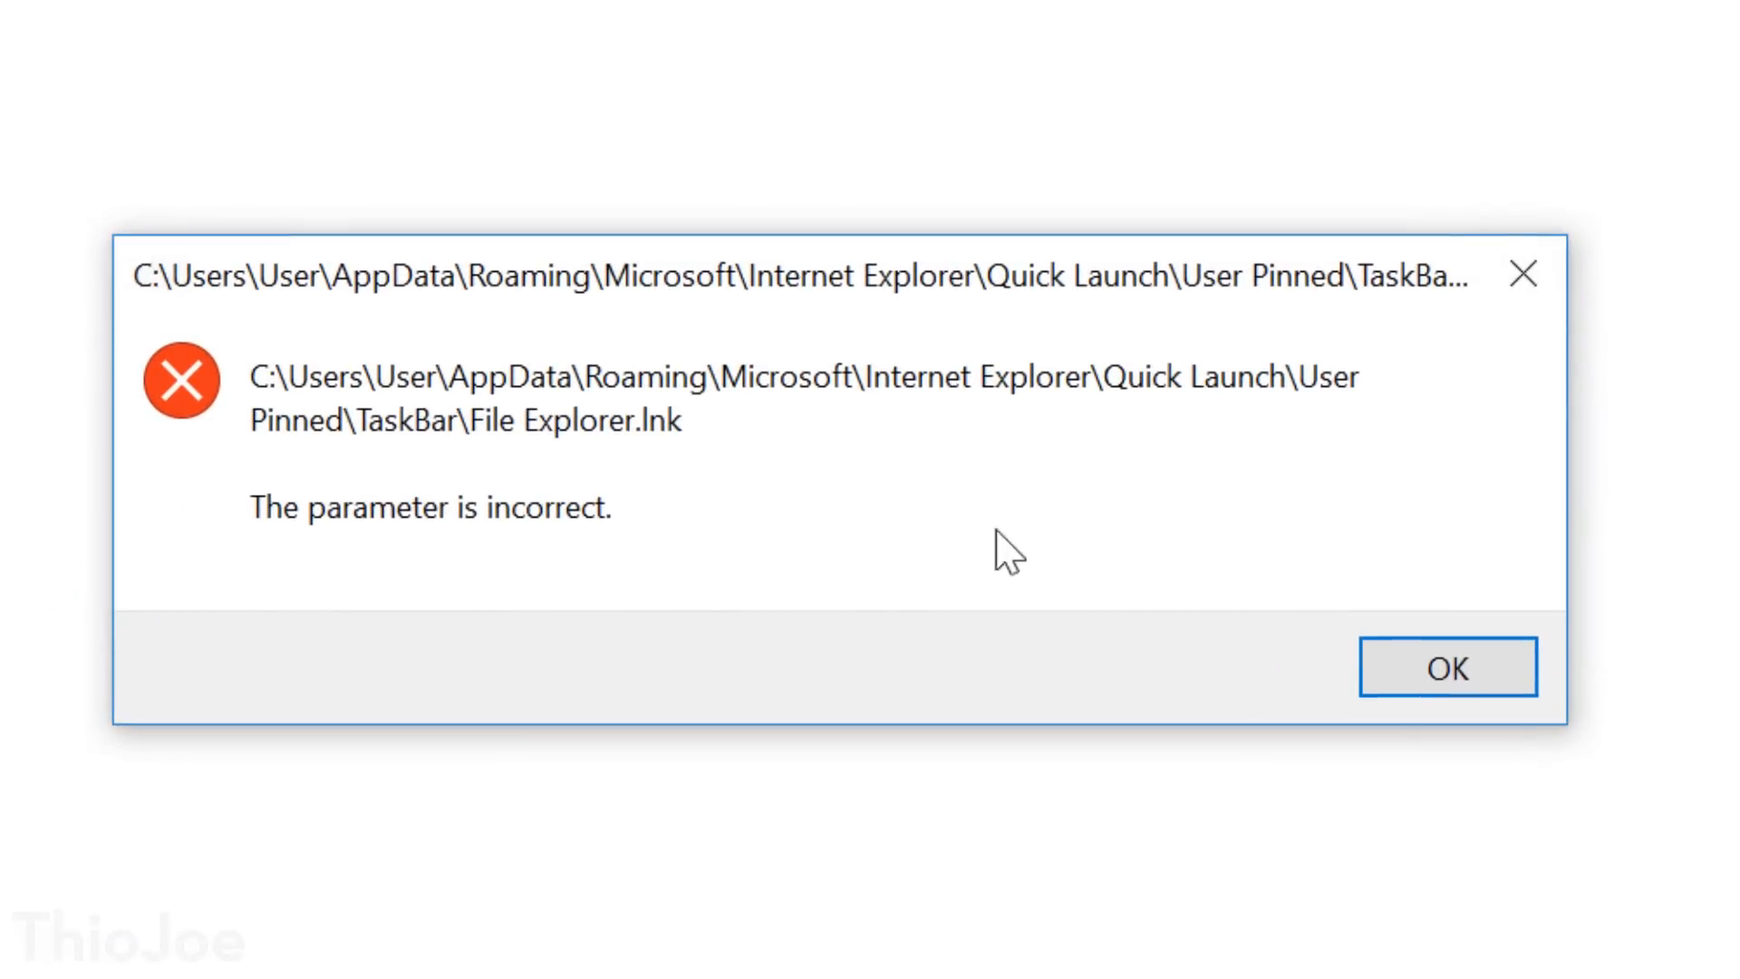
{"action": "mouse_move", "coordinate": [333, 305]}
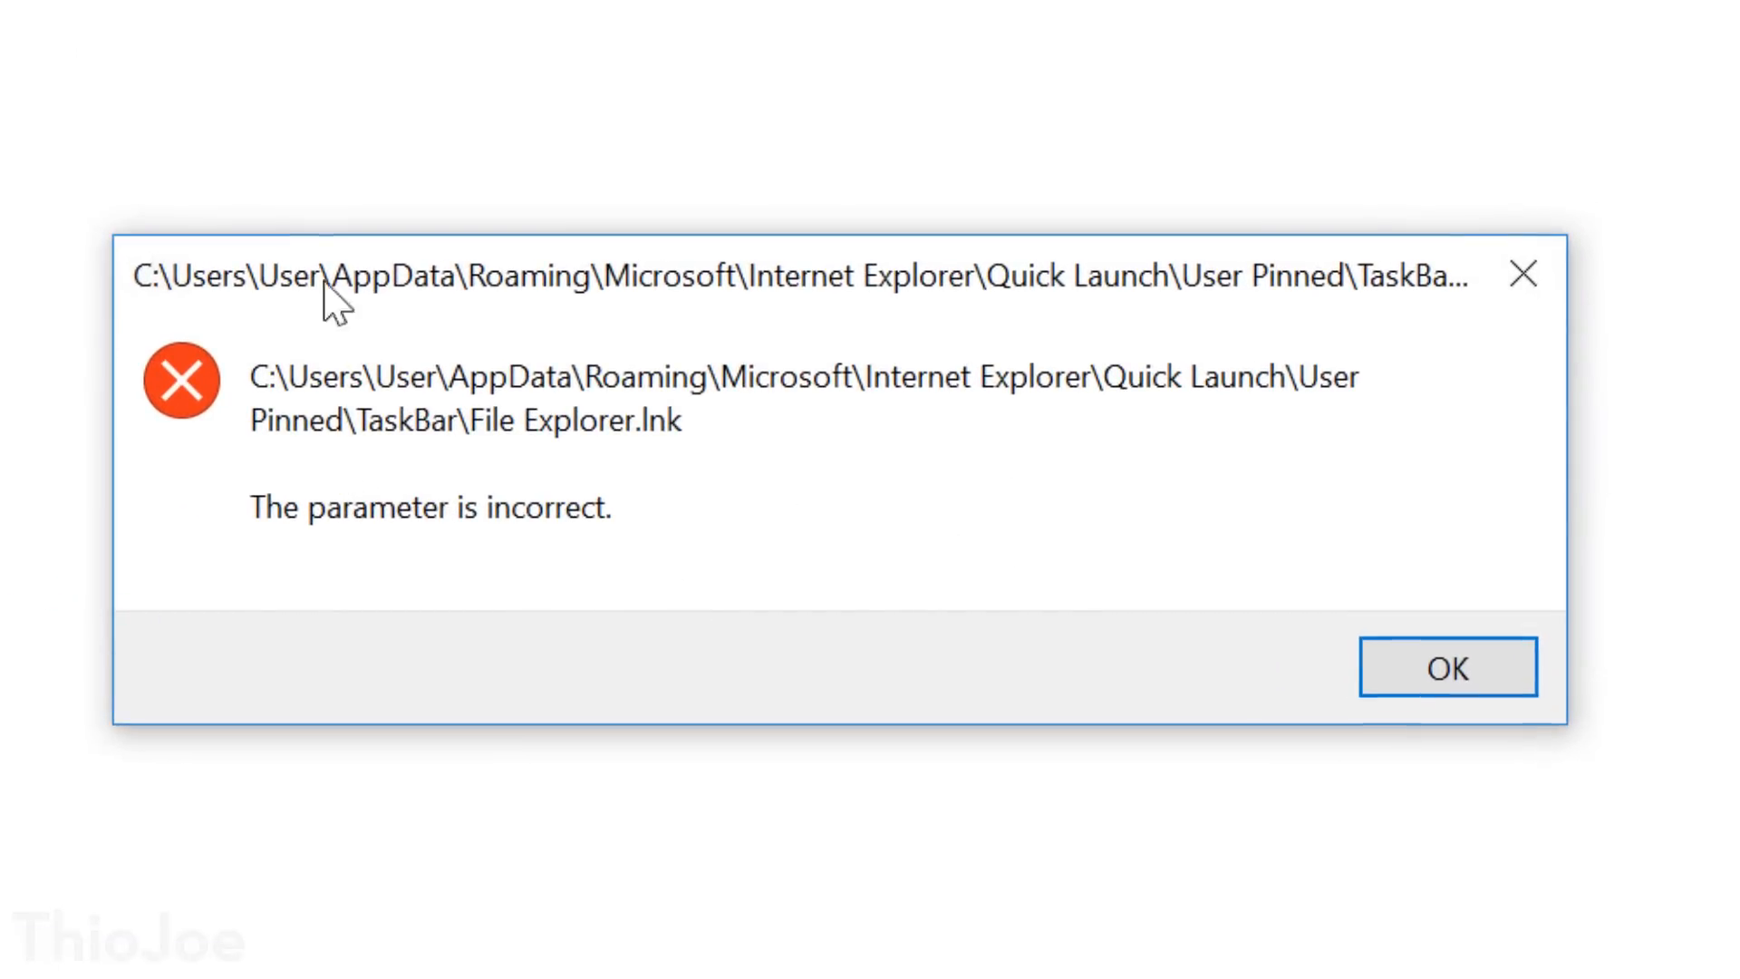
{"action": "left_click", "coordinate": [1446, 667]}
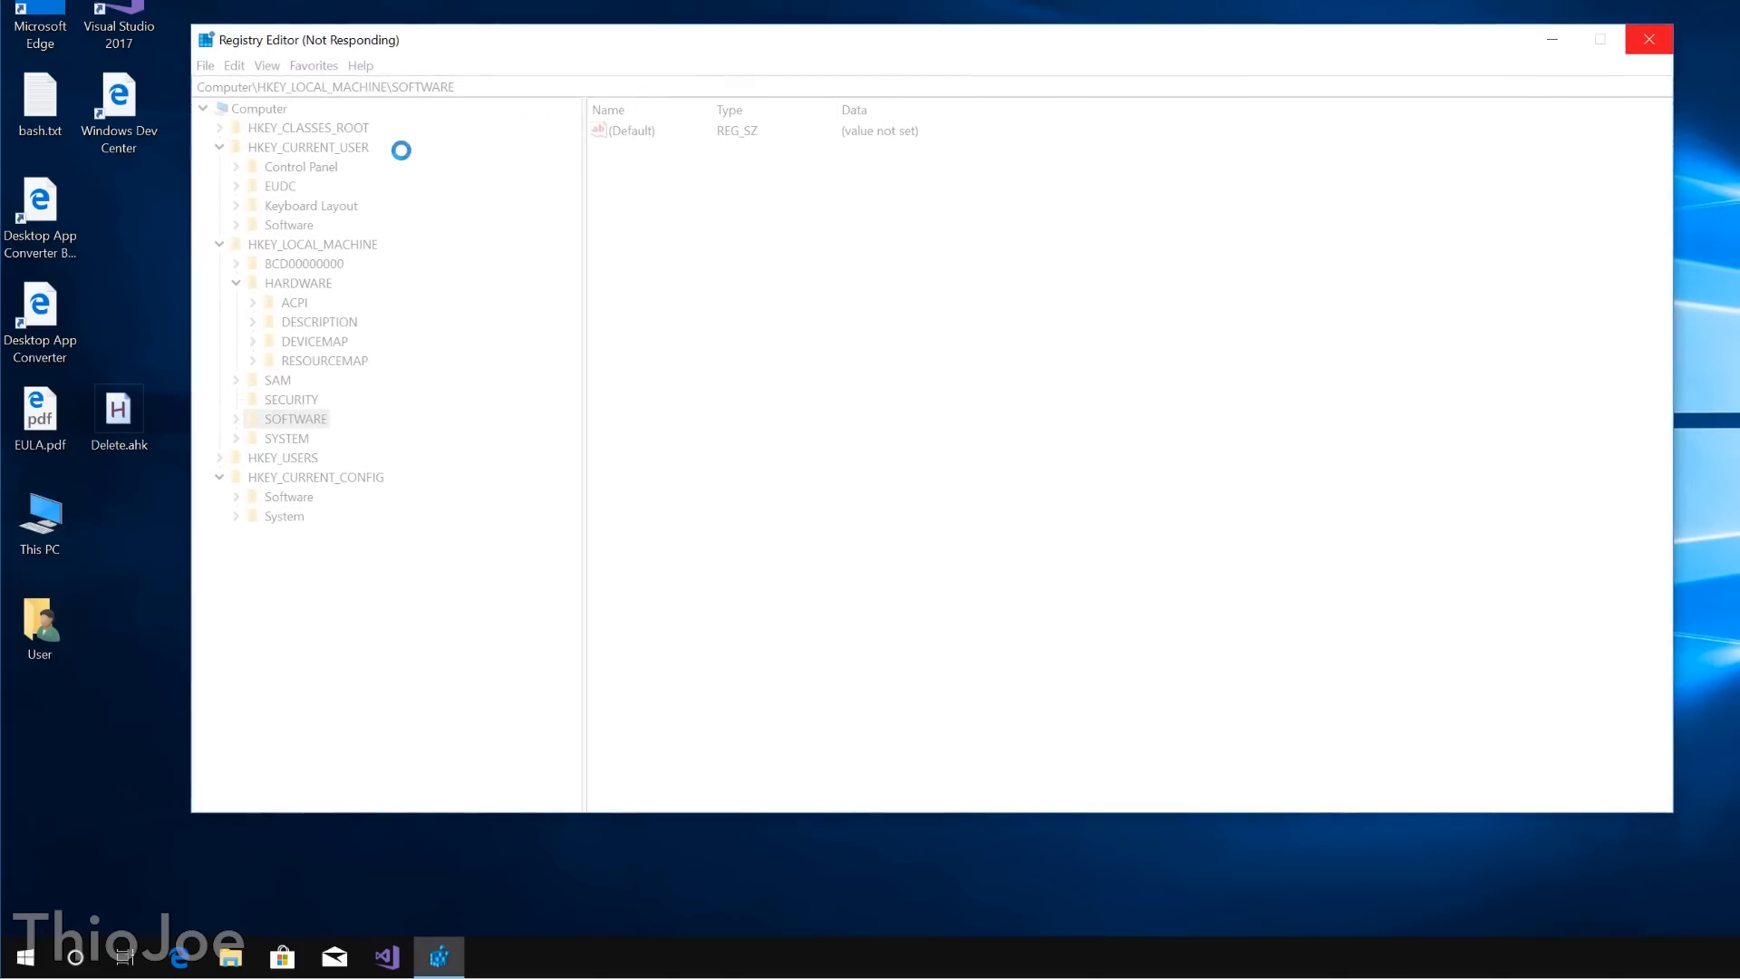
{"action": "left_click", "coordinate": [22, 955]}
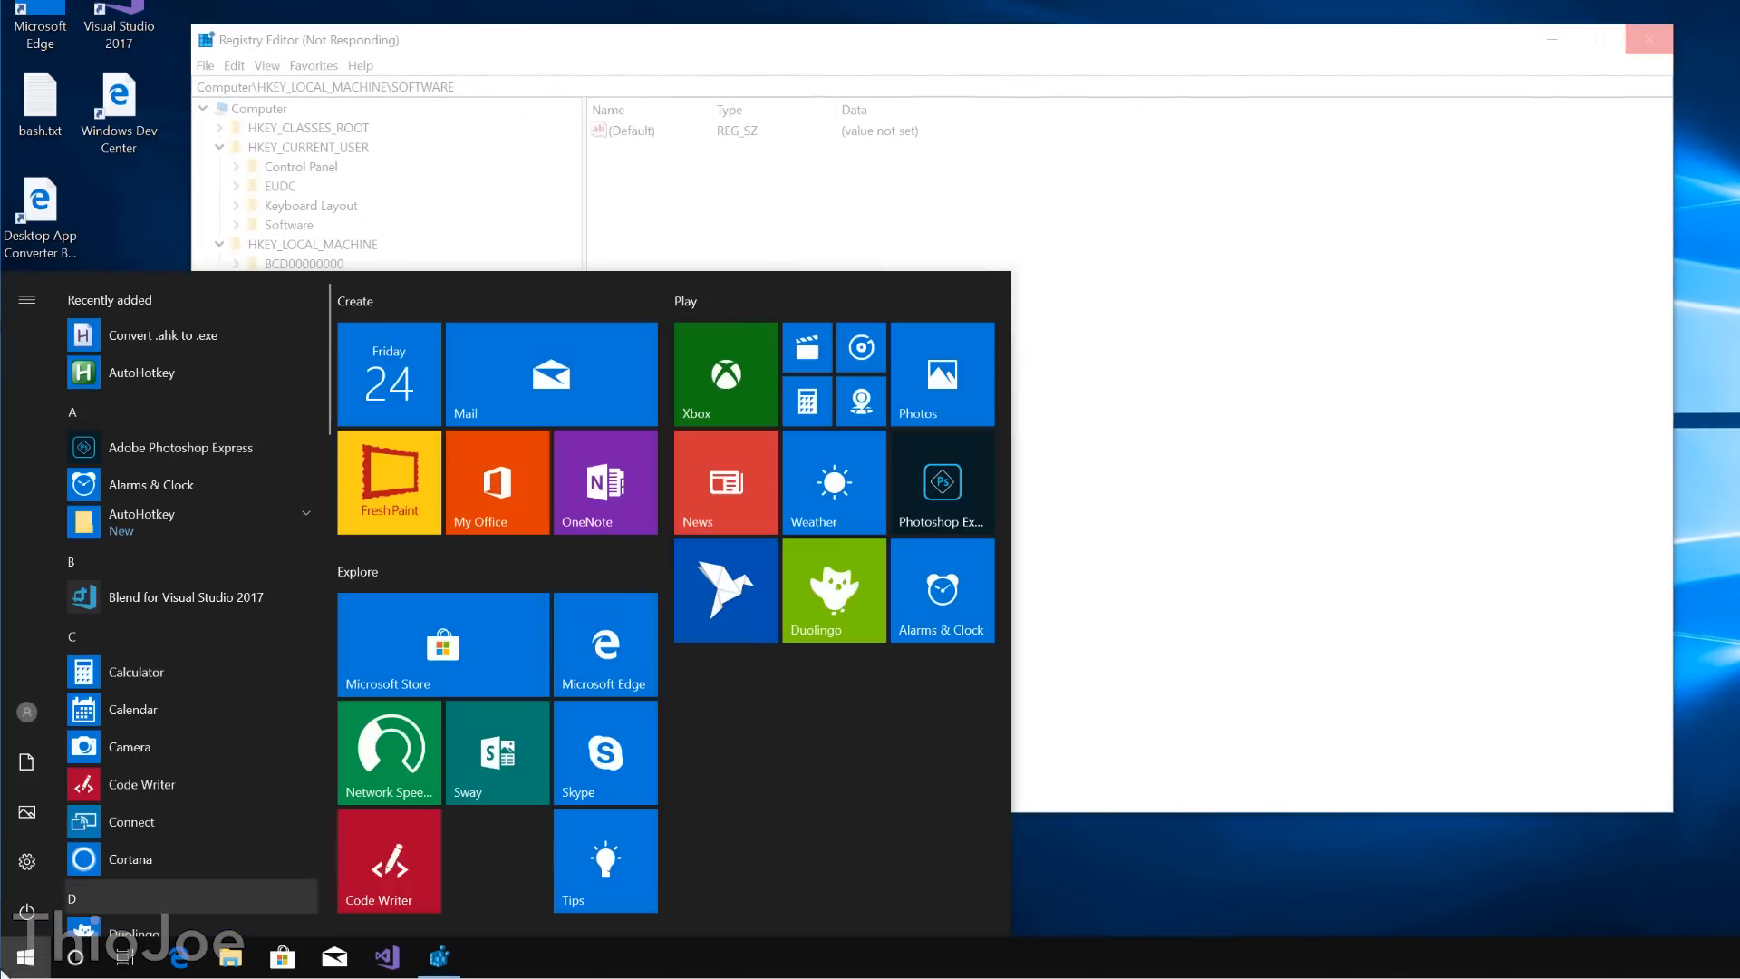
{"action": "scroll", "scroll_direction": "down", "scroll_amount": 3}
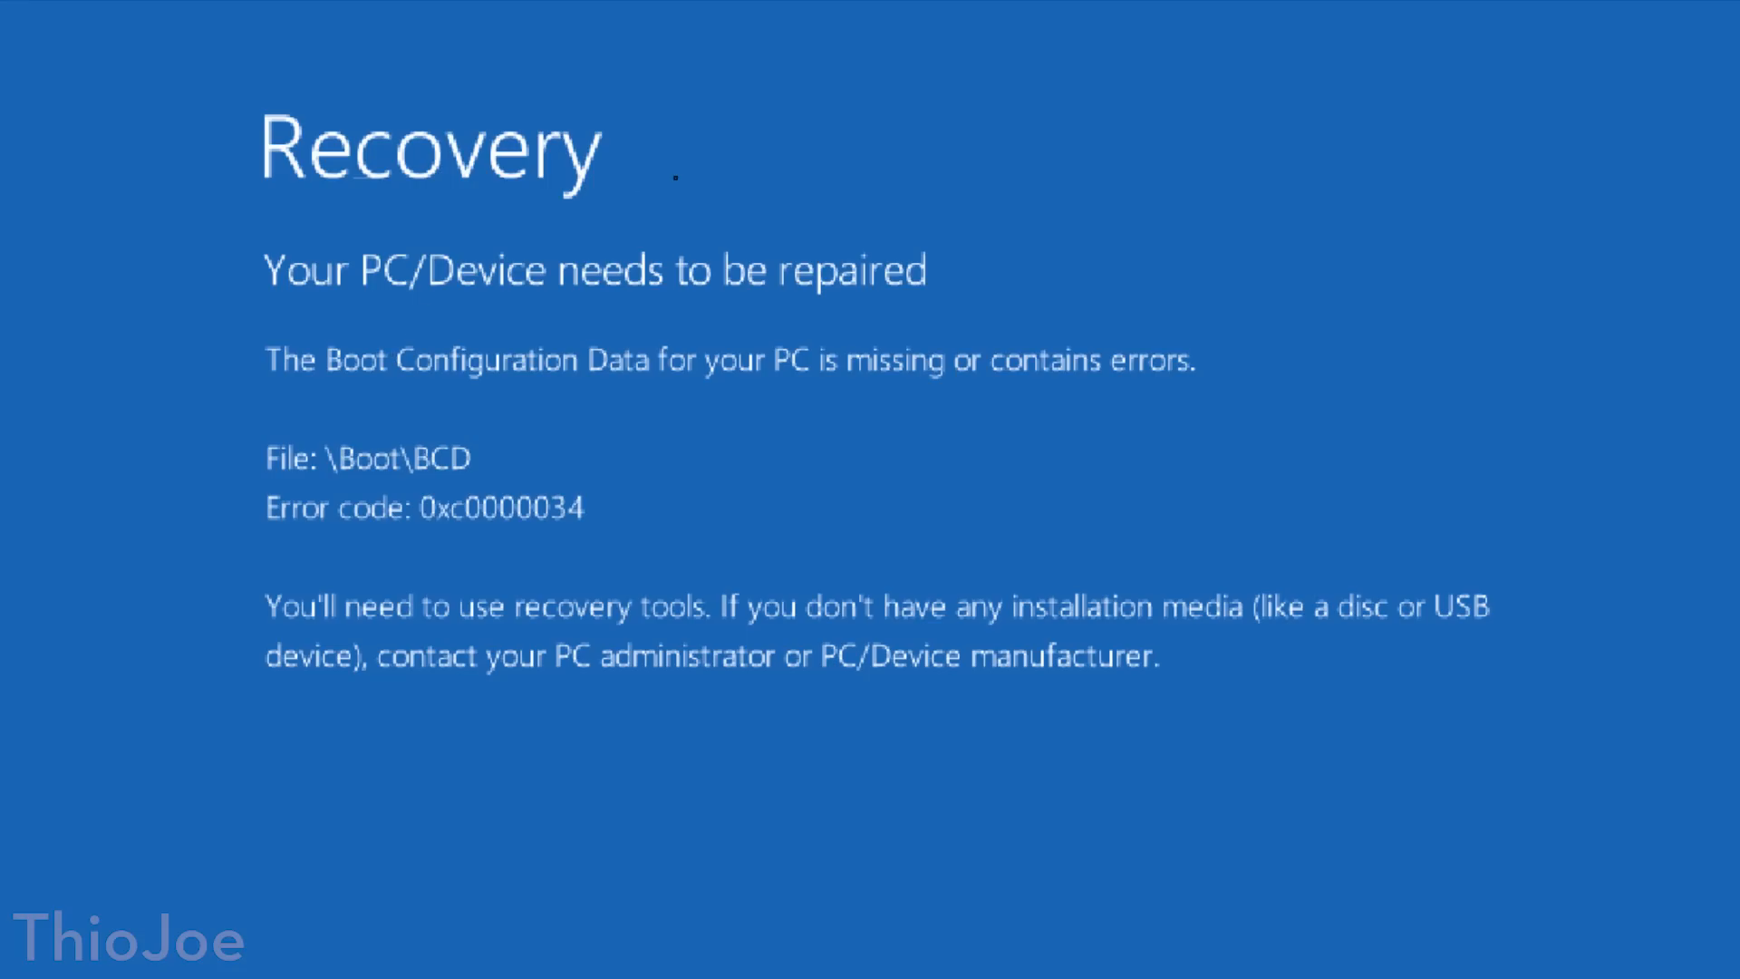
{"action": "mouse_move", "coordinate": [865, 576]}
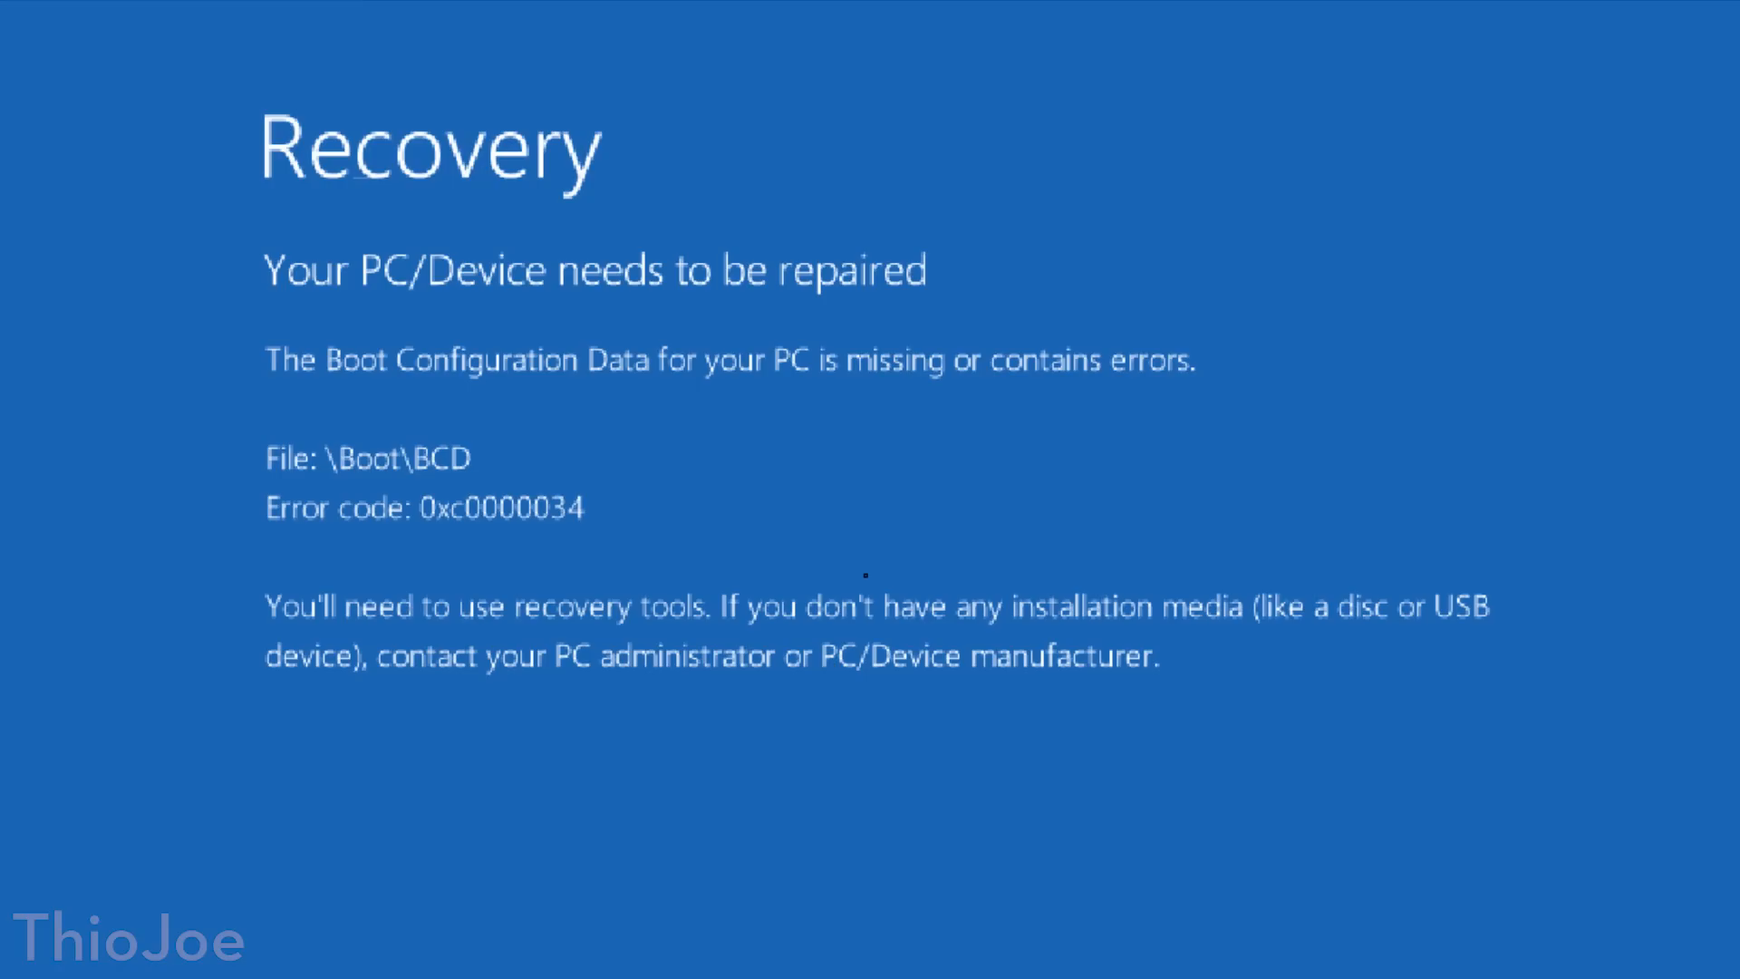
{"action": "mouse_move", "coordinate": [739, 453]}
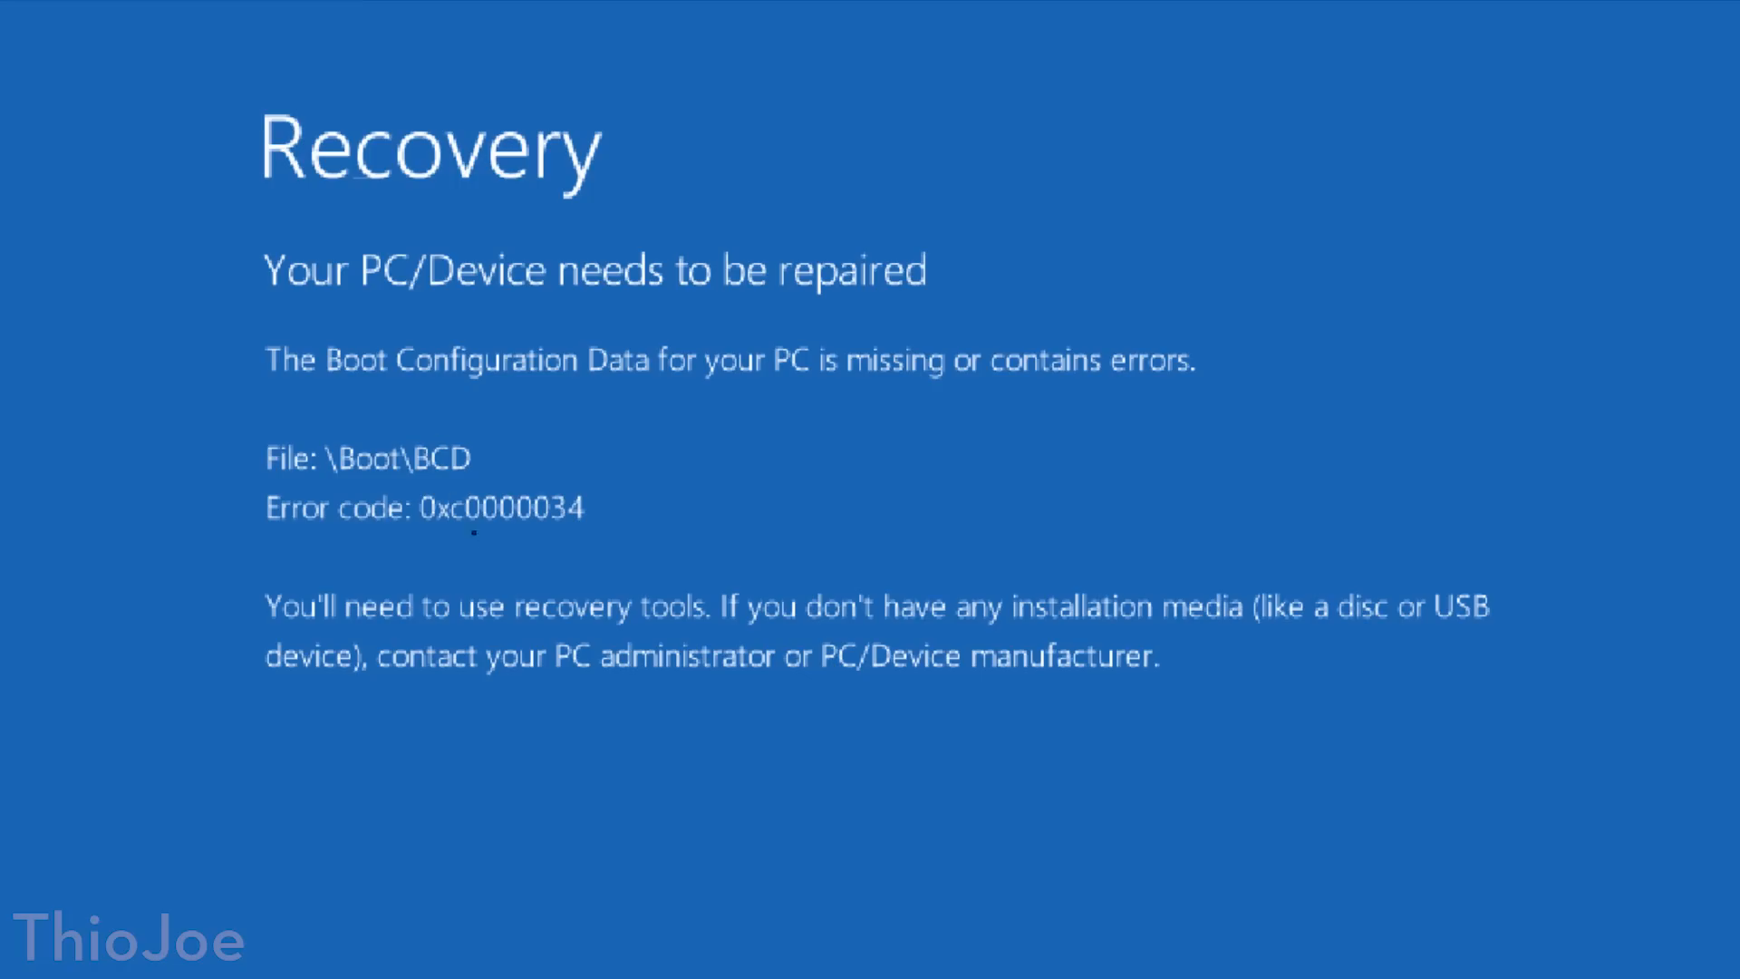
{"action": "mouse_move", "coordinate": [948, 496]}
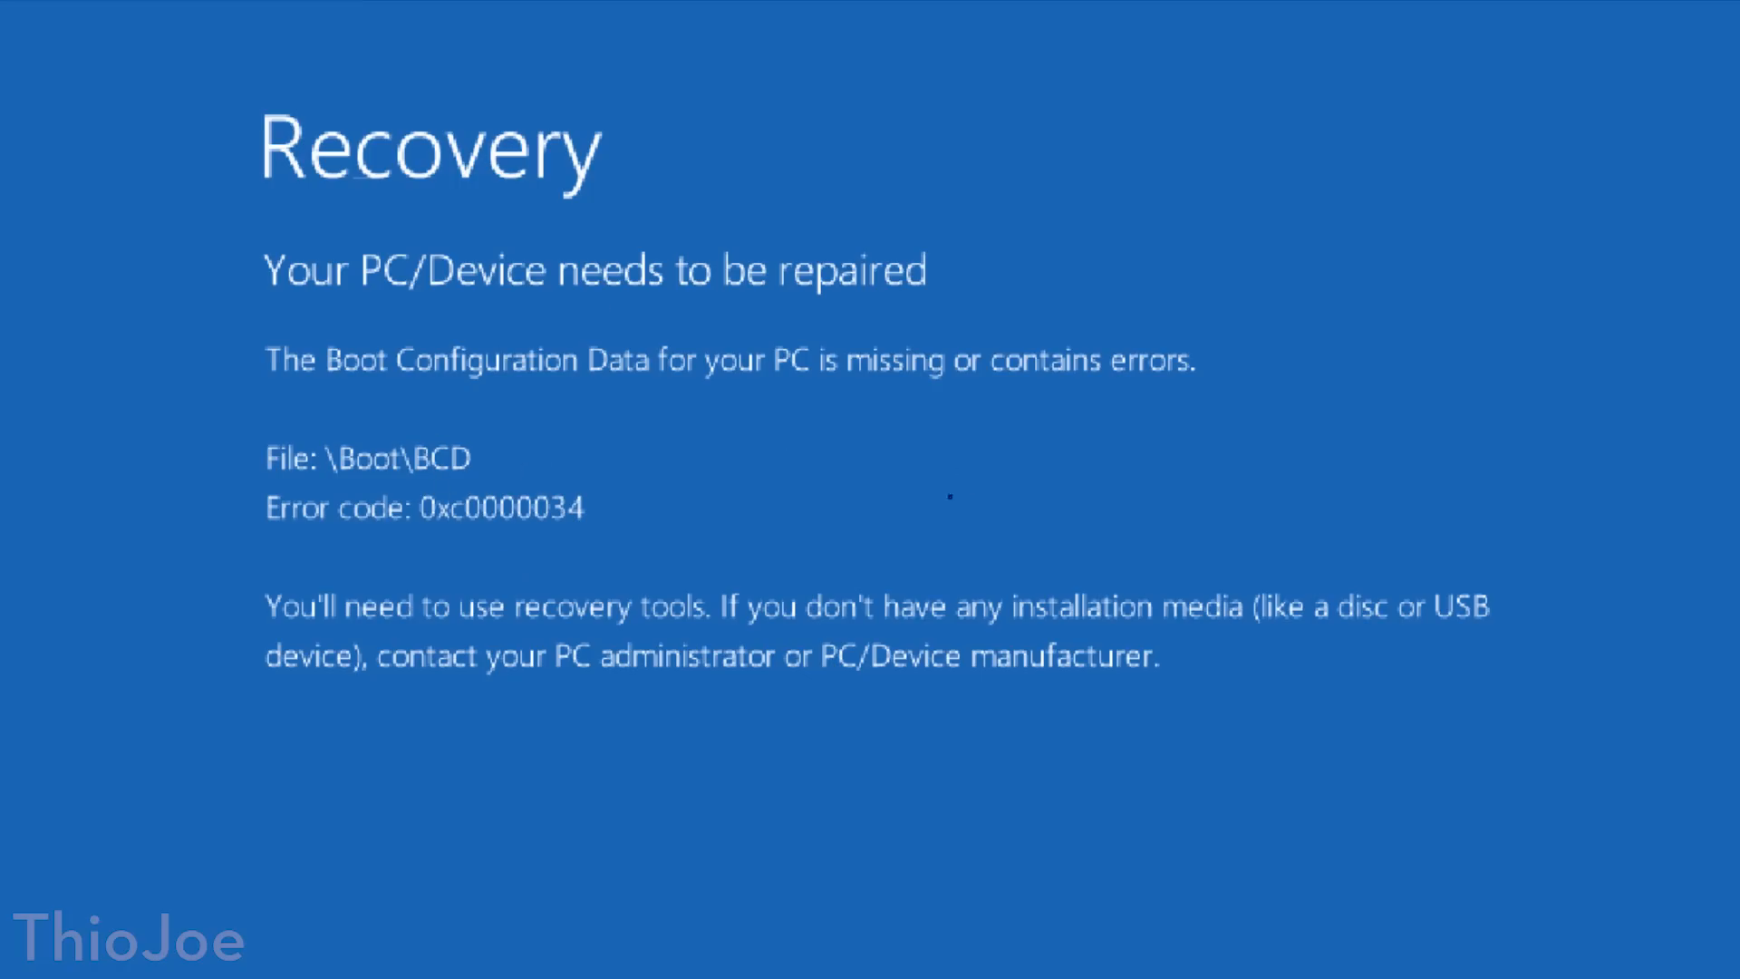
{"action": "mouse_move", "coordinate": [827, 922]}
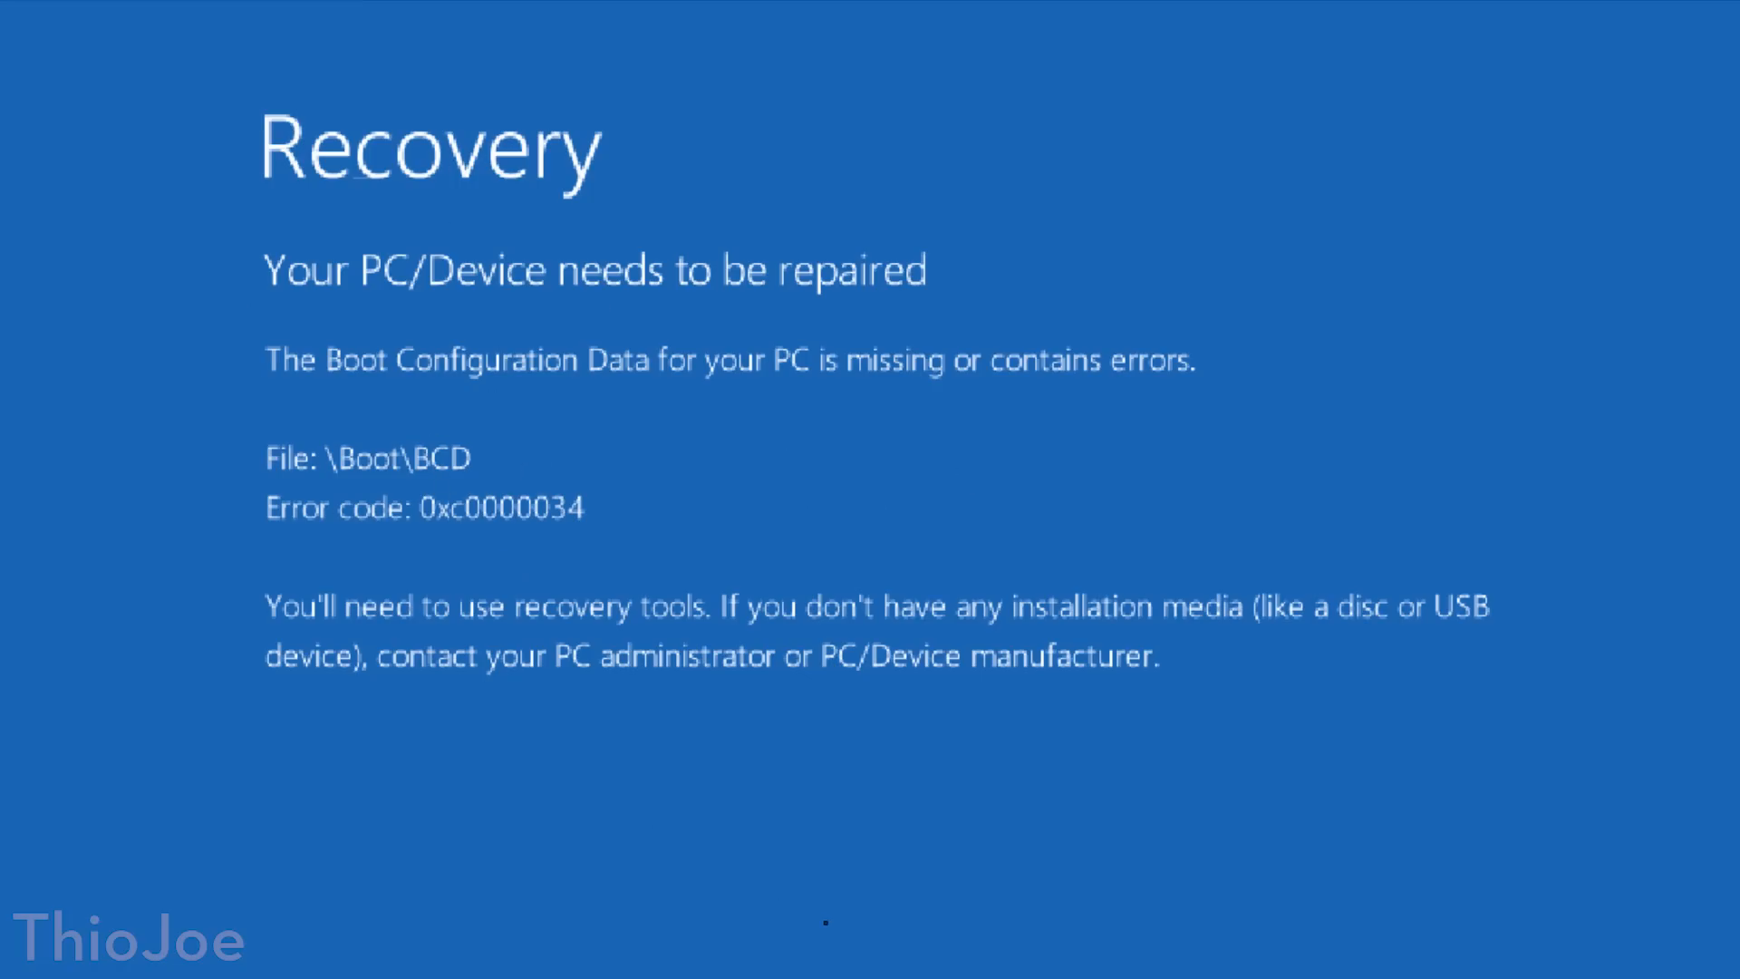
{"action": "mouse_move", "coordinate": [663, 482]}
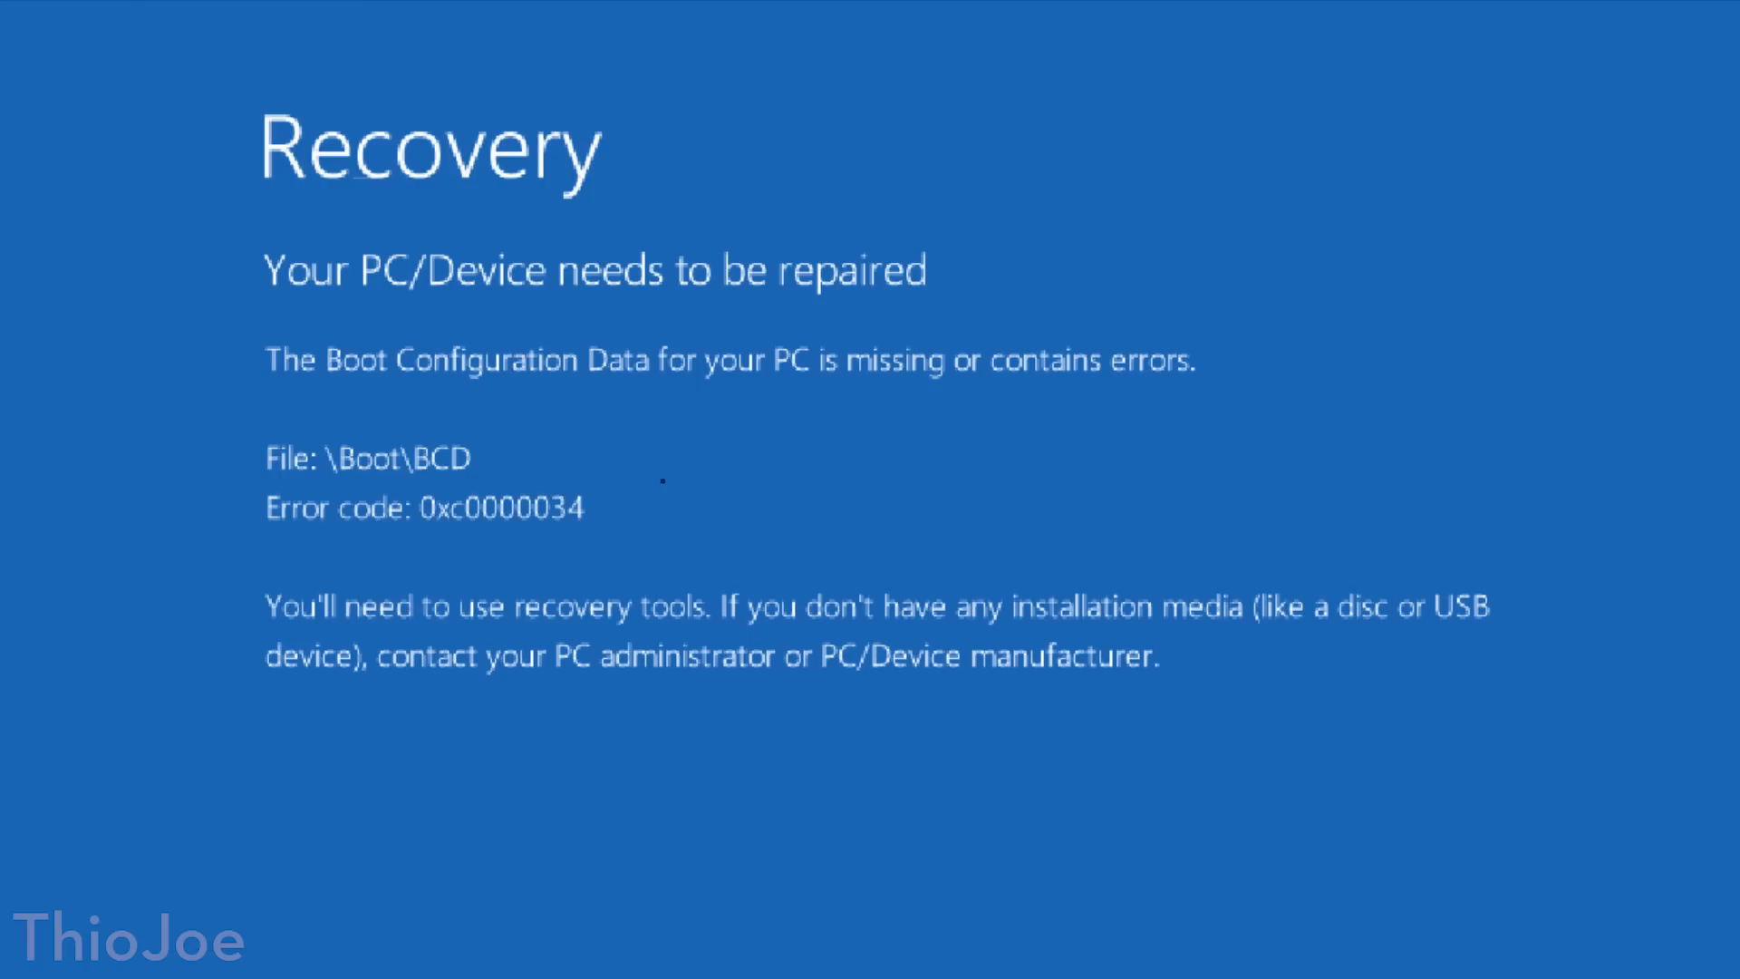
{"action": "mouse_move", "coordinate": [660, 883]}
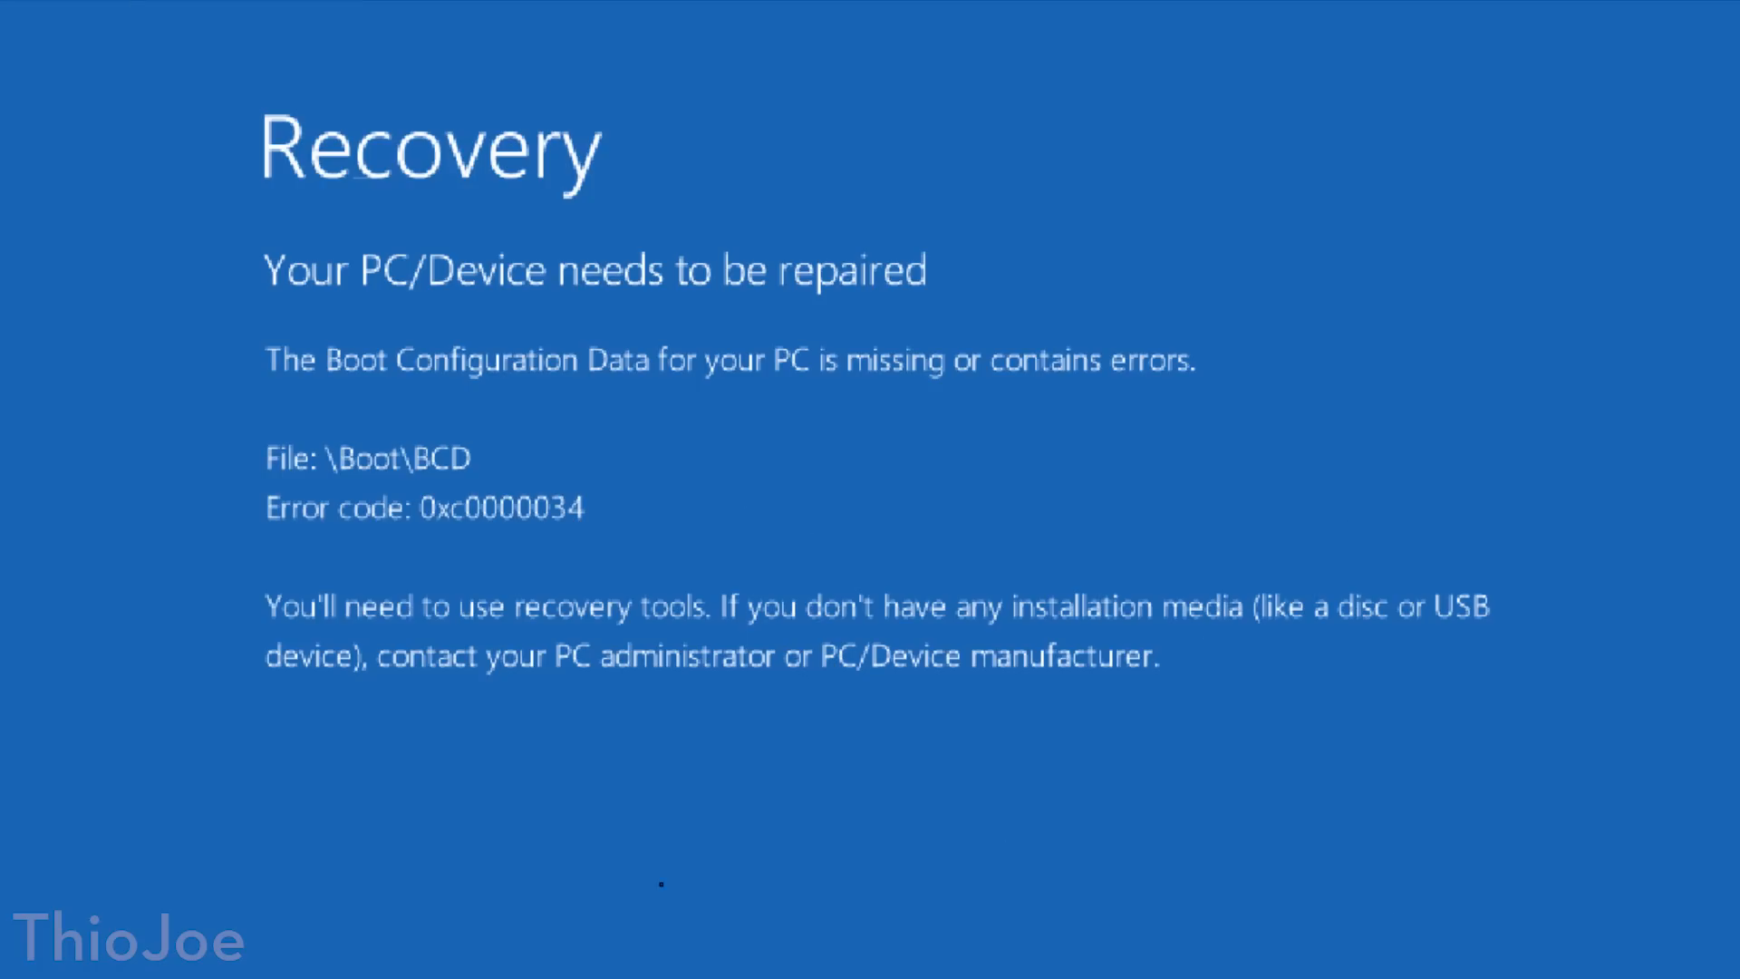
{"action": "mouse_move", "coordinate": [127, 502]}
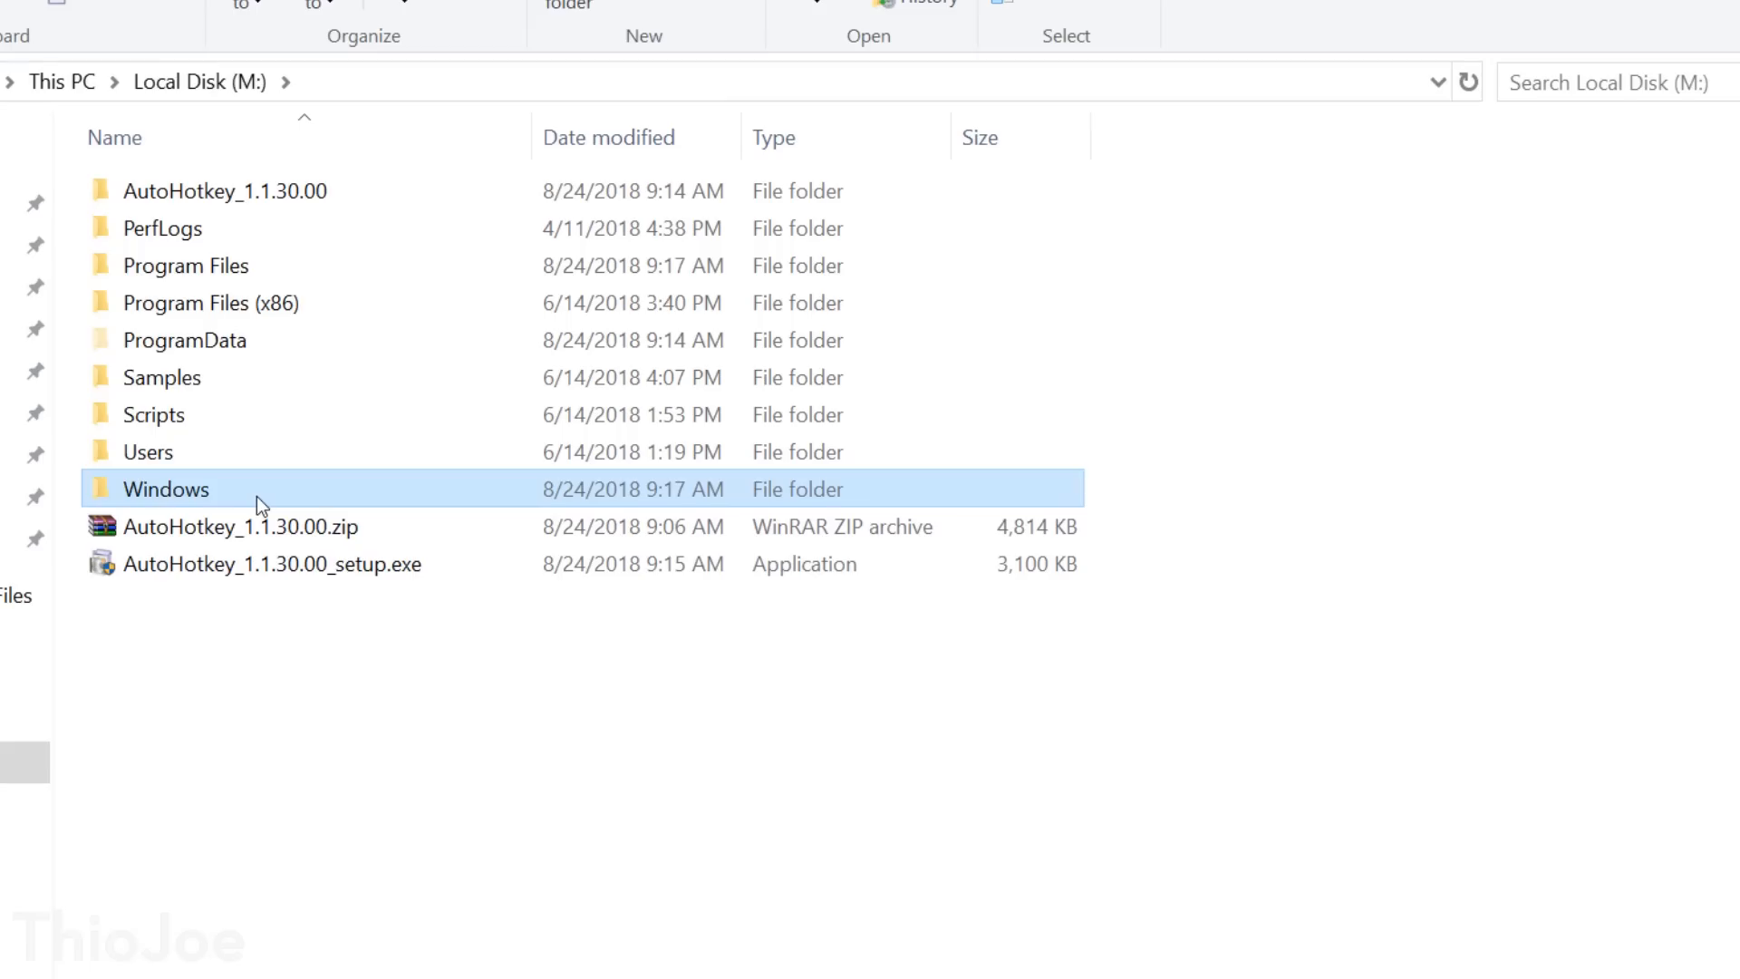
- Navigate into Windows\System32\config\RegBack on the mounted disk
{"action": "double_click", "coordinate": [165, 489]}
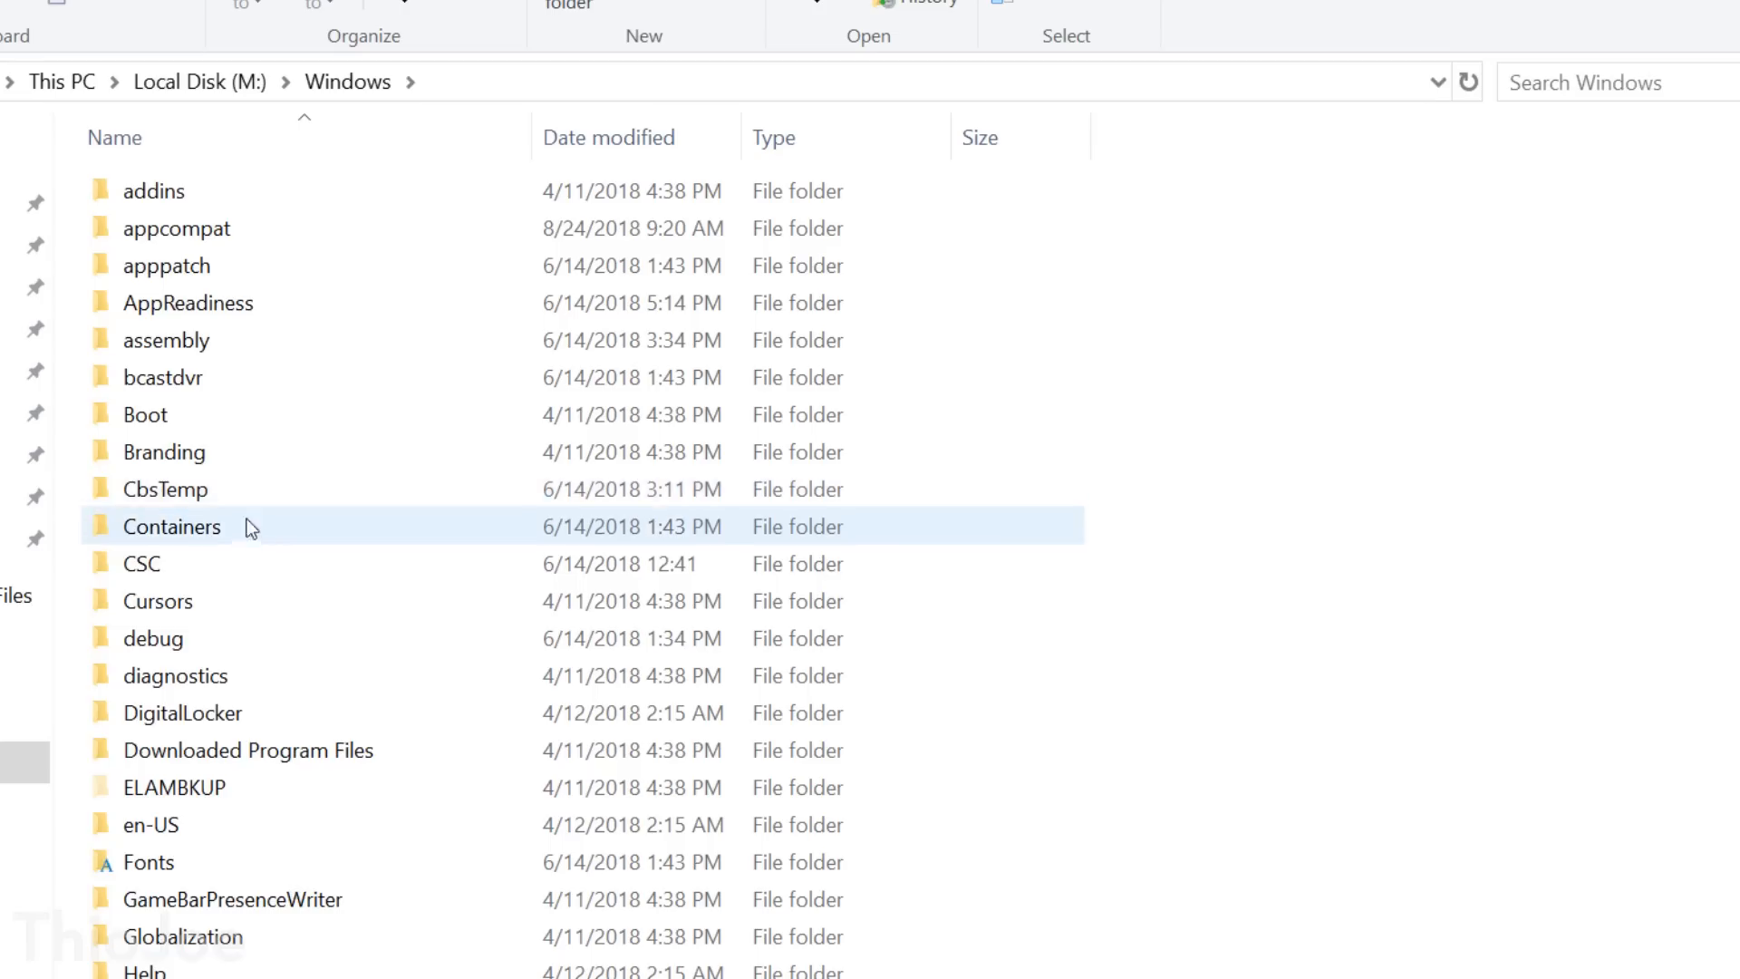
{"action": "scroll", "scroll_direction": "down", "scroll_amount": 3}
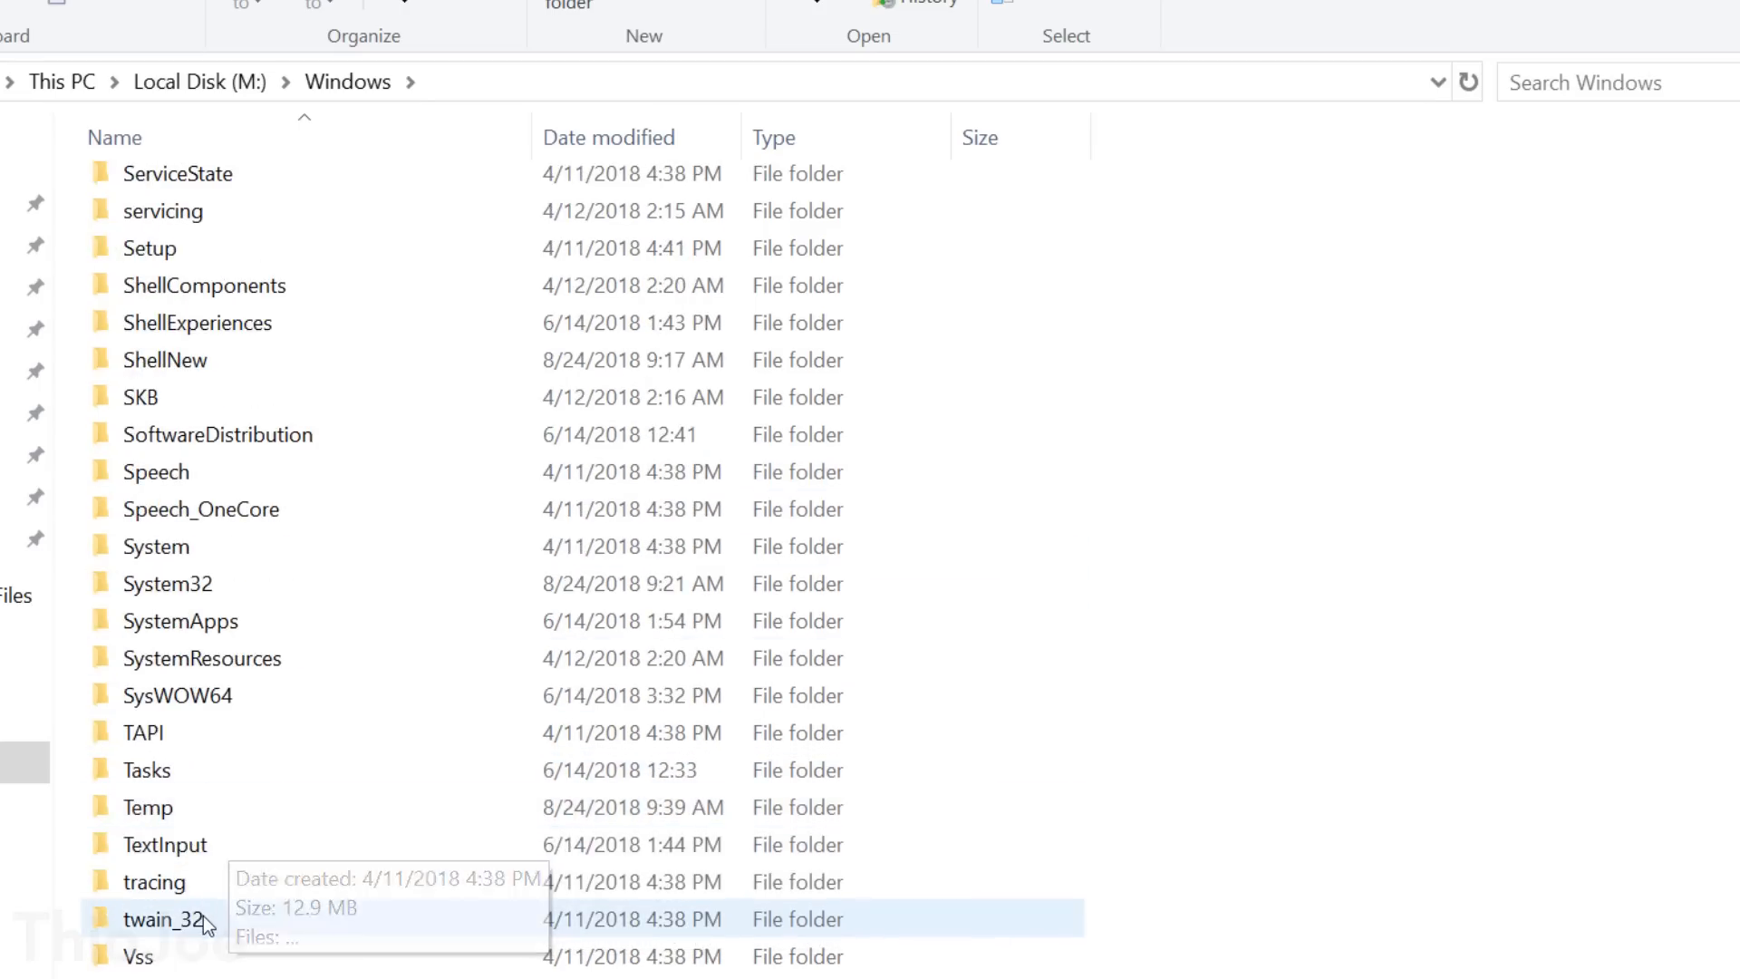
{"action": "double_click", "coordinate": [167, 582]}
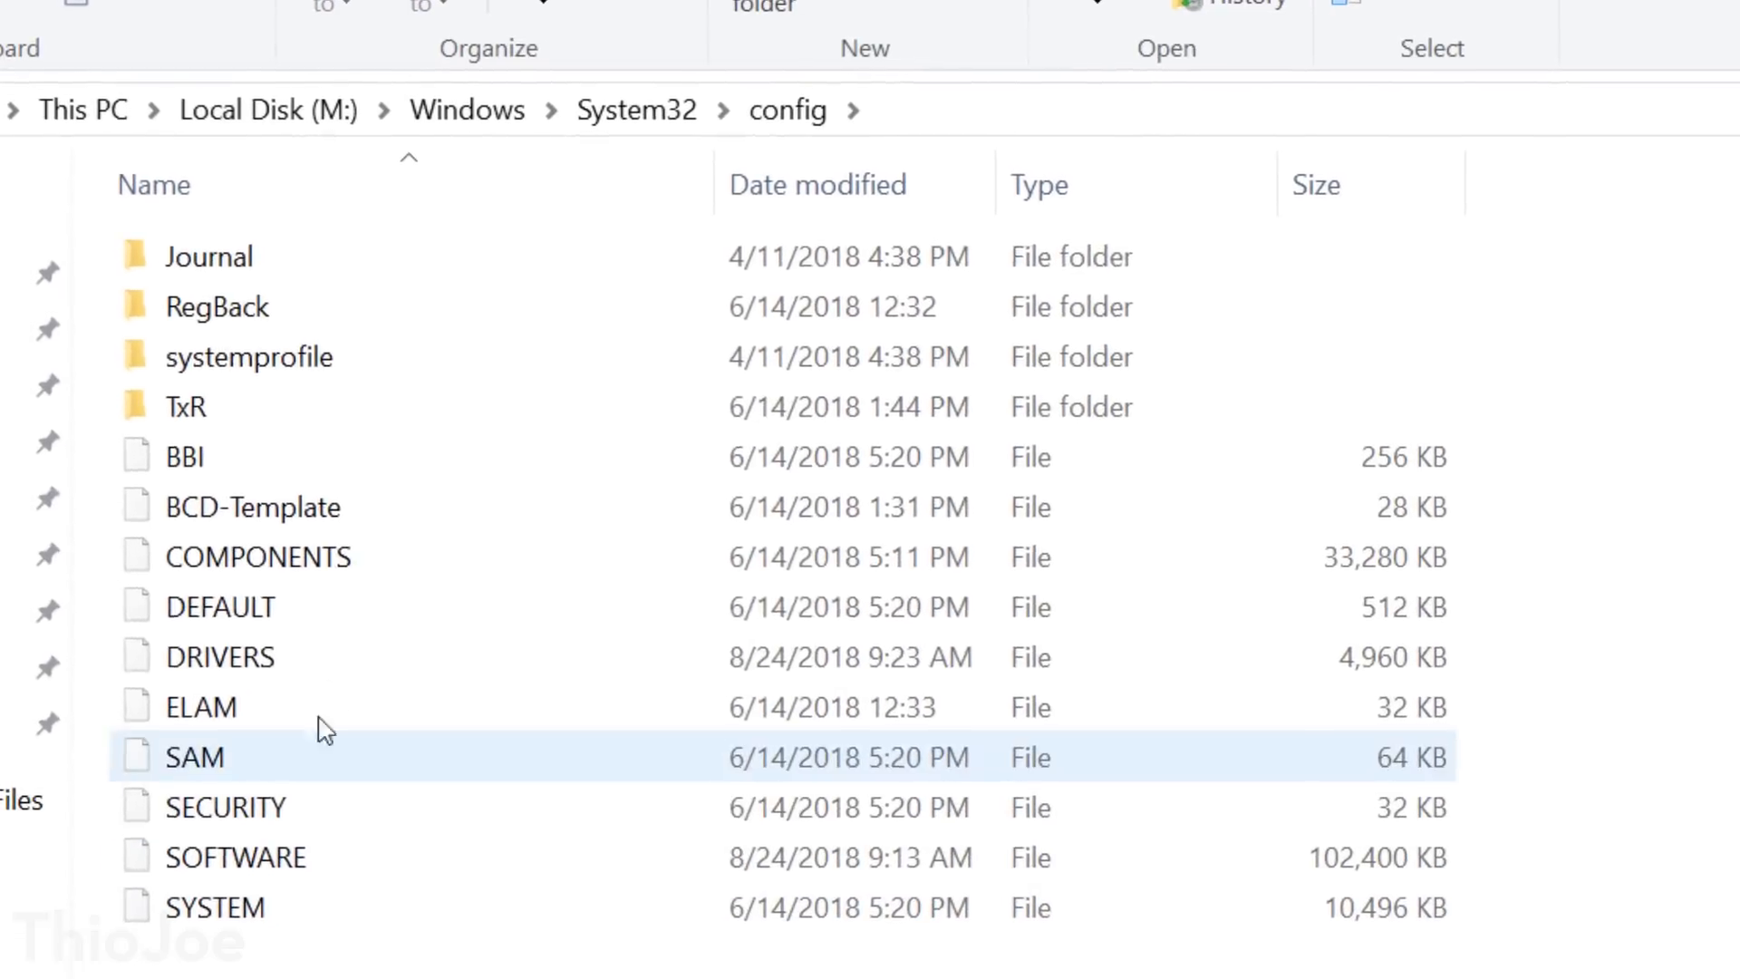
{"action": "left_click", "coordinate": [218, 308]}
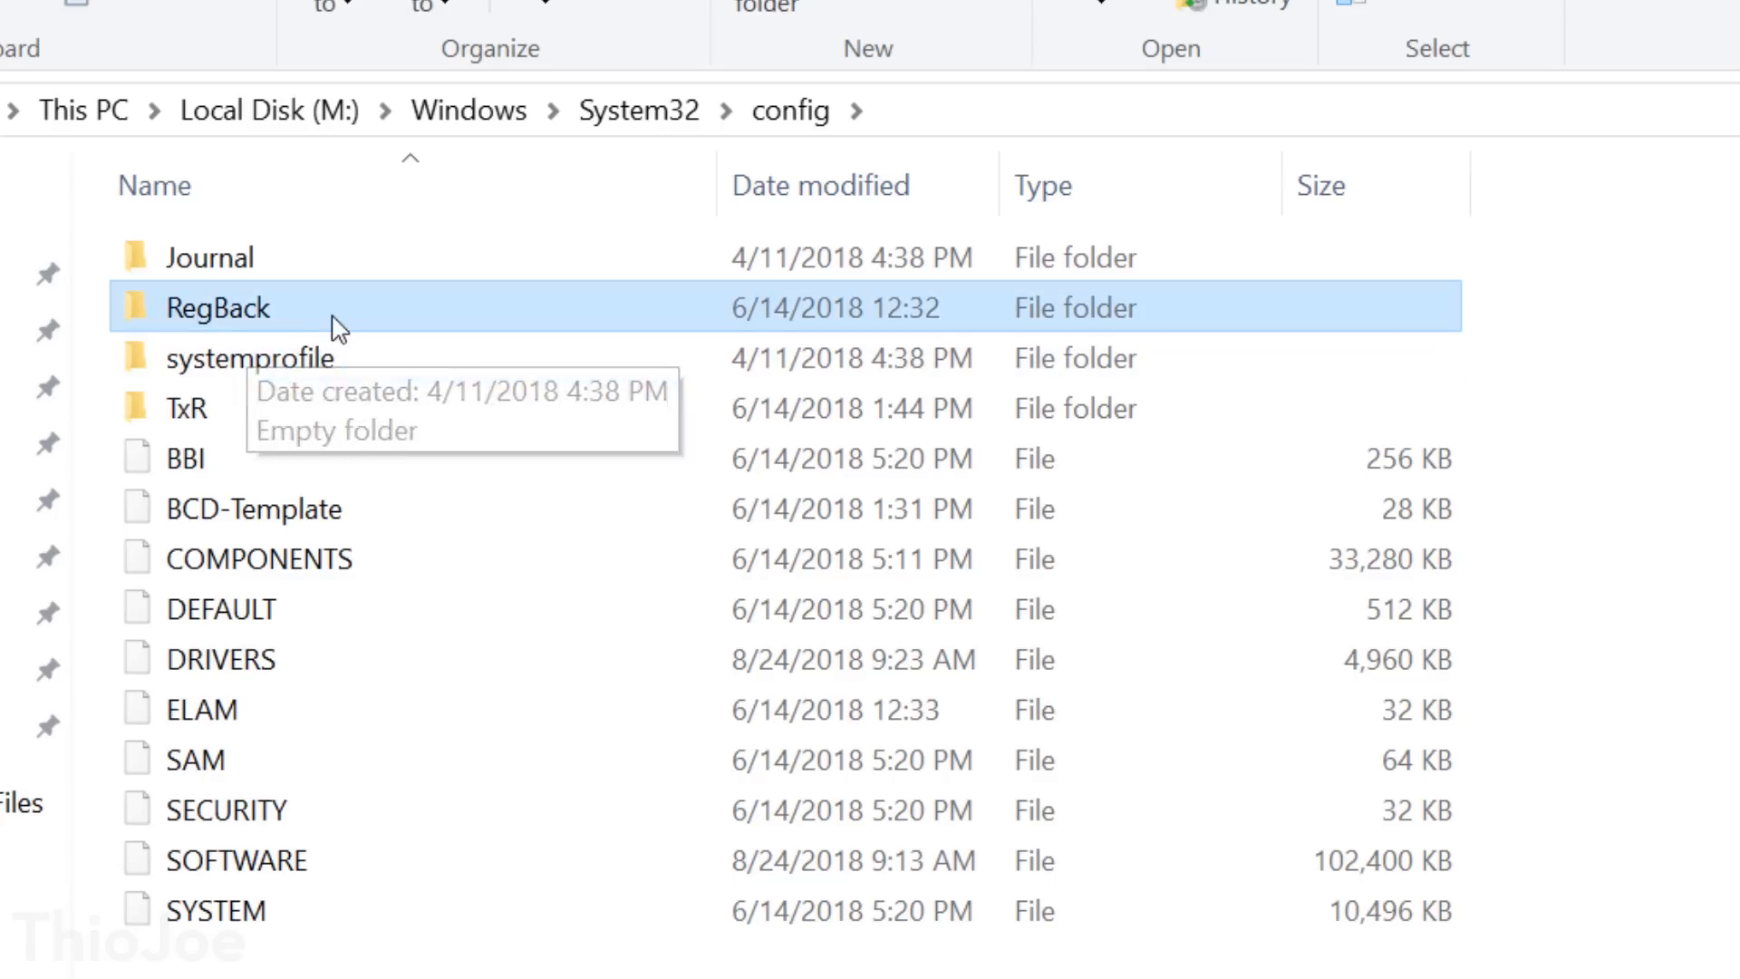
{"action": "mouse_move", "coordinate": [283, 308]}
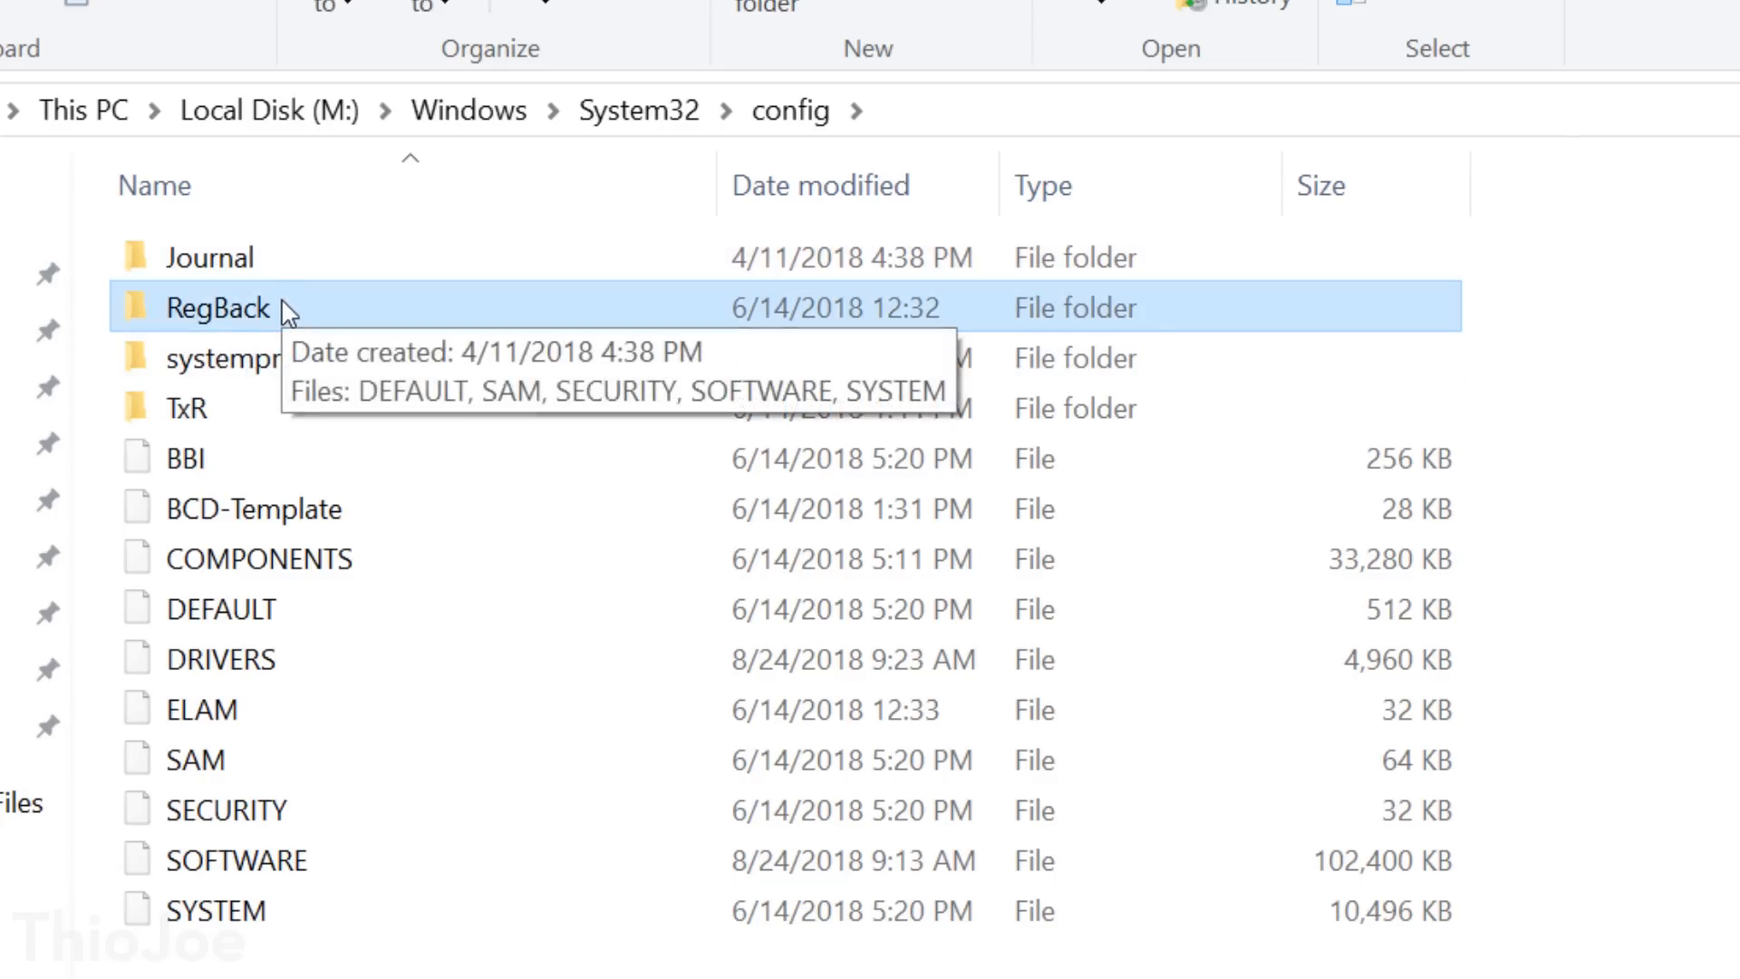
{"action": "double_click", "coordinate": [217, 308]}
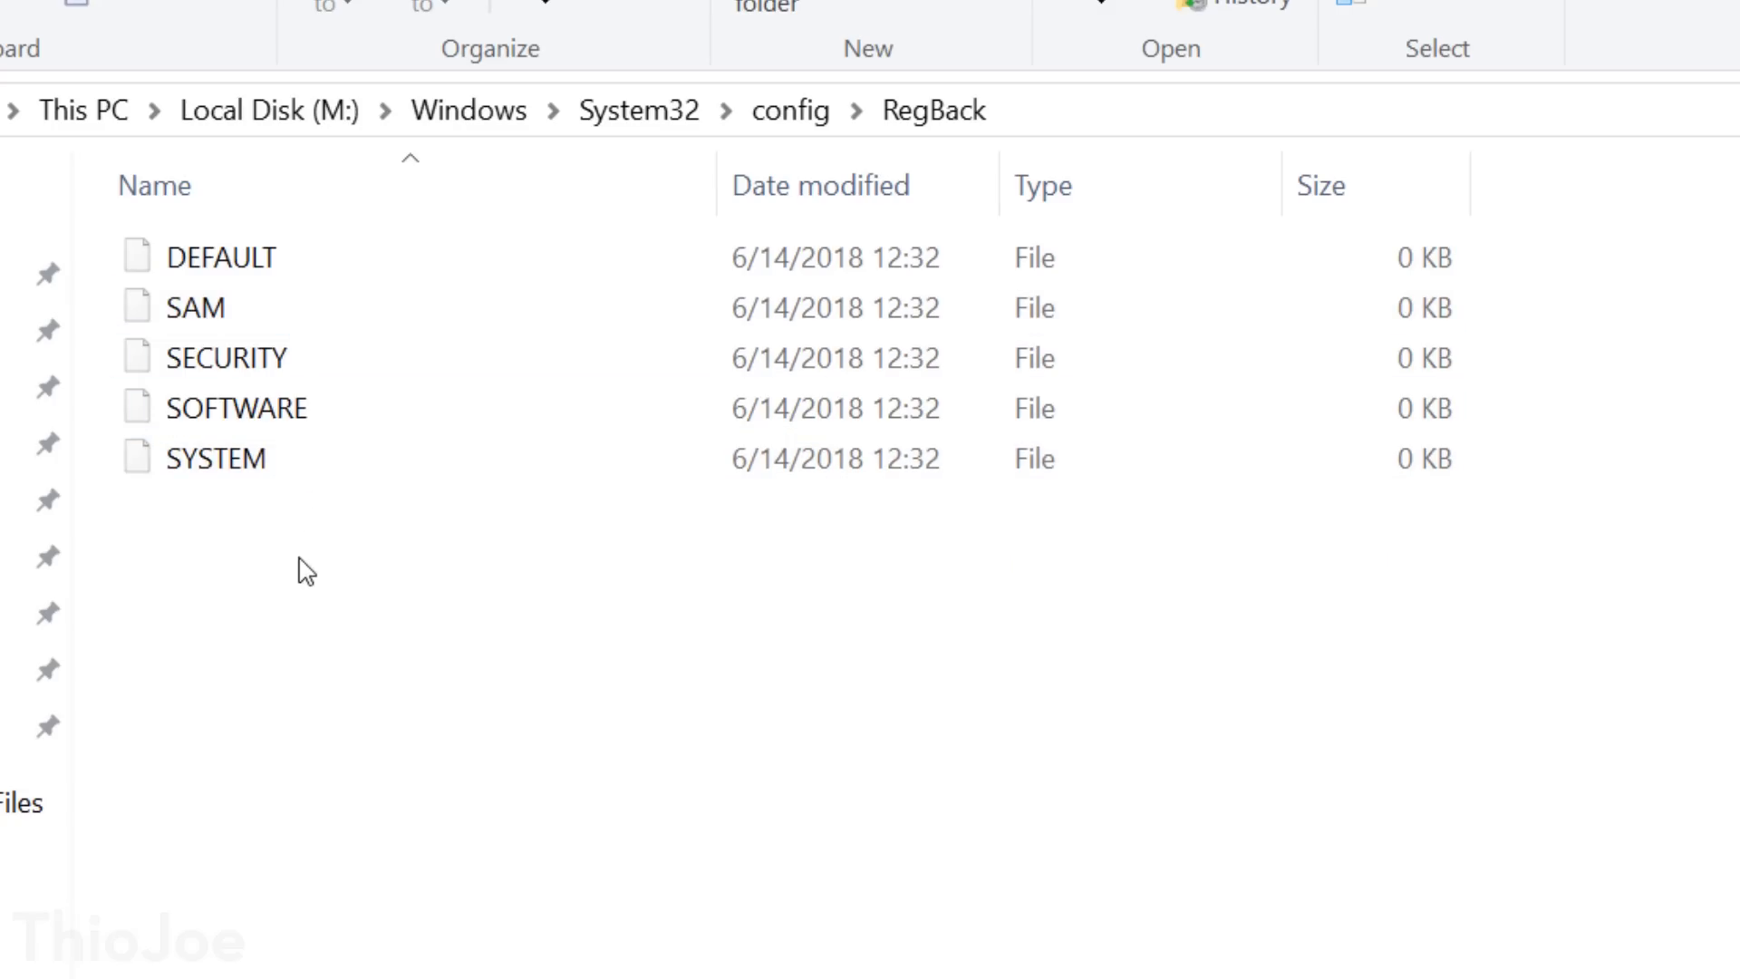
- Copy the five backup hive files into config, replacing DEFAULT, SAM, SECURITY, SOFTWARE and SYSTEM
{"action": "right_click", "coordinate": [304, 569]}
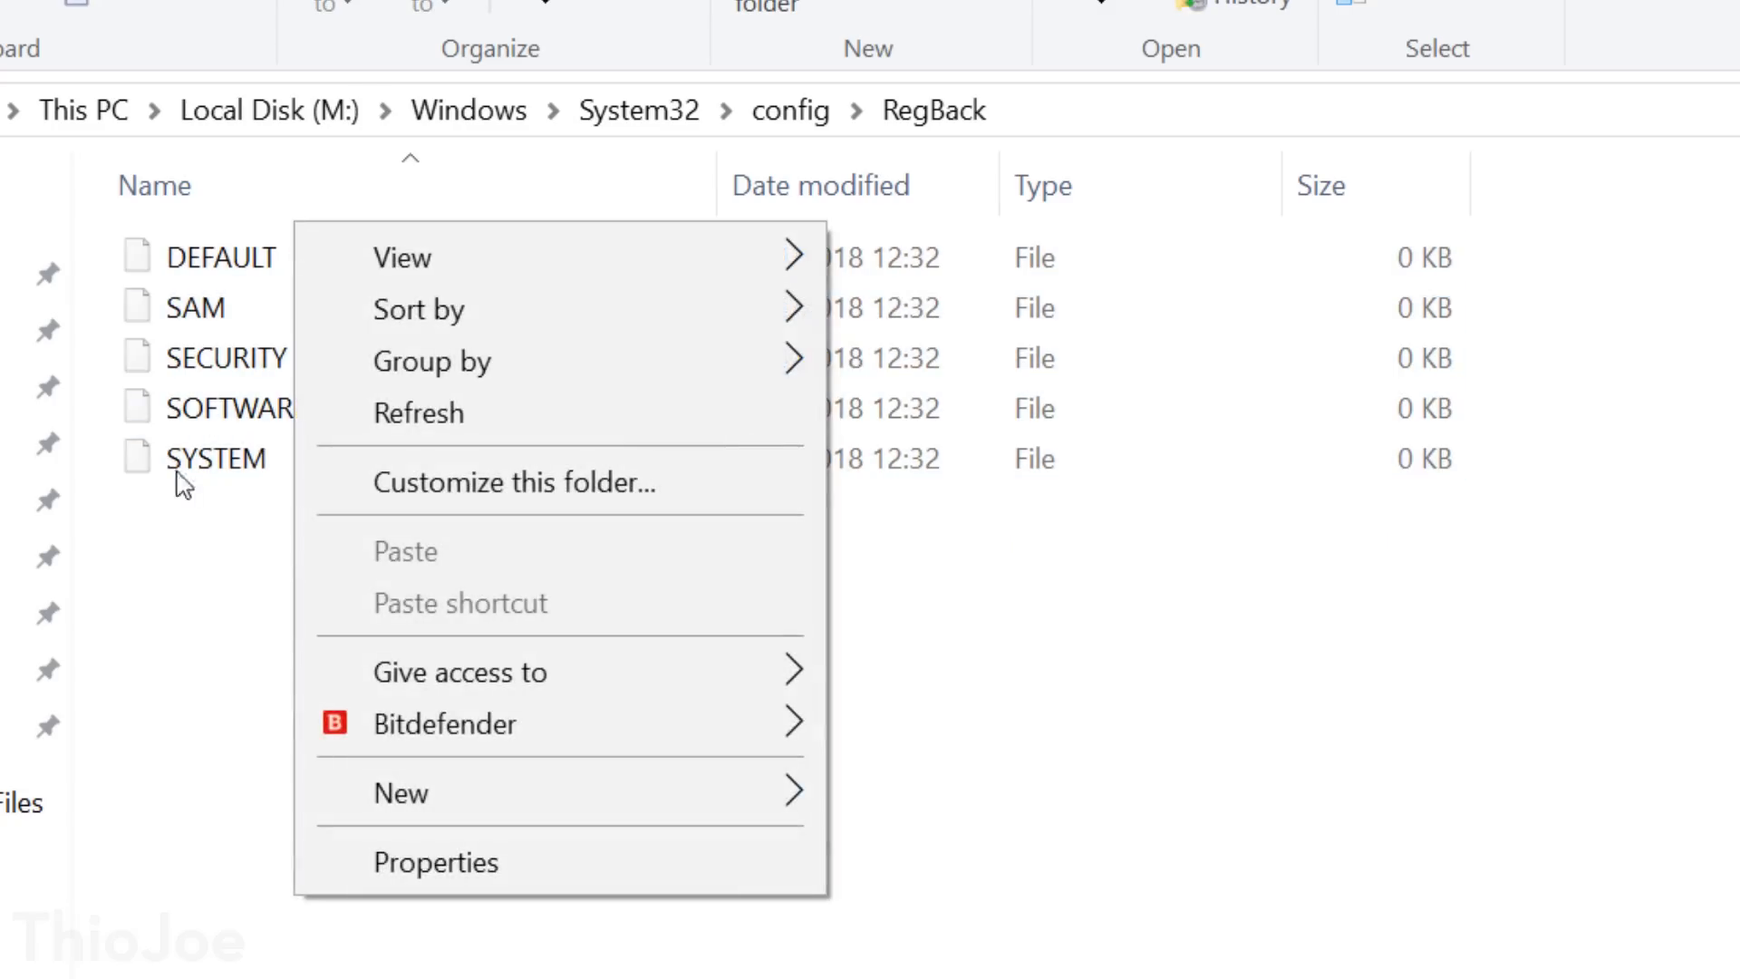
{"action": "left_click", "coordinate": [404, 551]}
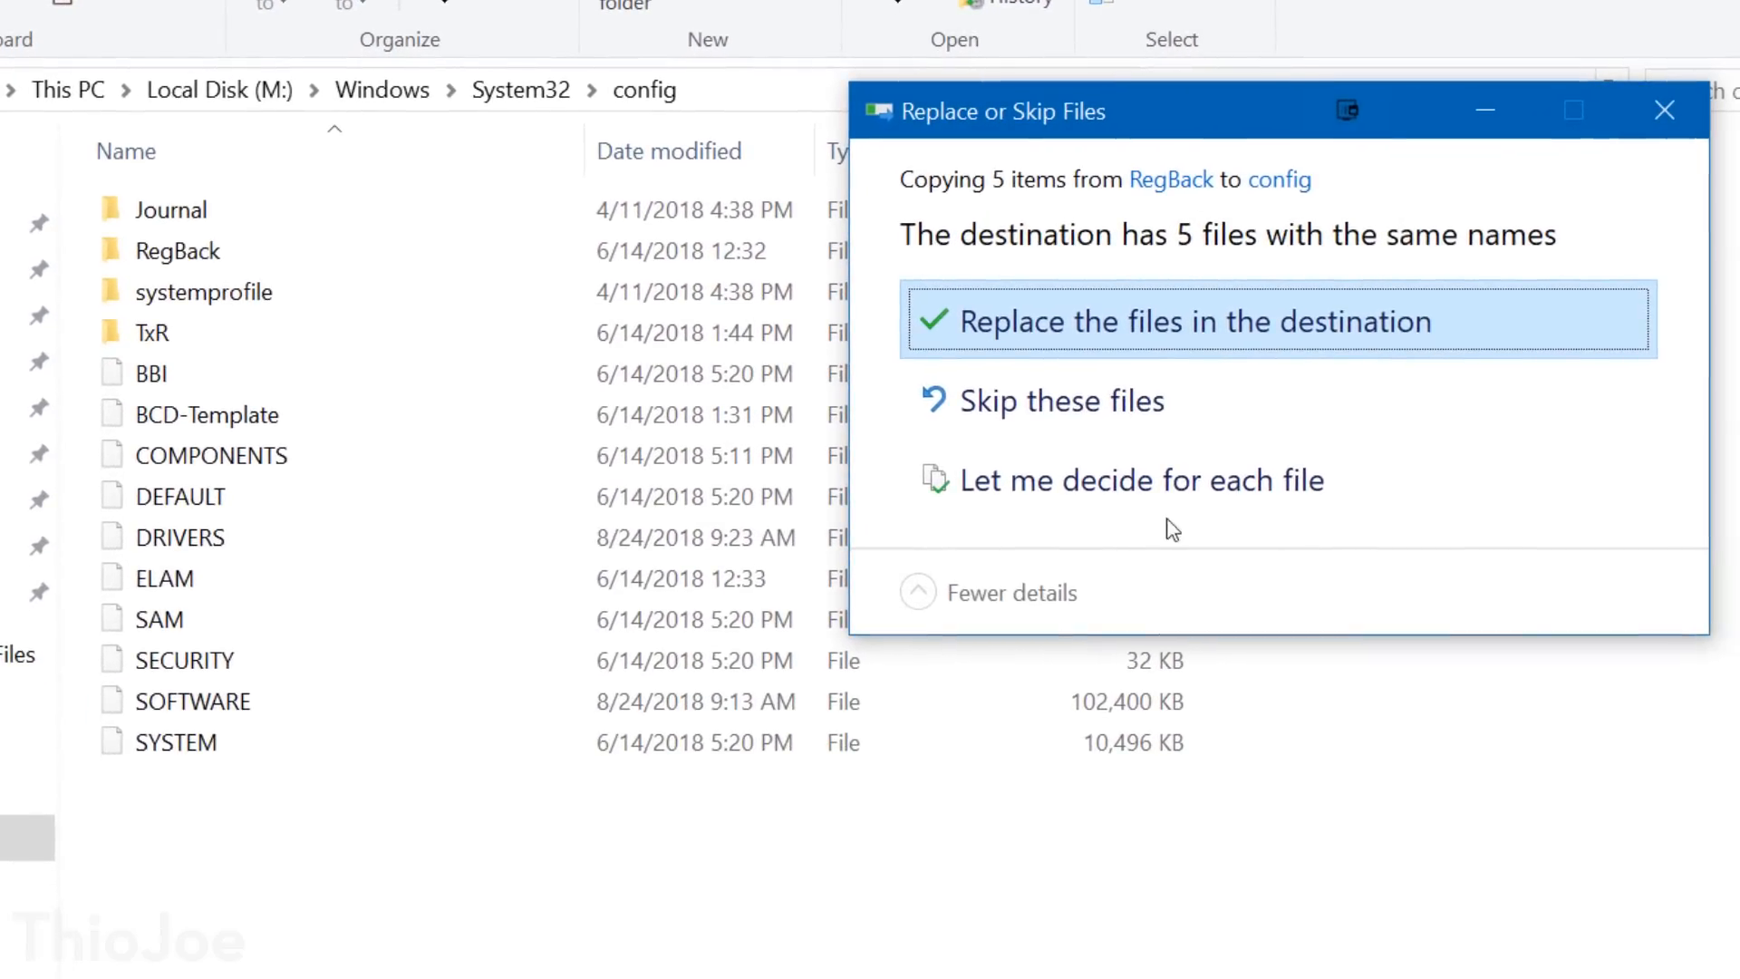
{"action": "left_click", "coordinate": [1192, 322]}
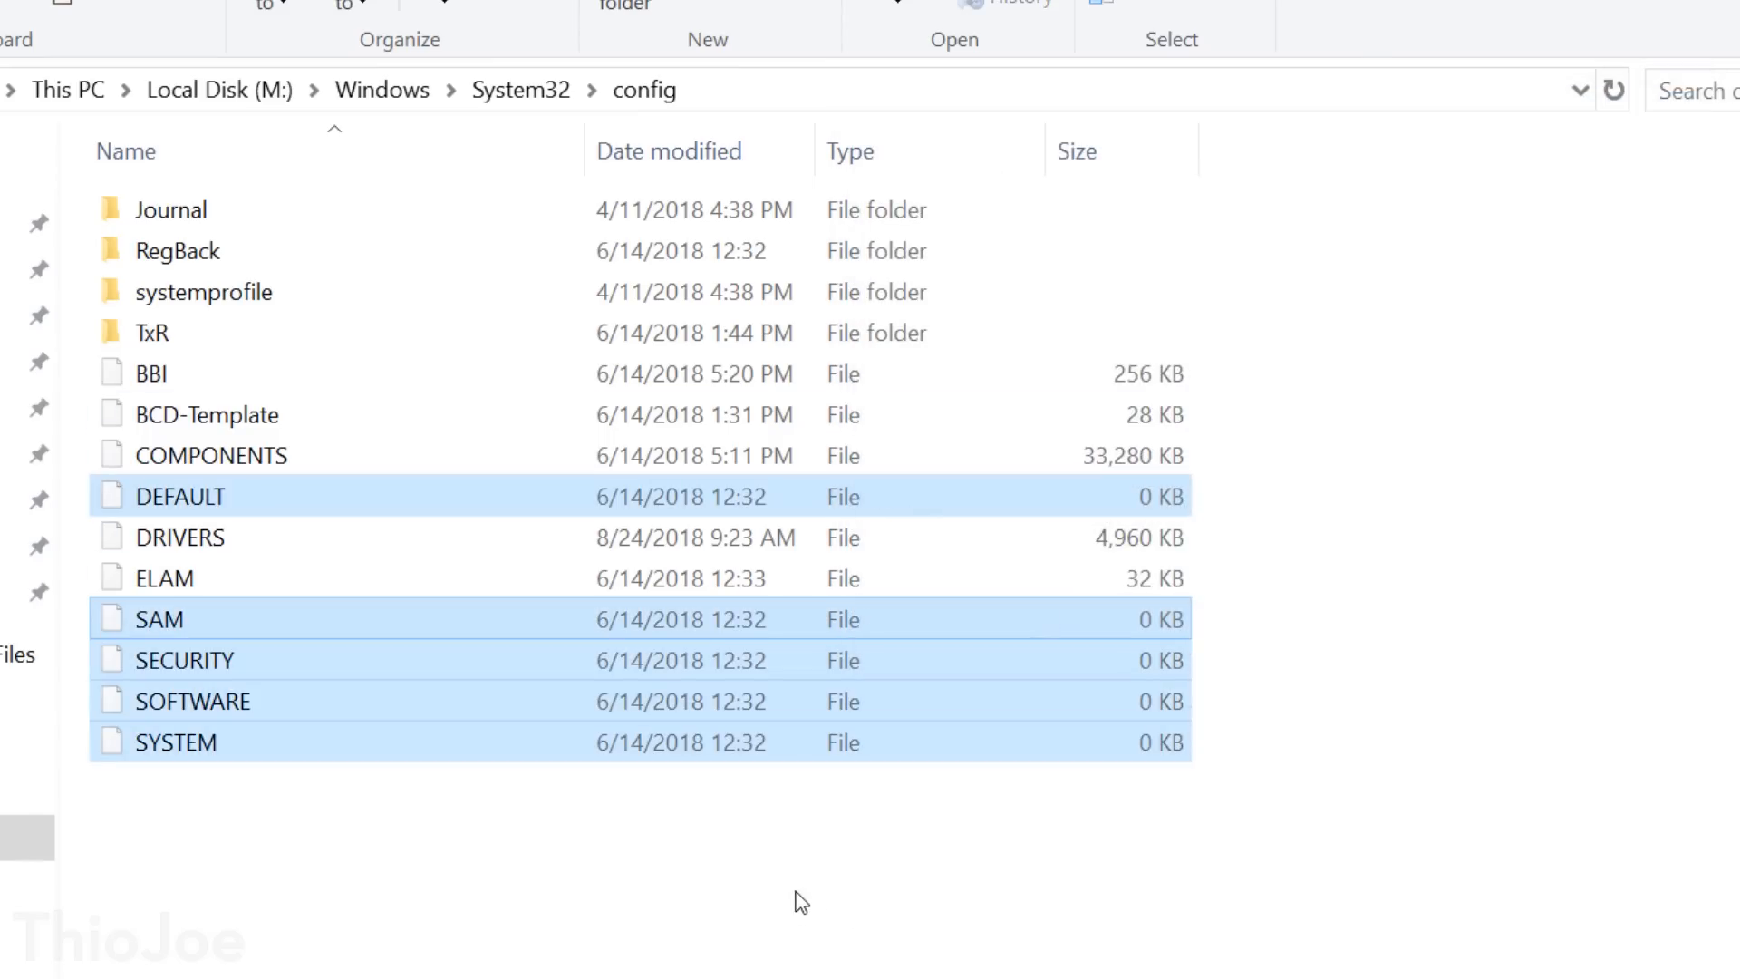
{"action": "mouse_move", "coordinate": [759, 868]}
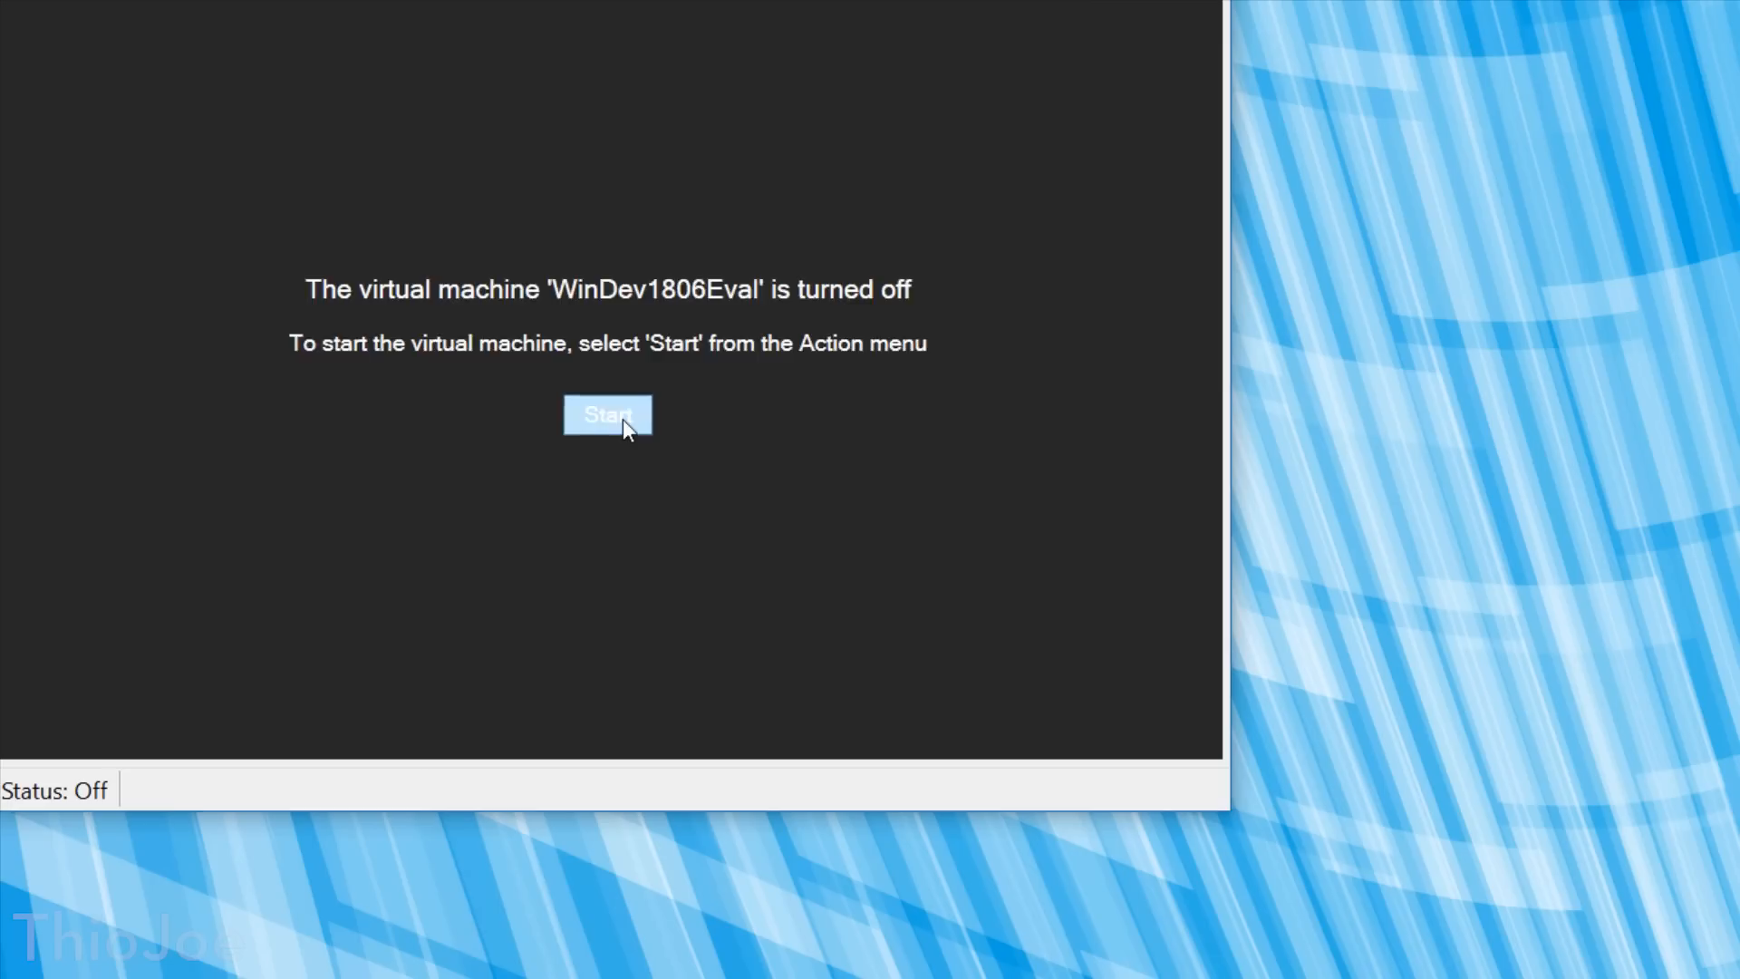
- Start the virtual machine again; it still stops at Boot Configuration Data error 0xc0000034
{"action": "left_click", "coordinate": [607, 413]}
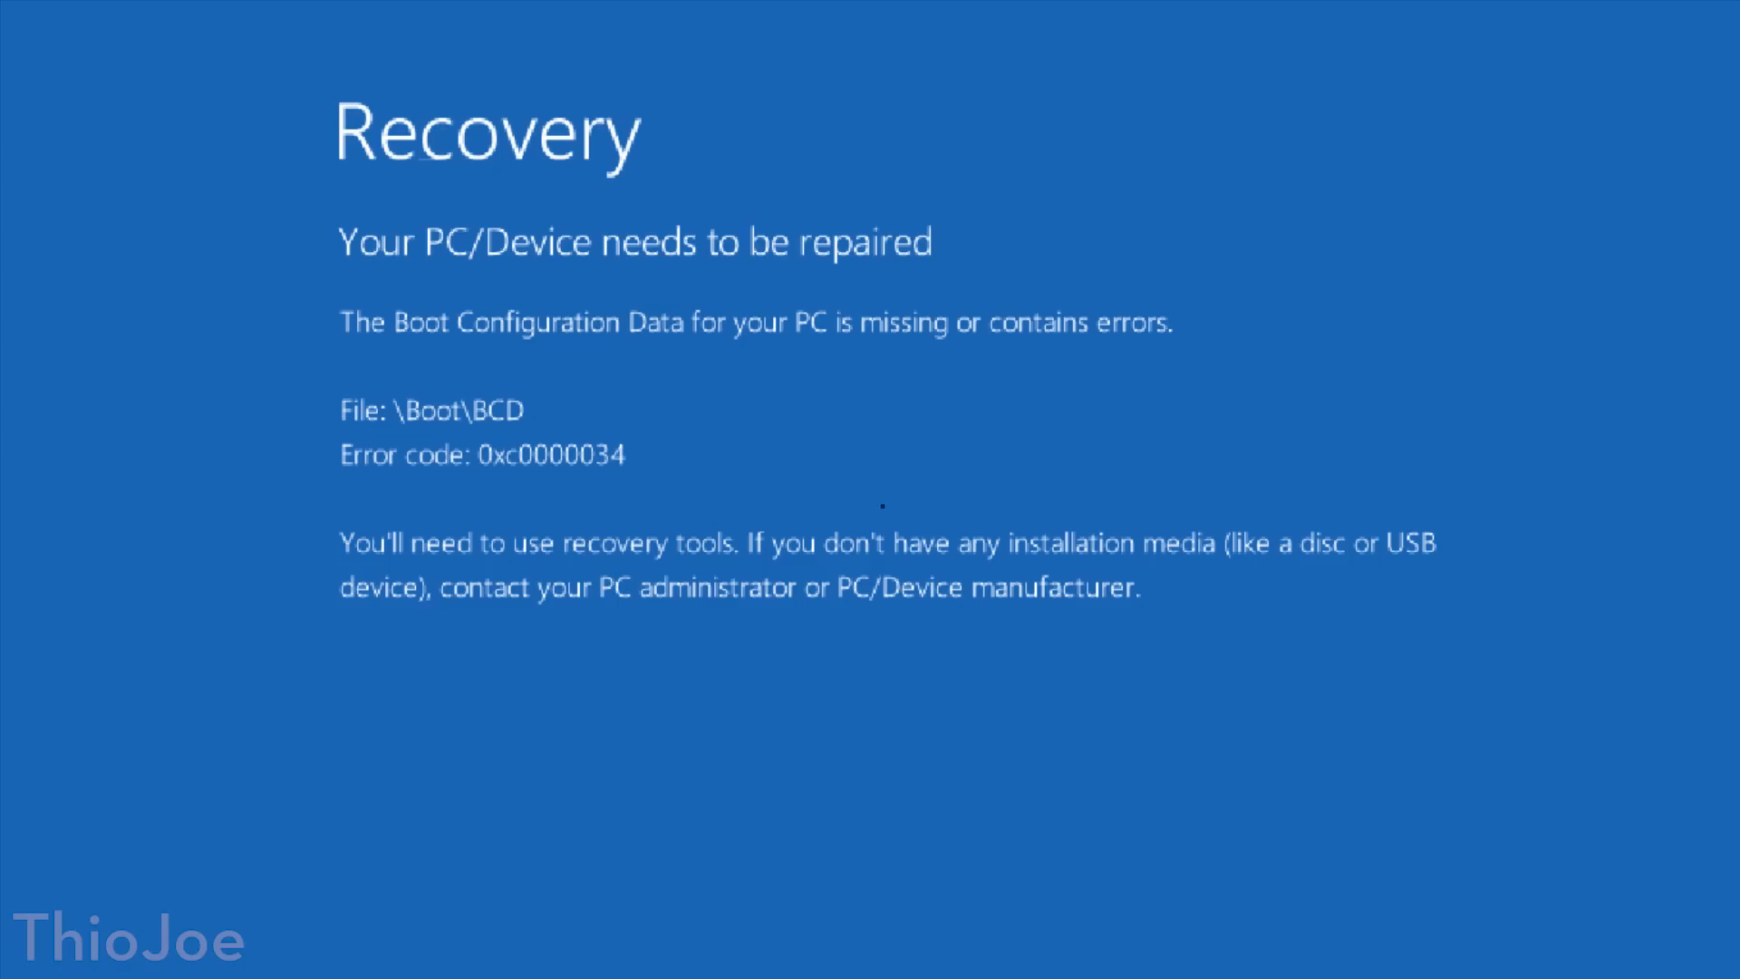
{"action": "mouse_move", "coordinate": [322, 669]}
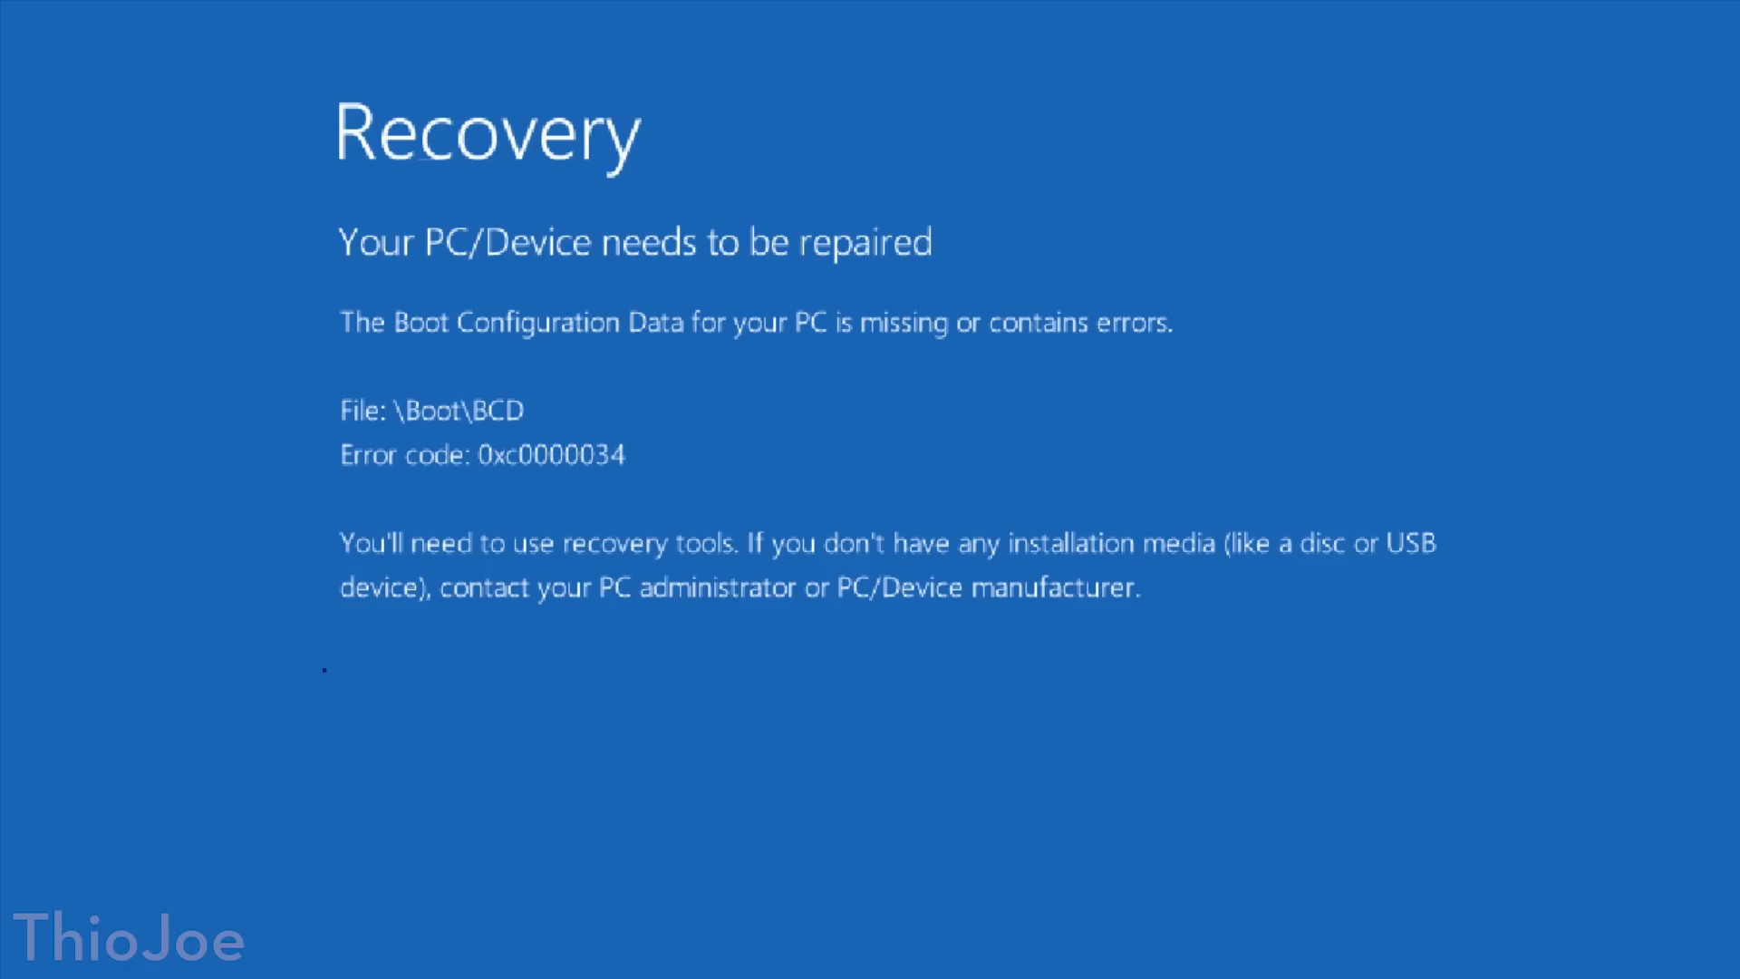
{"action": "mouse_move", "coordinate": [283, 660]}
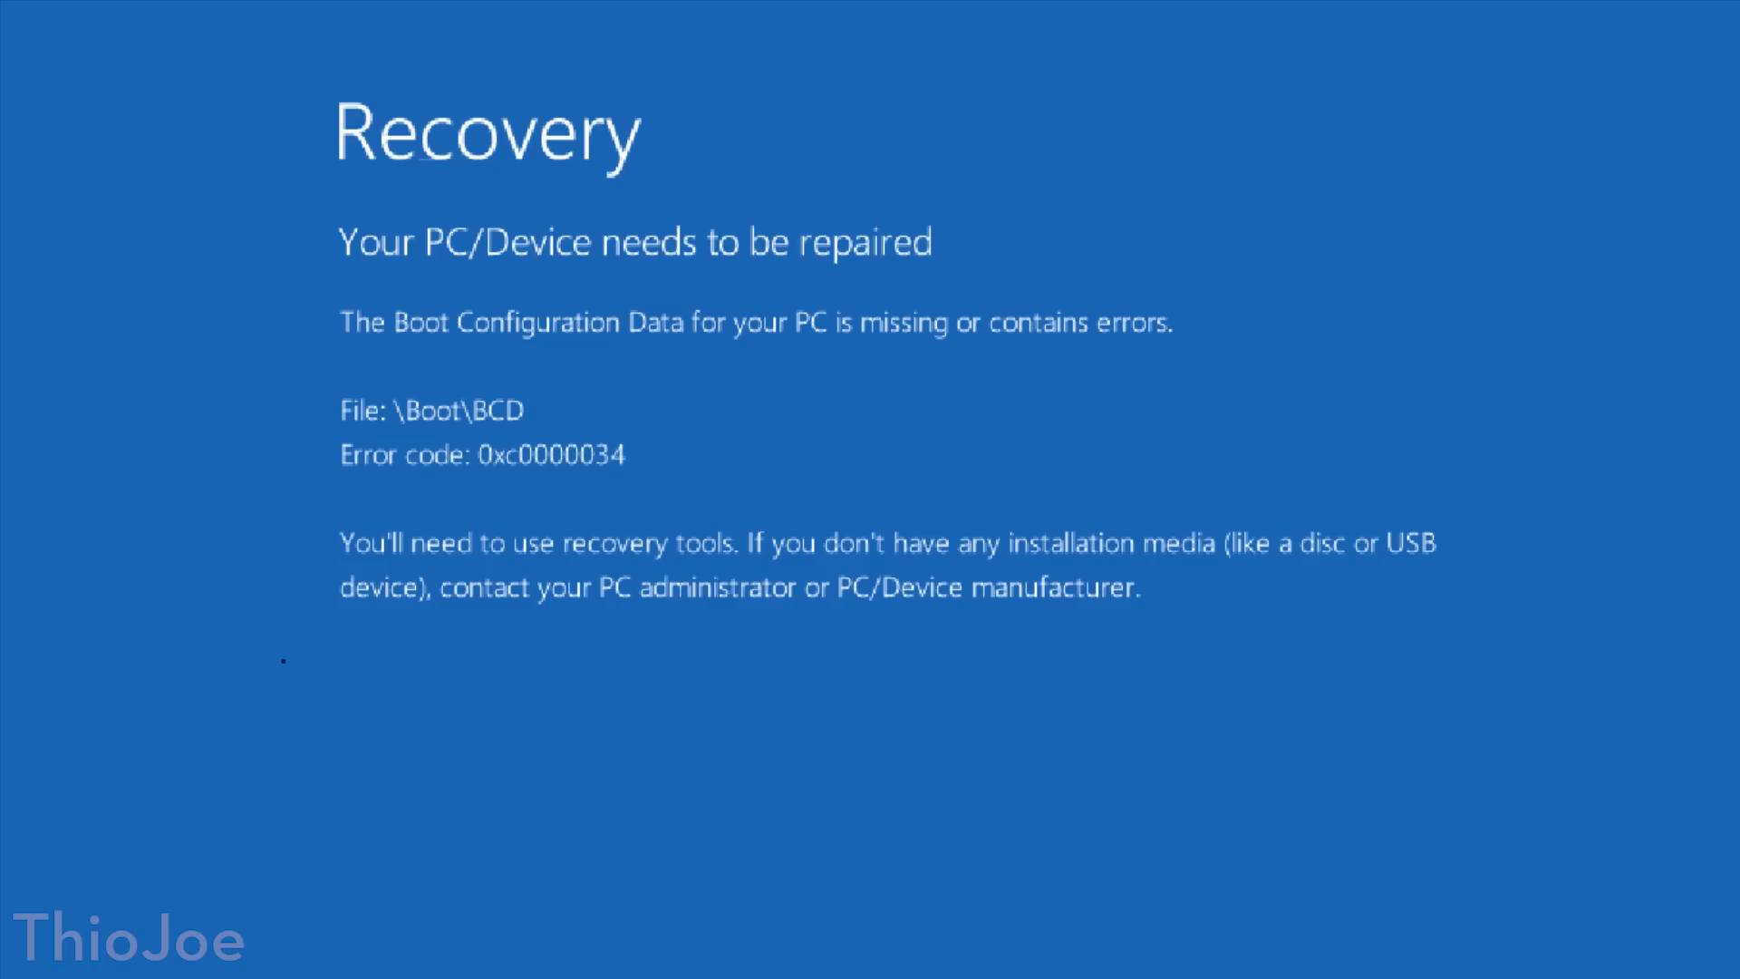
{"action": "mouse_move", "coordinate": [908, 792]}
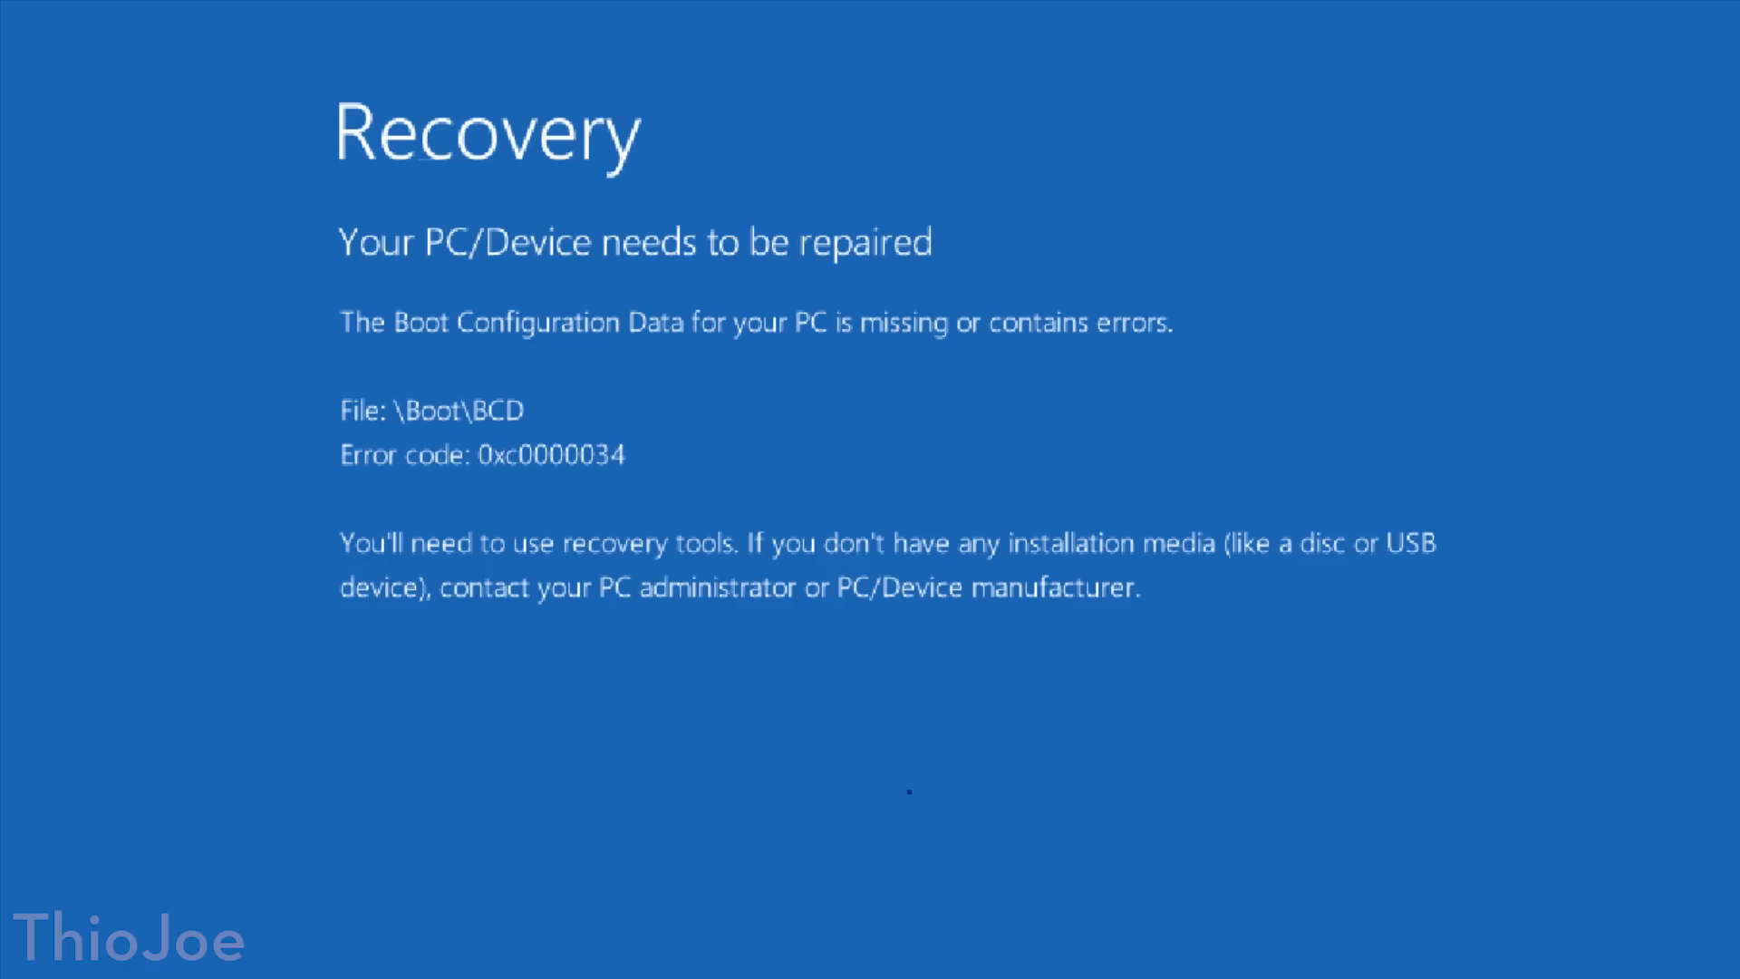